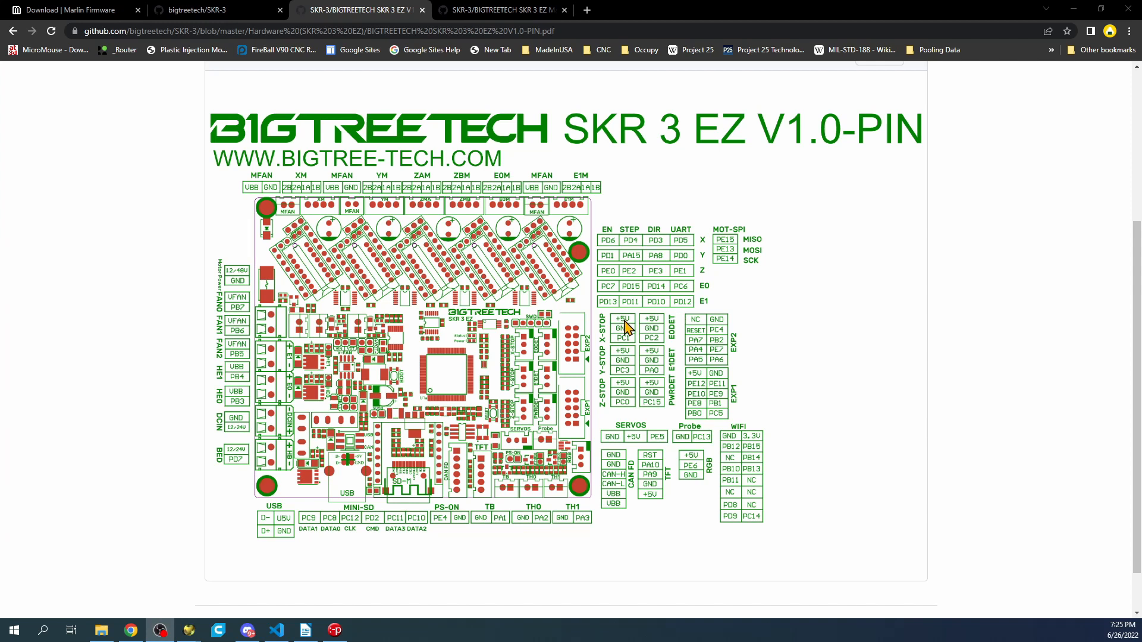
pyautogui.moveTo(614, 354)
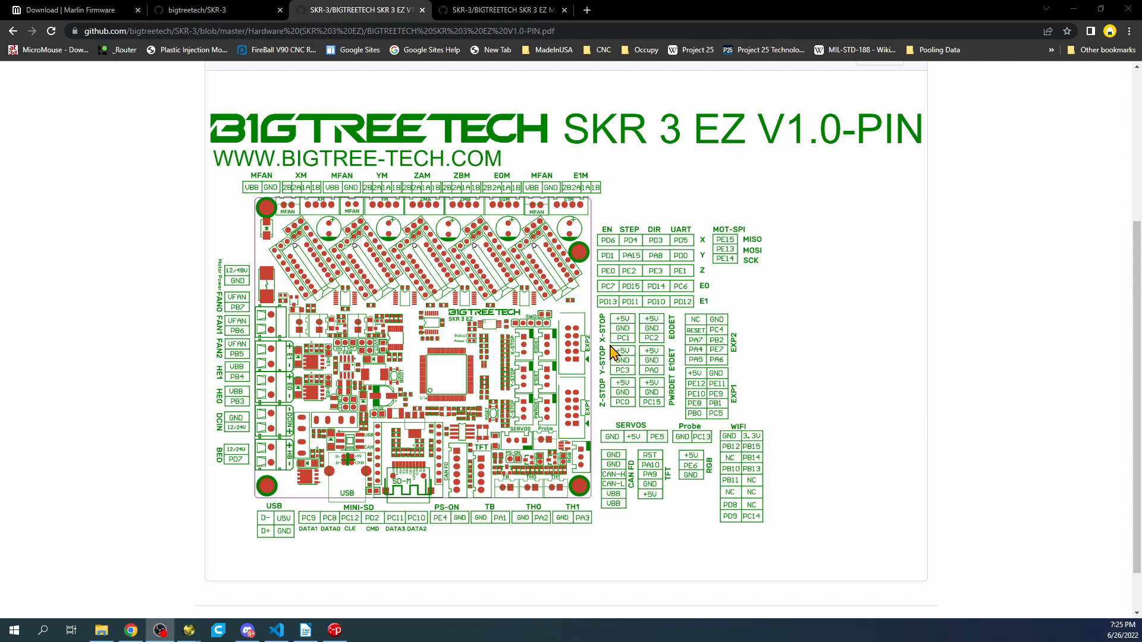
pyautogui.moveTo(627, 348)
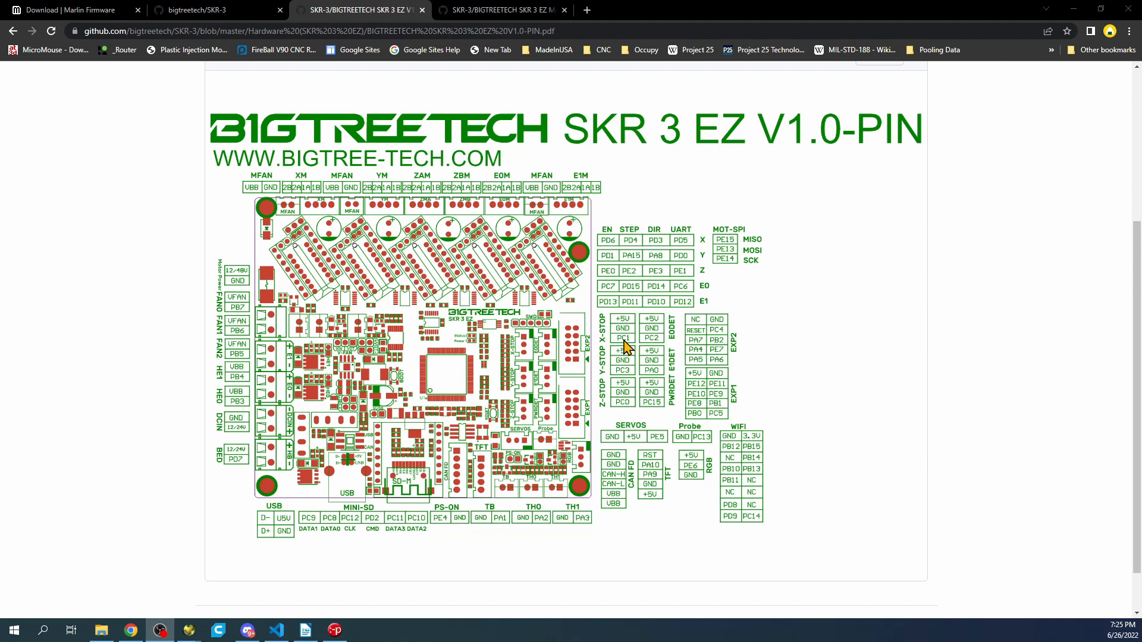
pyautogui.moveTo(516, 358)
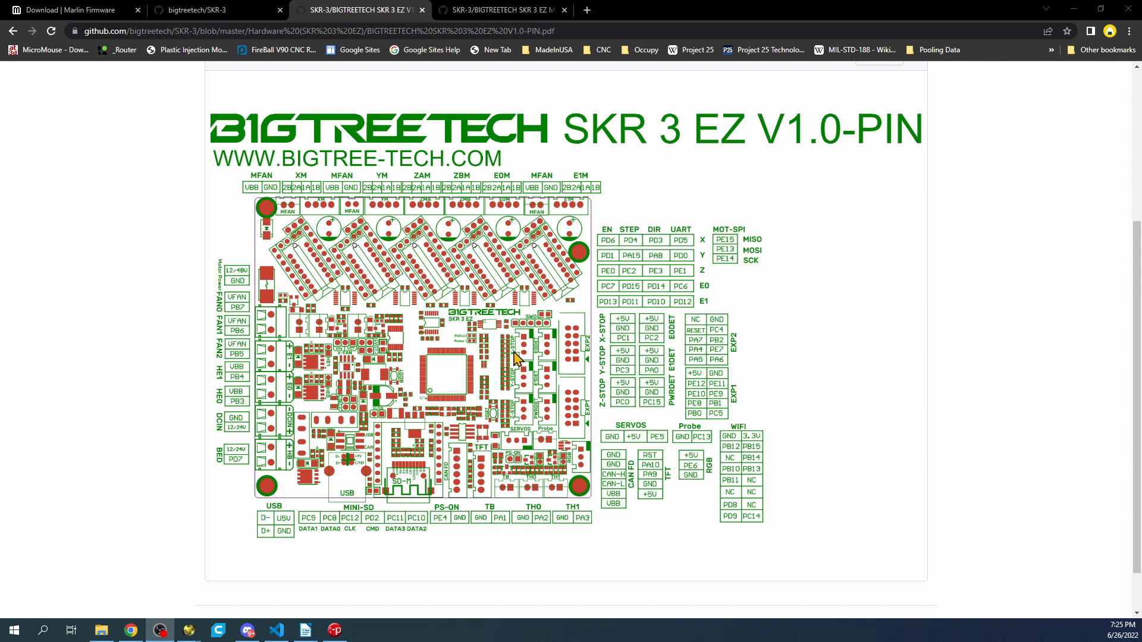
pyautogui.moveTo(524, 350)
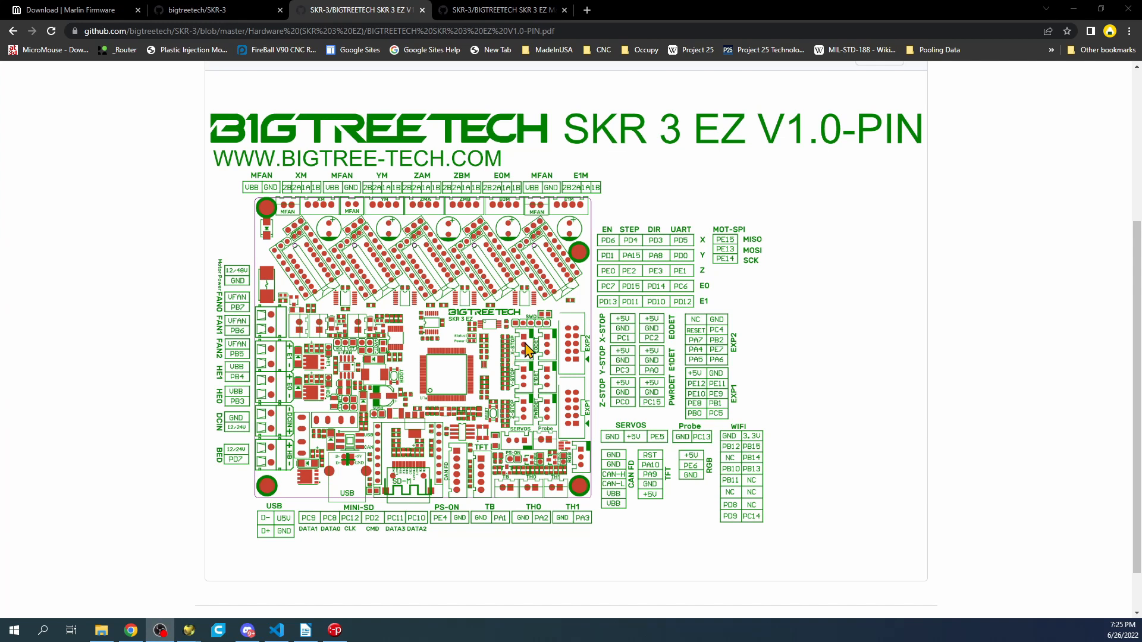
pyautogui.moveTo(529, 352)
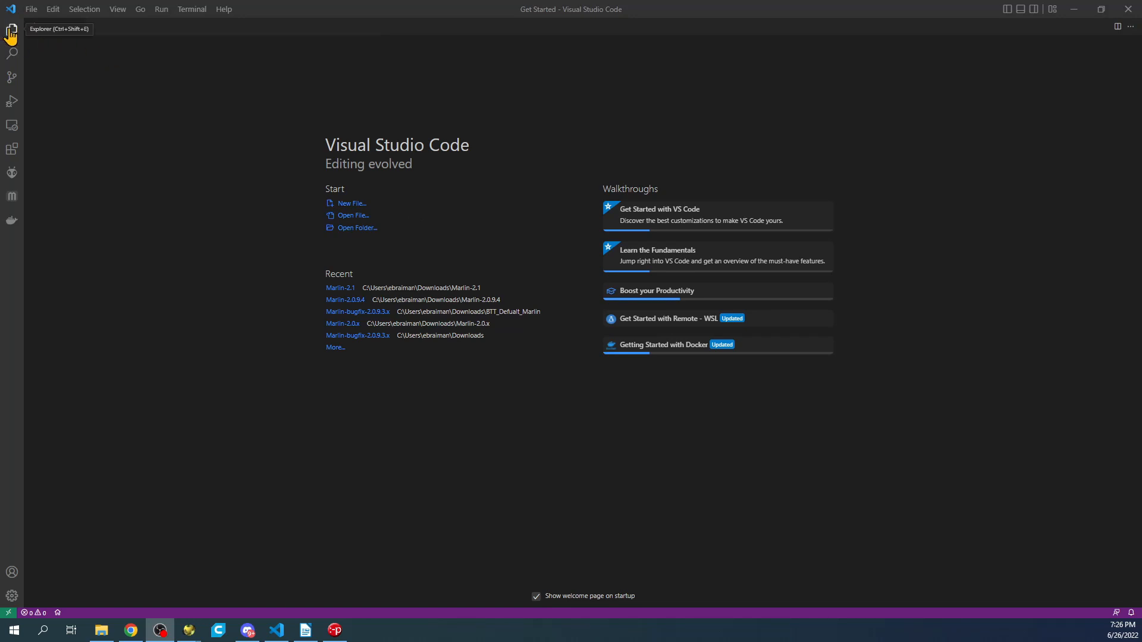
# Open the Downloads > Marlin-2.1 > Marlin-2.1 folder as the project in VS Code.
pyautogui.click(10, 29)
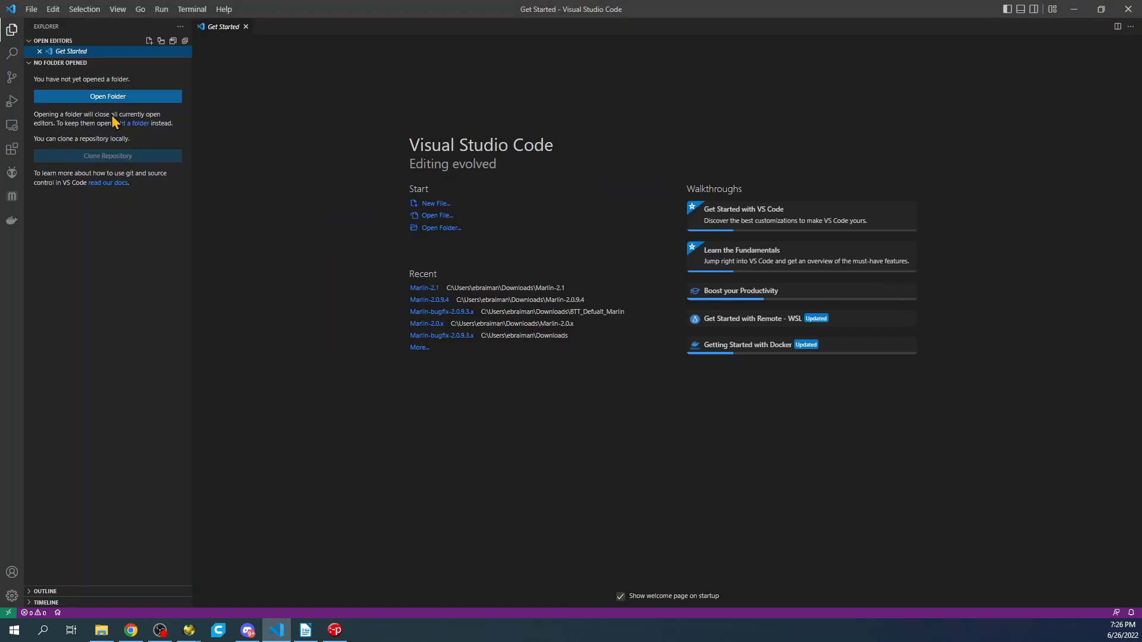
pyautogui.click(107, 96)
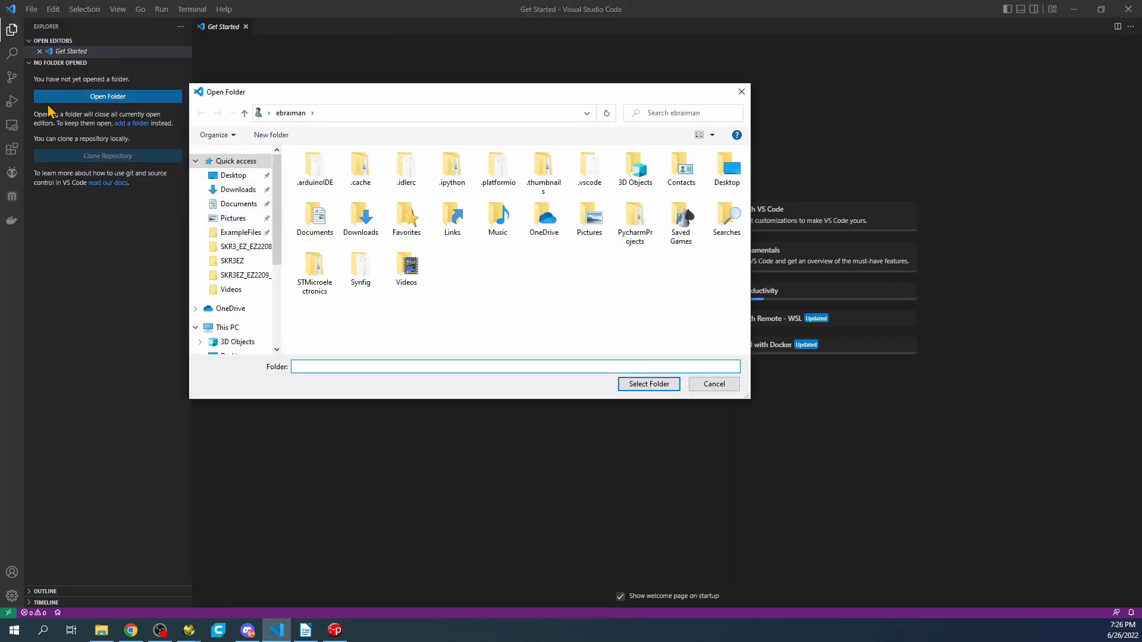
pyautogui.moveTo(238, 189)
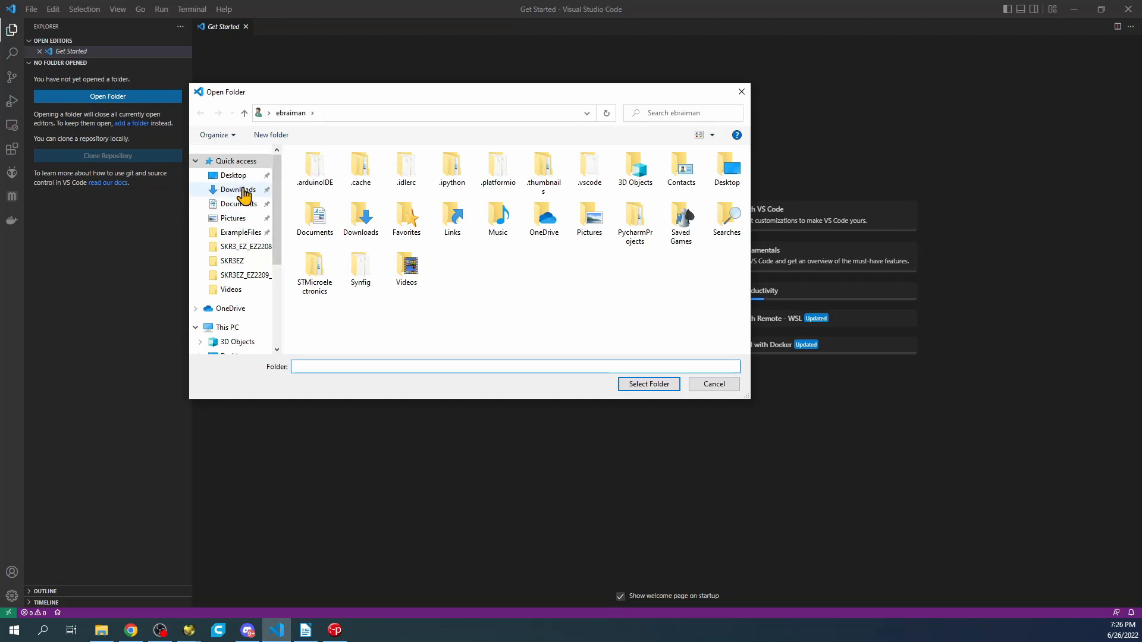
pyautogui.click(237, 189)
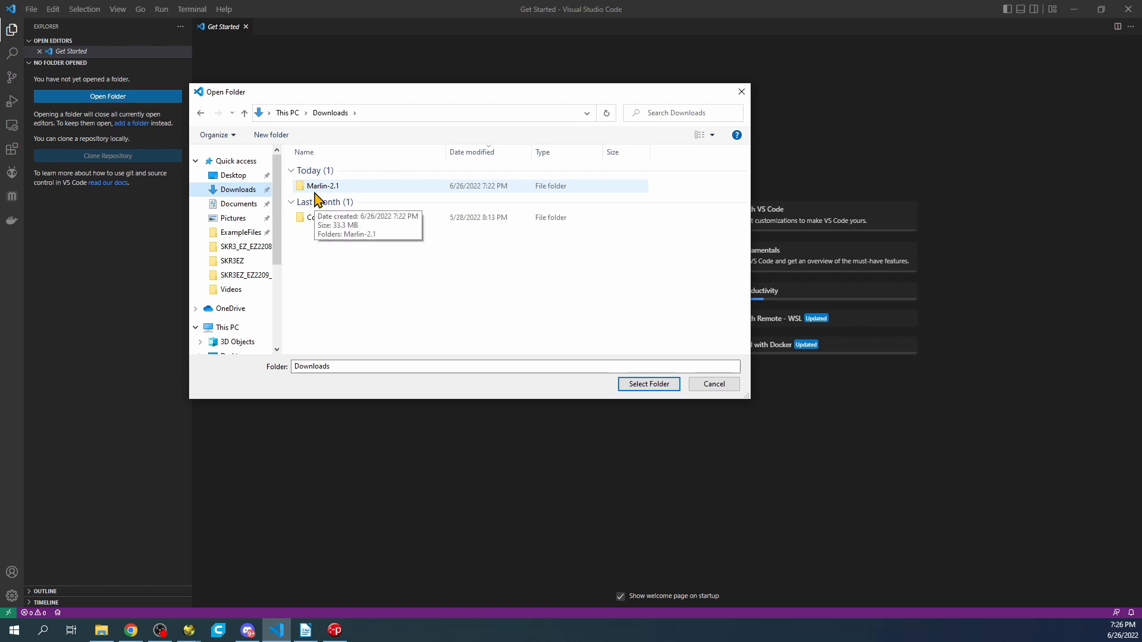
pyautogui.doubleClick(322, 186)
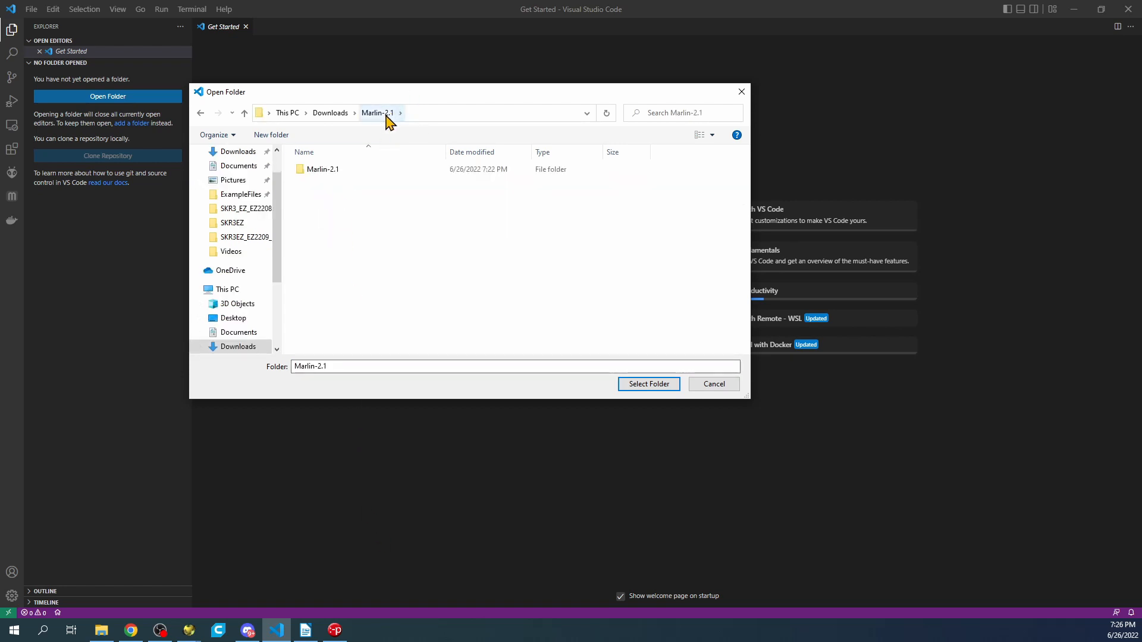
pyautogui.doubleClick(323, 169)
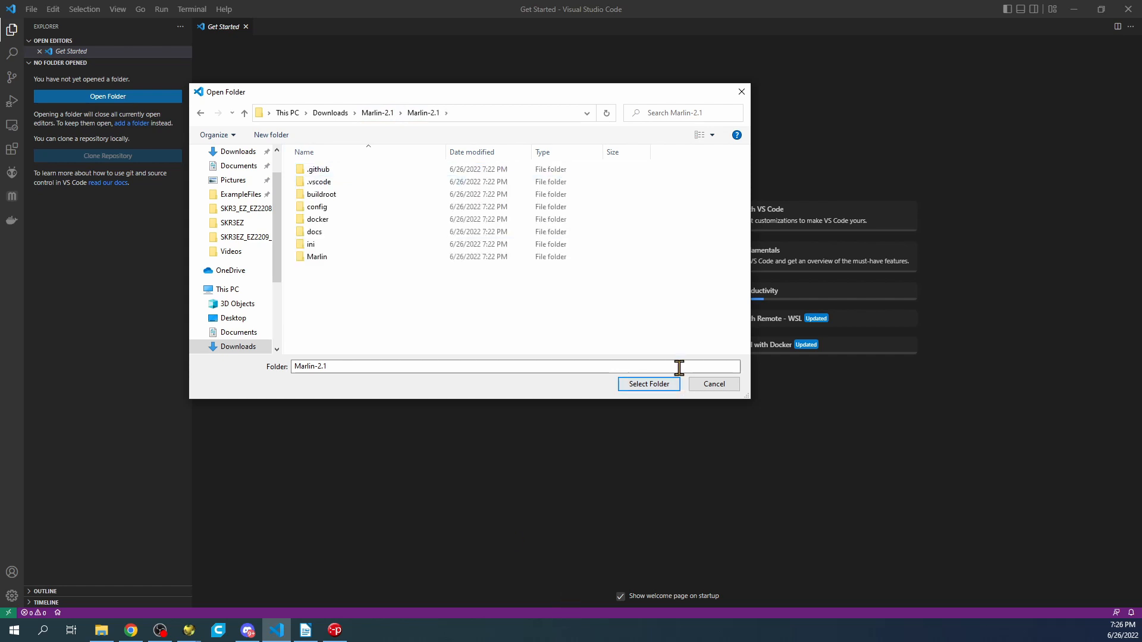
pyautogui.click(648, 384)
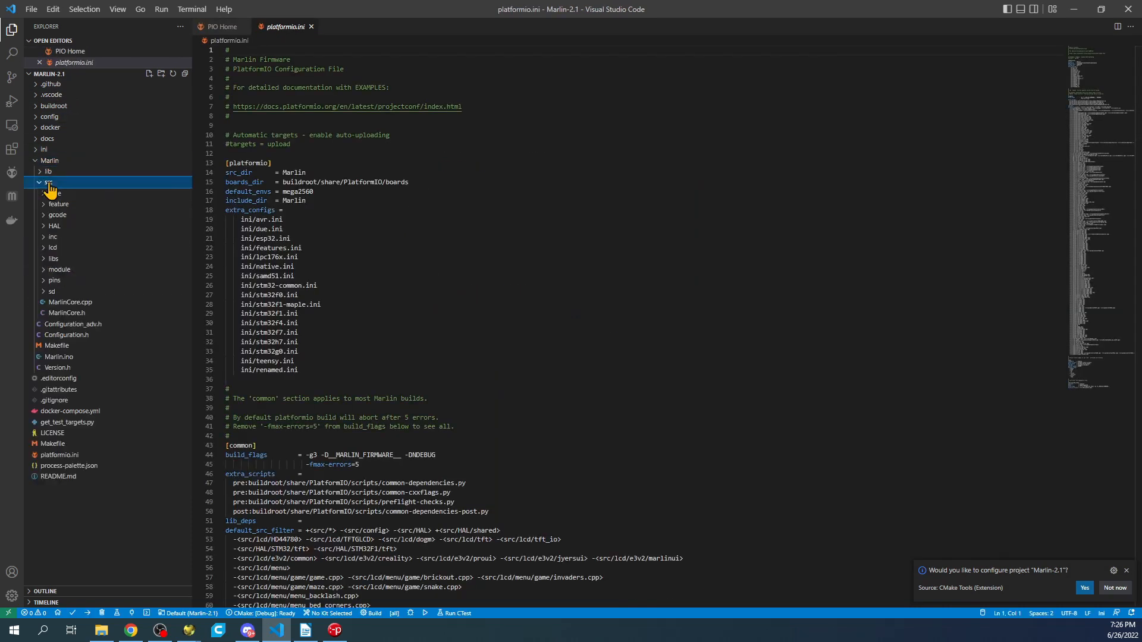
# Open boards.h, search for SKR and copy the BOARD_BTT_SKR_V3_0_EZ board name.
pyautogui.click(49, 182)
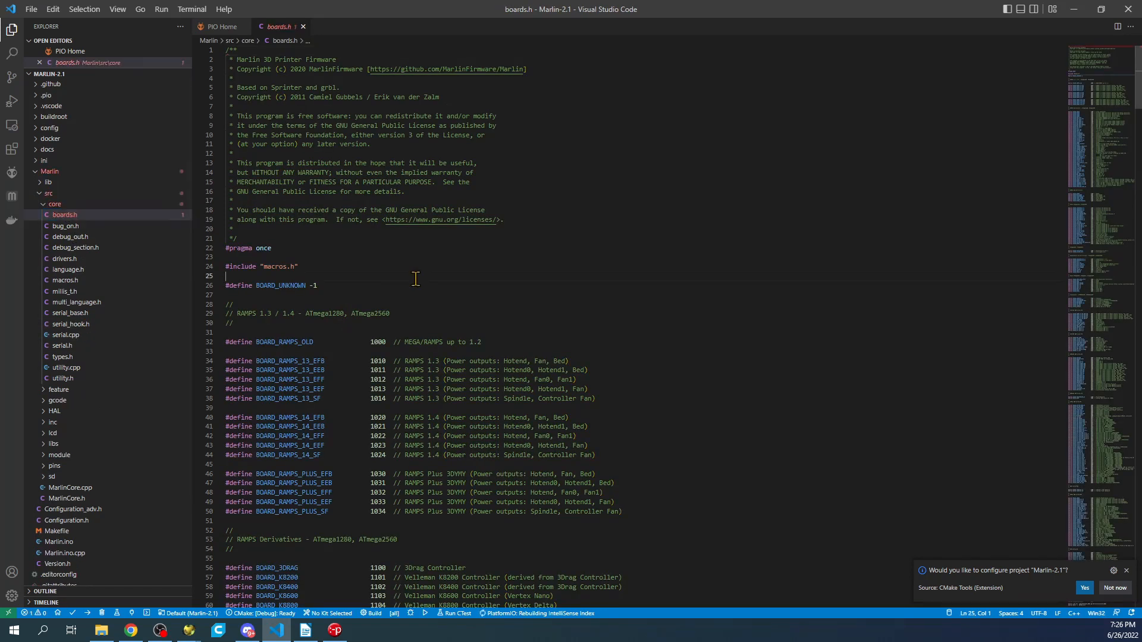
pyautogui.press('Ctrl+f')
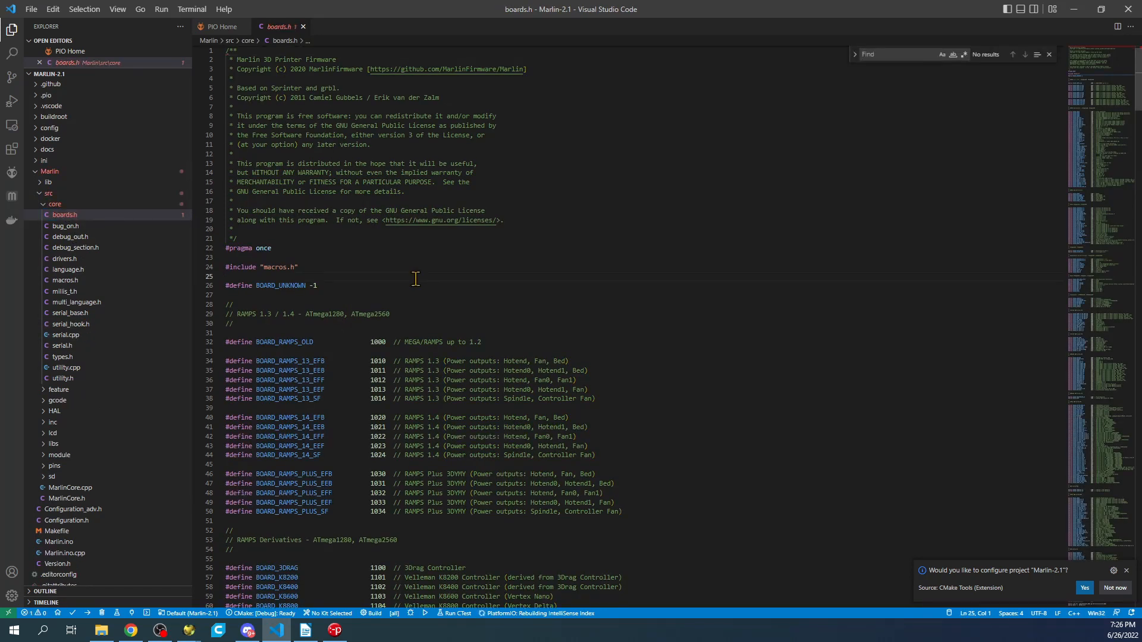
pyautogui.write('SKR_v3')
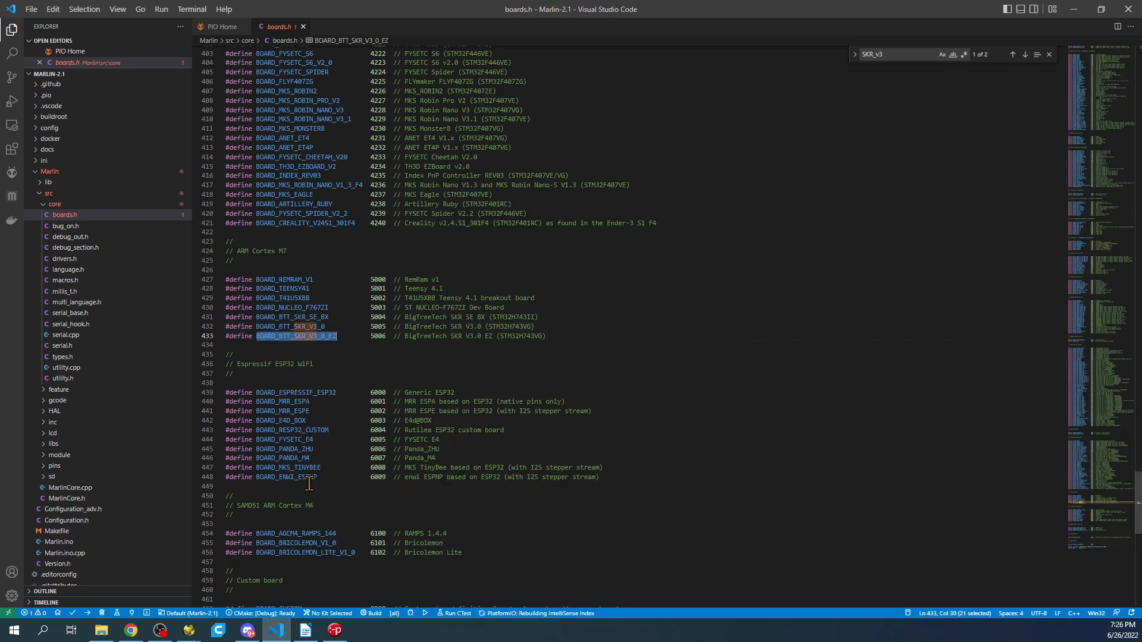
pyautogui.rightClick(321, 342)
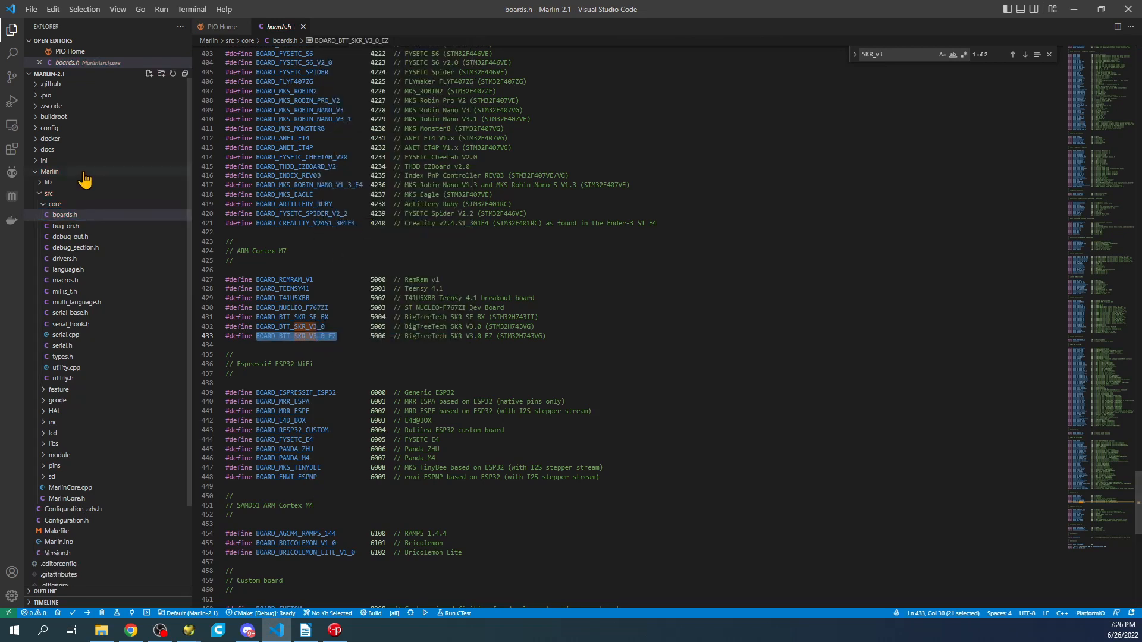
# Collapse and re-expand the core source folder in the Explorer.
pyautogui.click(55, 204)
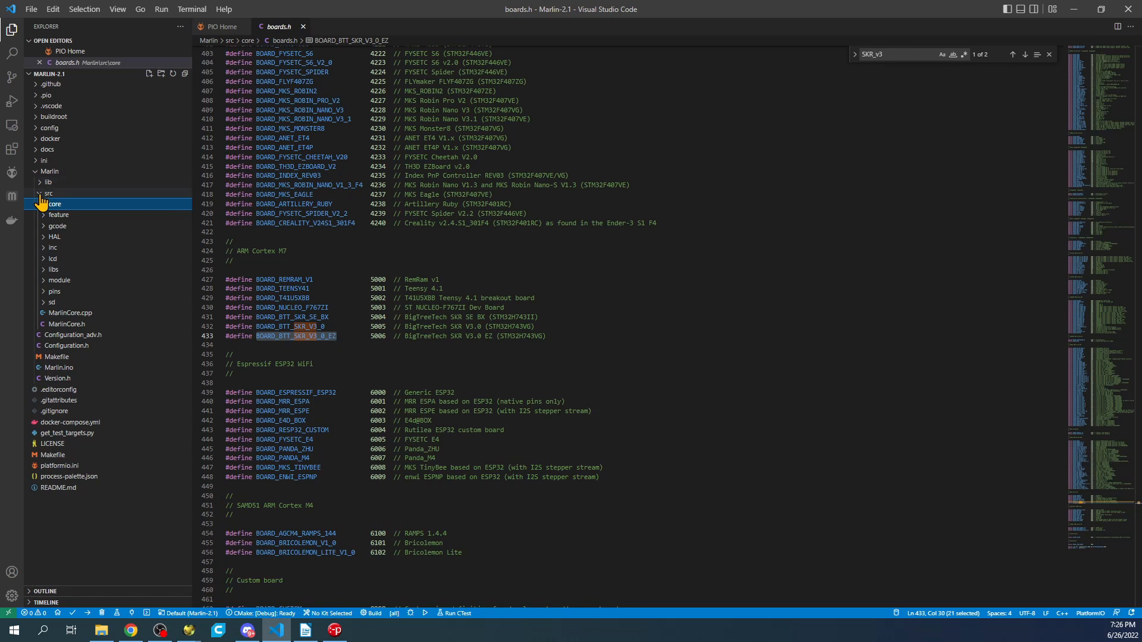
pyautogui.click(48, 193)
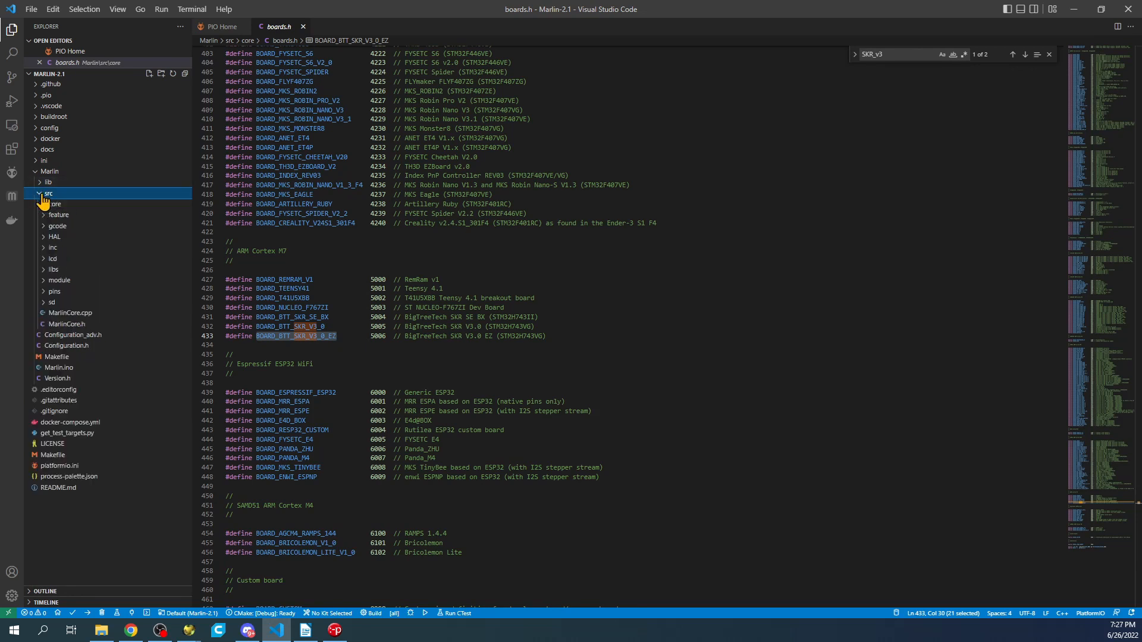
pyautogui.click(55, 204)
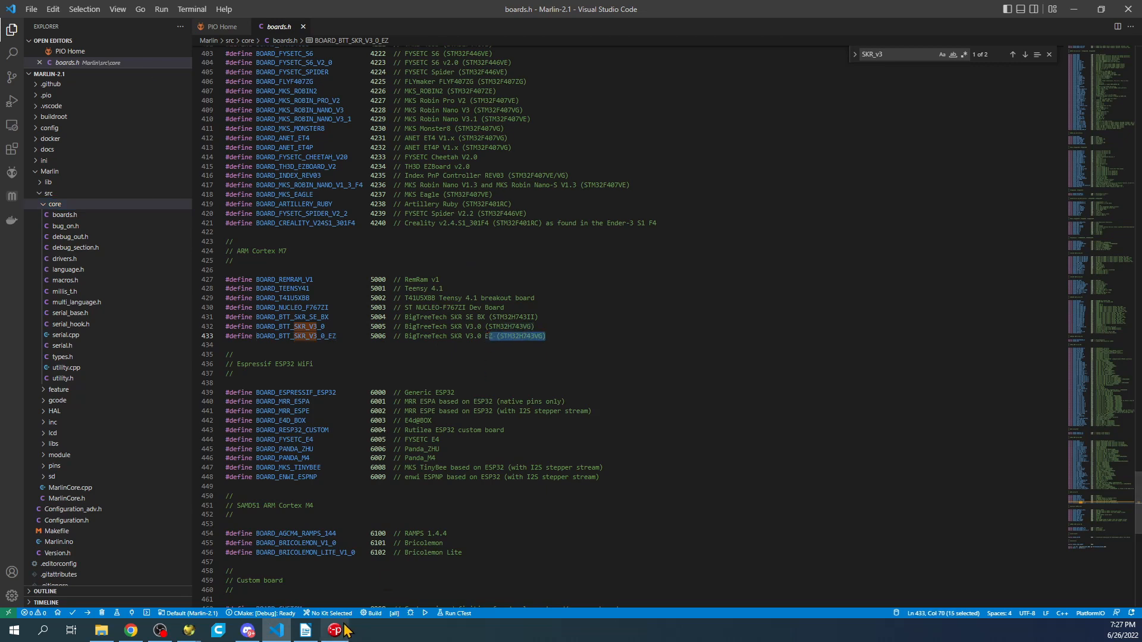
pyautogui.moveTo(396, 524)
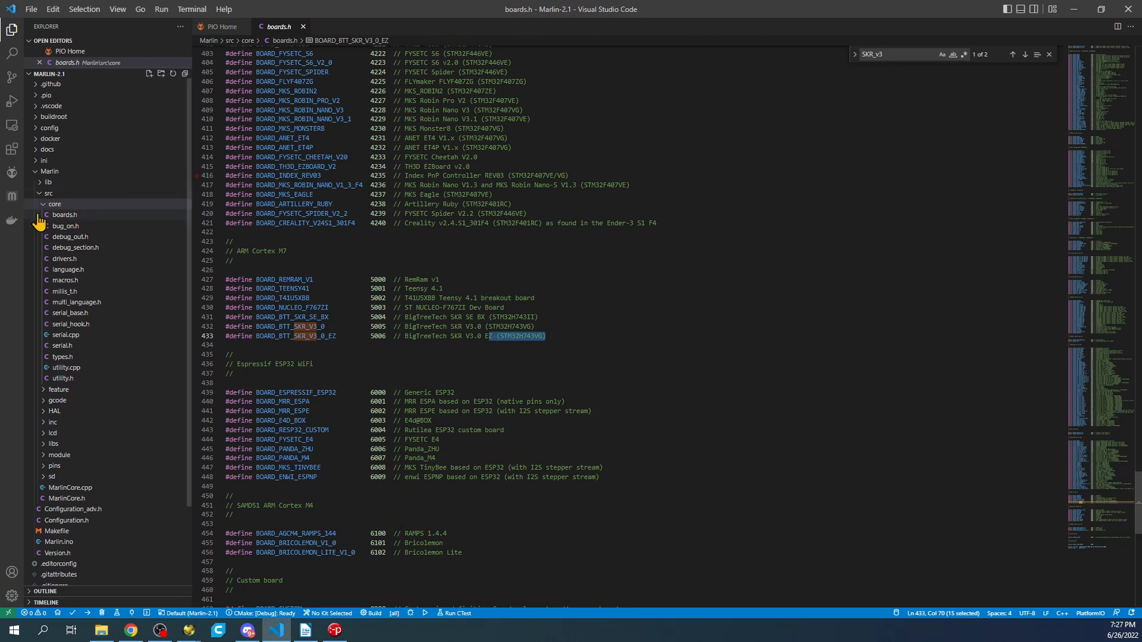
pyautogui.click(49, 192)
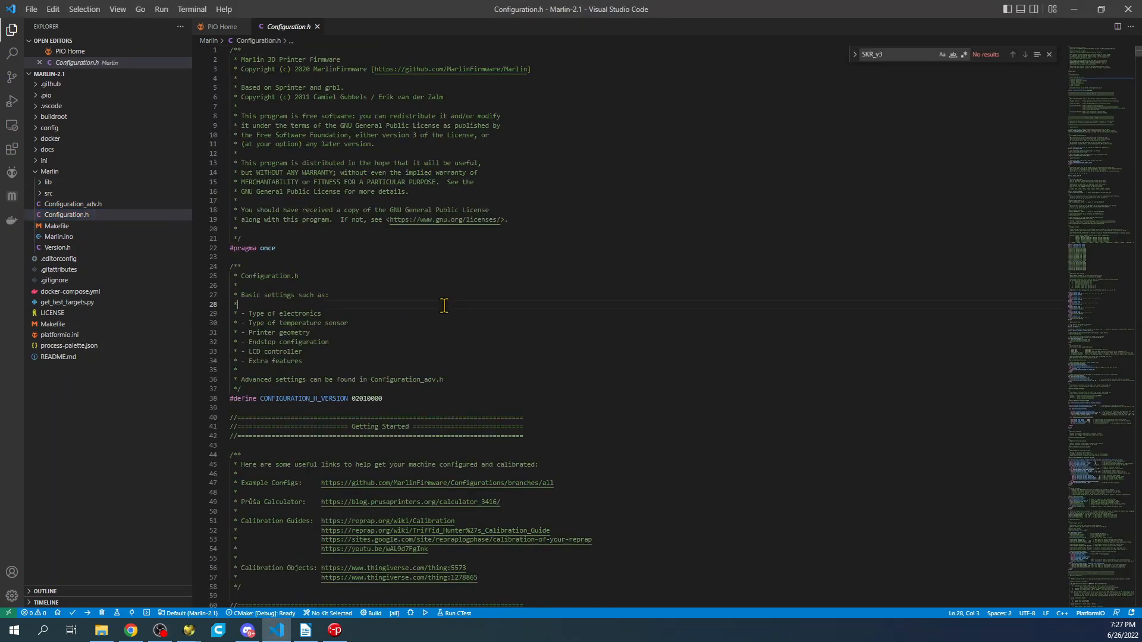
# Find the MOTHERBOARD line and confirm it is BOARD_BTT_SKR_V3_0_EZ.
pyautogui.write('moth')
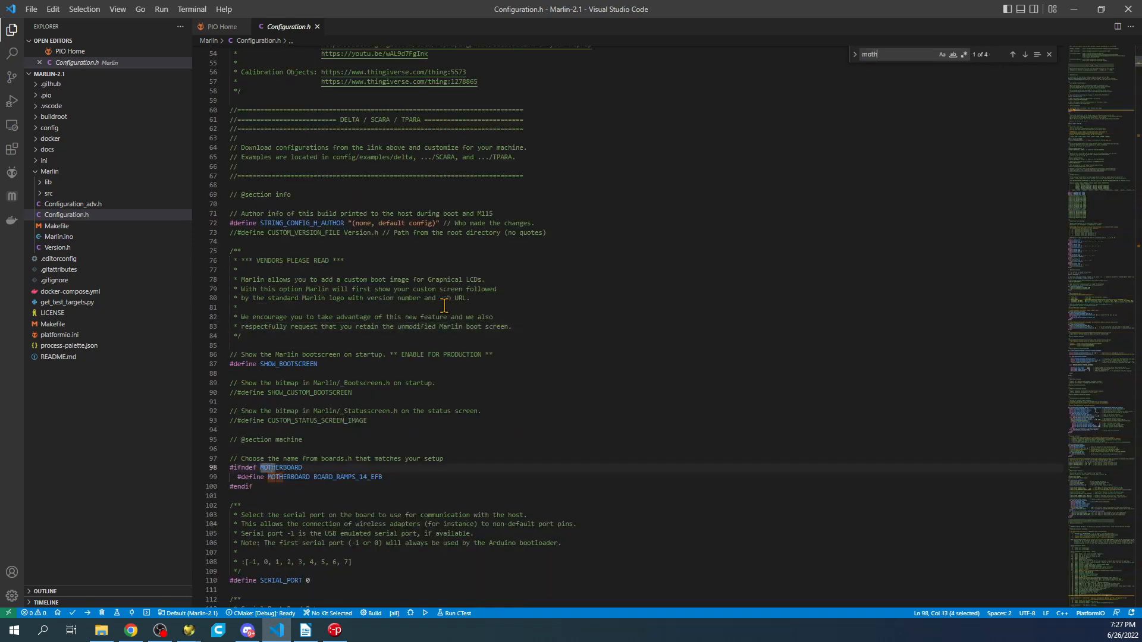
pyautogui.write('mother')
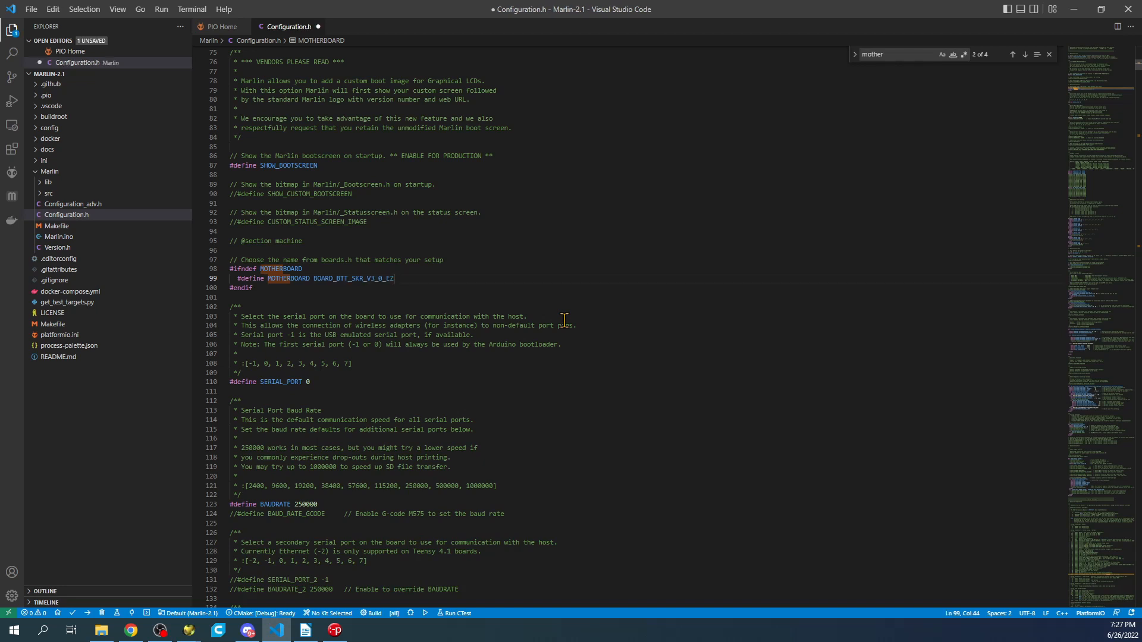
pyautogui.click(312, 382)
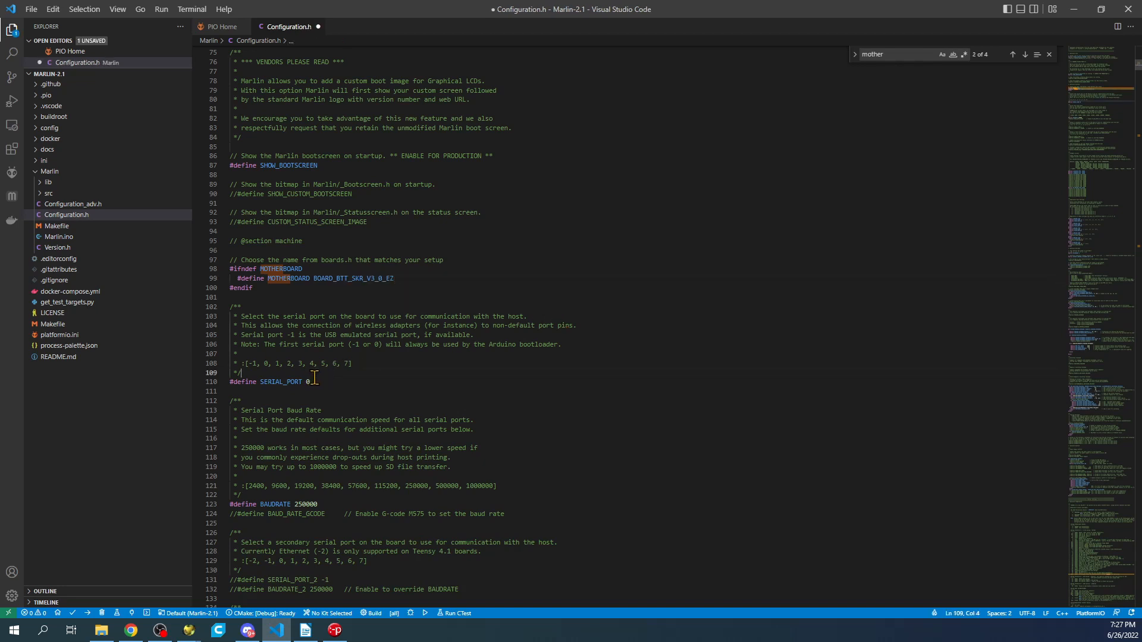
# Set SERIAL_PORT to -1 and edit the SERIAL_PORT_2 line.
pyautogui.click(311, 382)
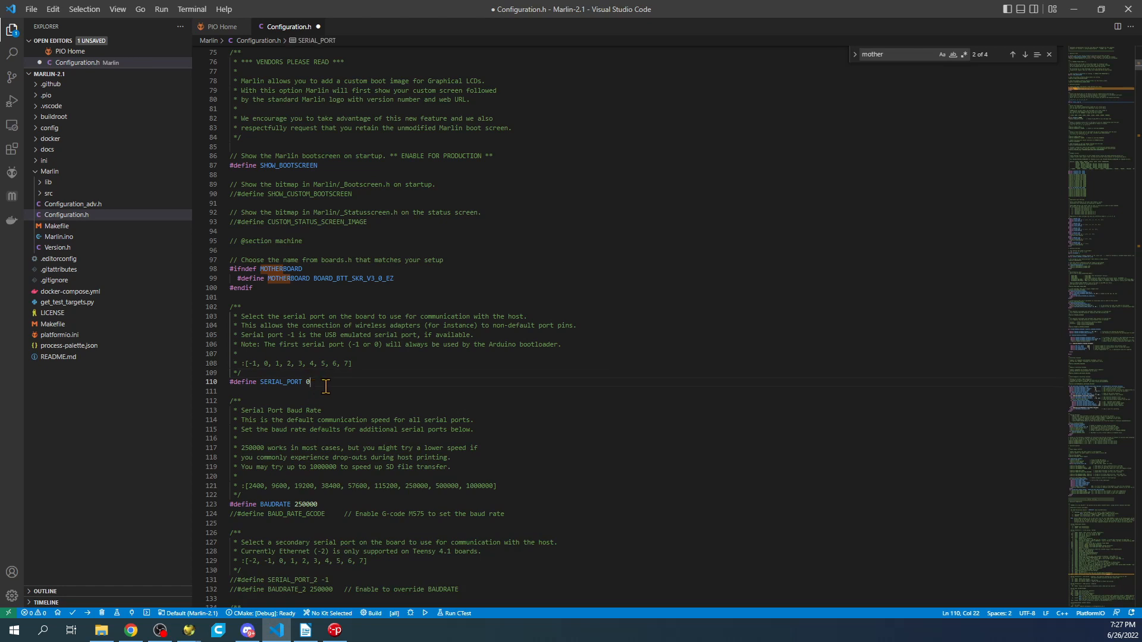
pyautogui.write('-1')
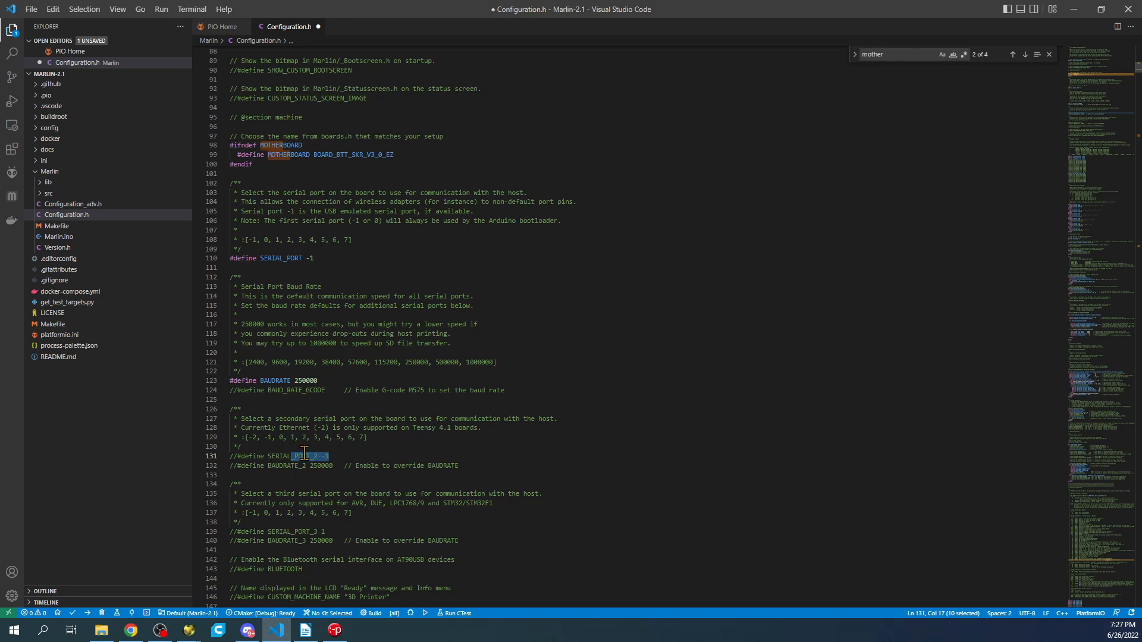
pyautogui.moveTo(363, 446)
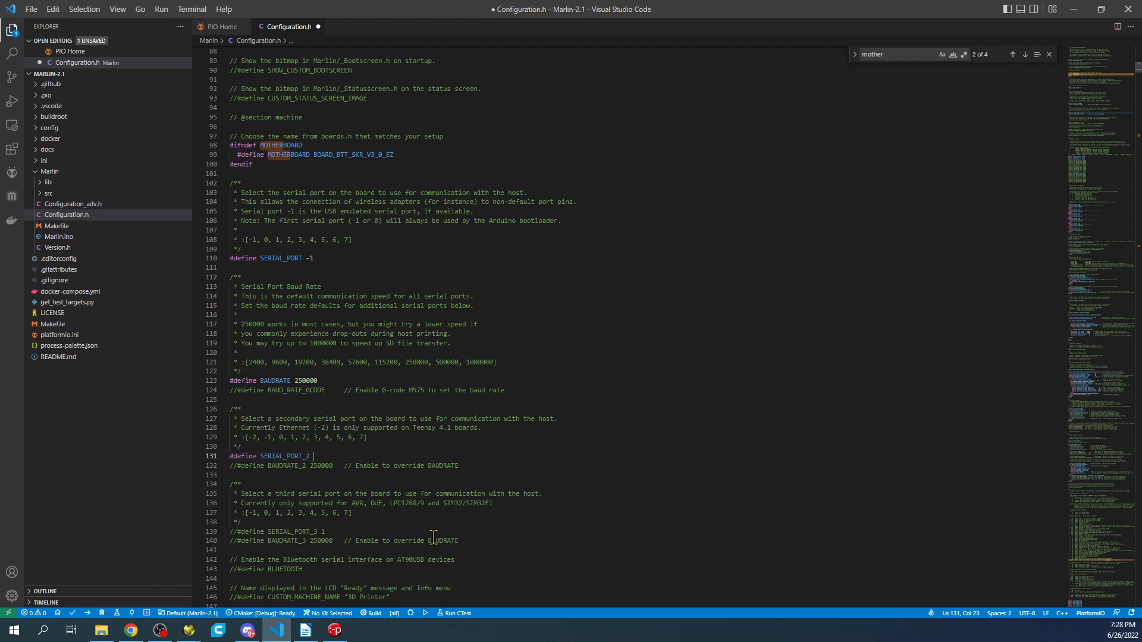
pyautogui.write('1')
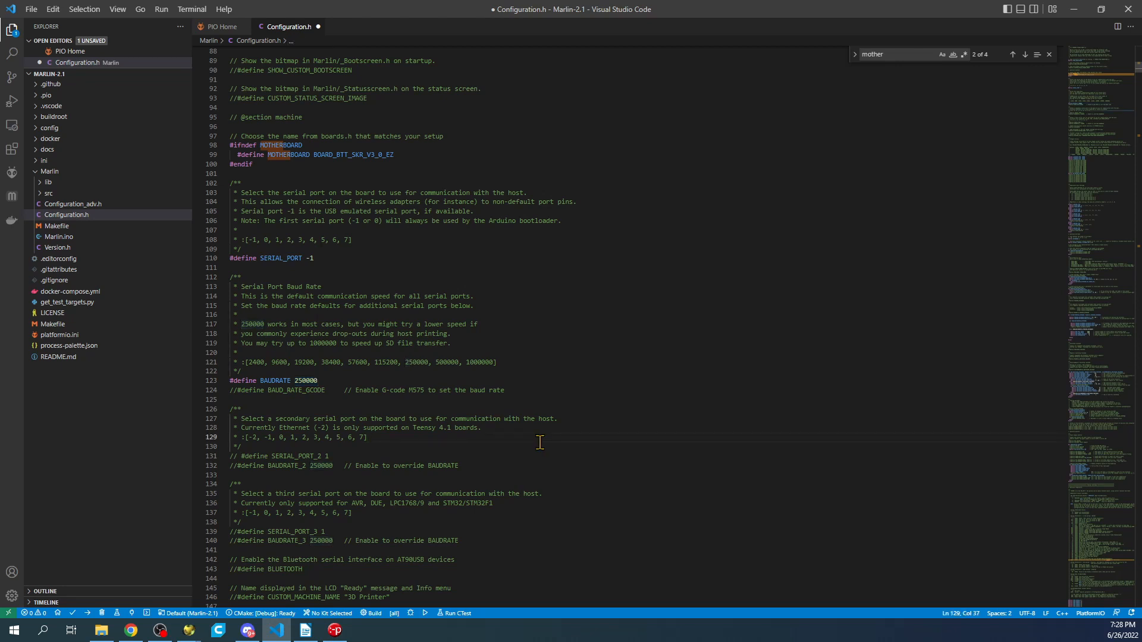
# Change X_DRIVER_TYPE from A4988 to TMC5160 and locate DEFAULT_AXIS_STEPS_PER_UNIT.
pyautogui.click(368, 437)
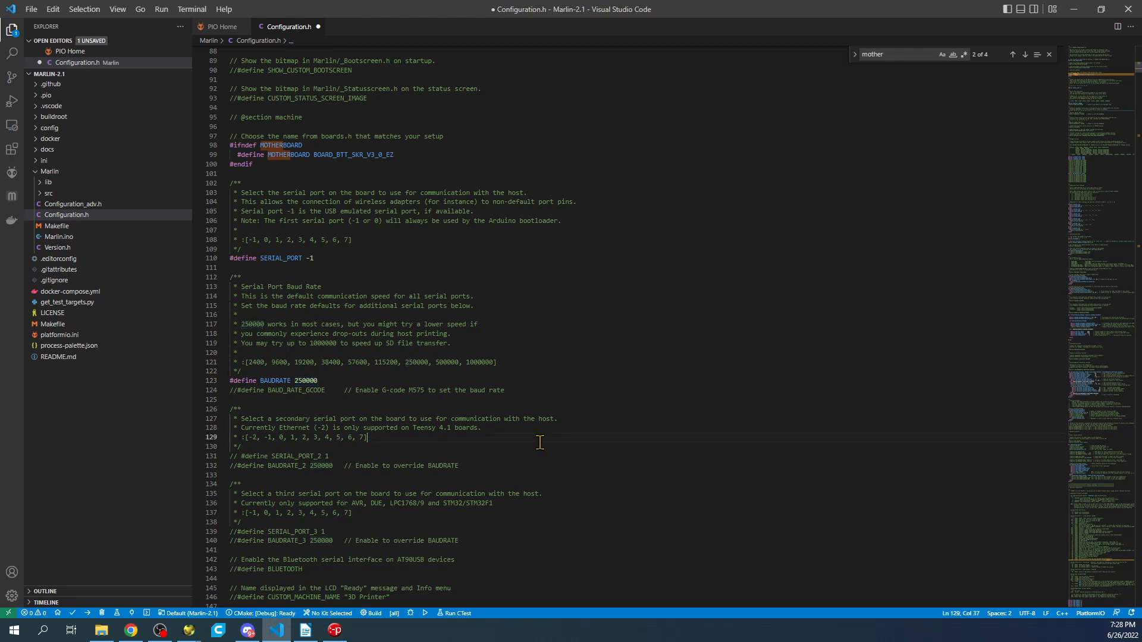
pyautogui.click(896, 54)
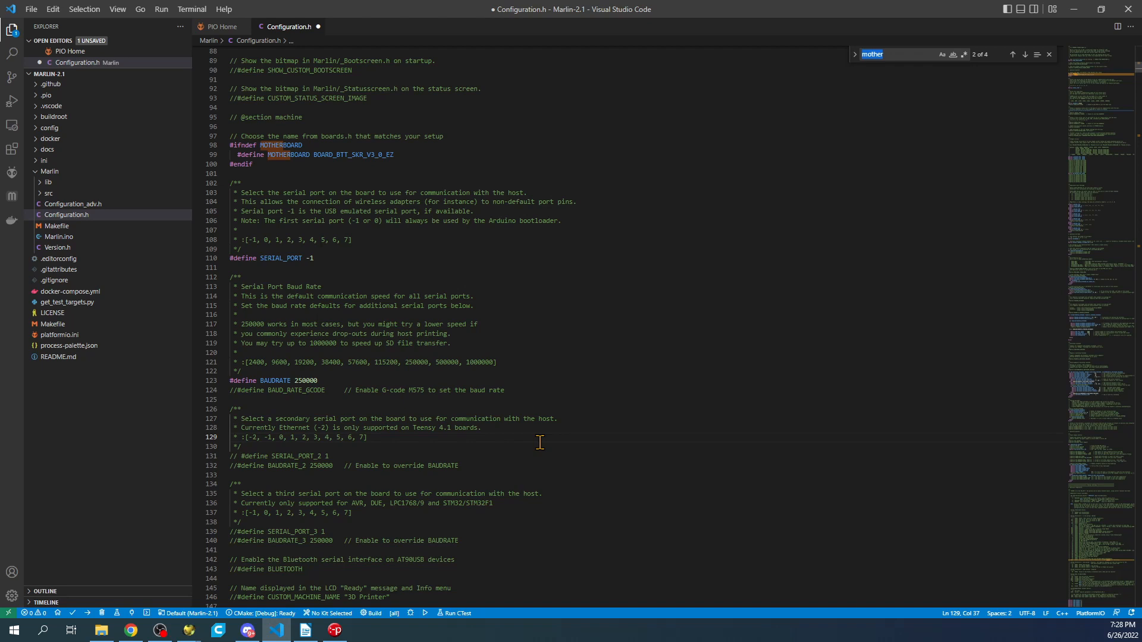
pyautogui.write('a4988')
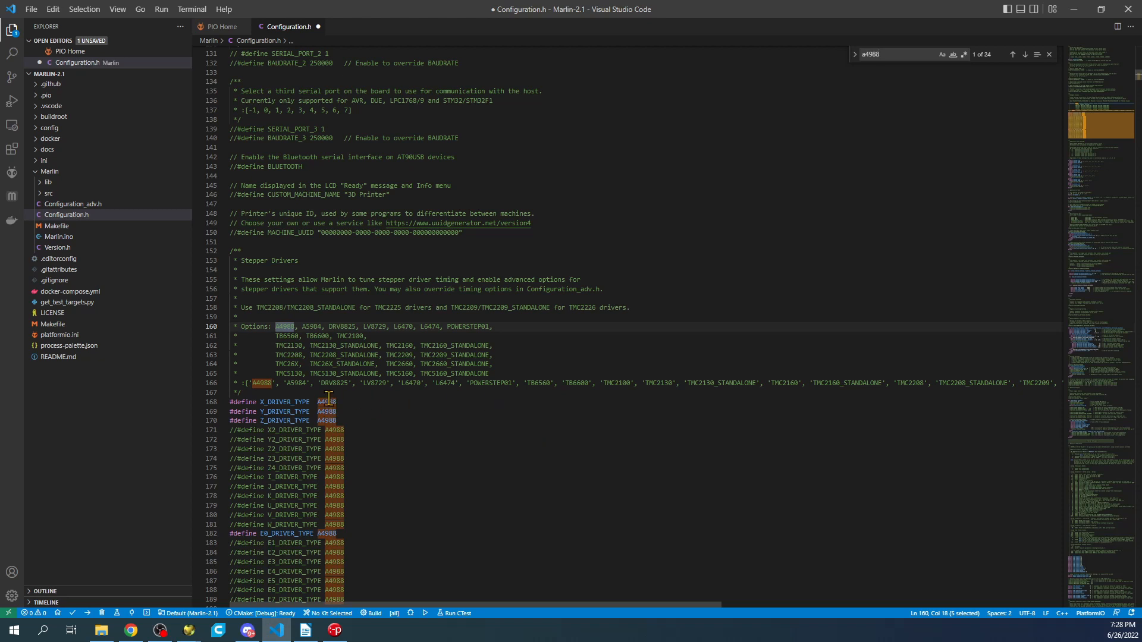
pyautogui.doubleClick(327, 401)
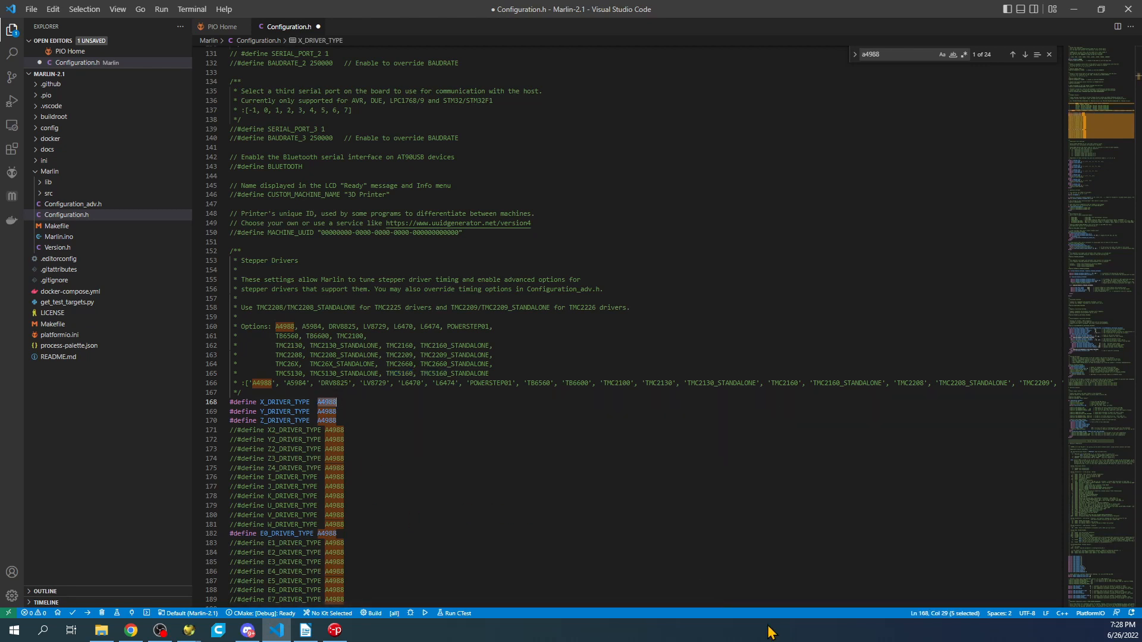
pyautogui.write('TMC5160')
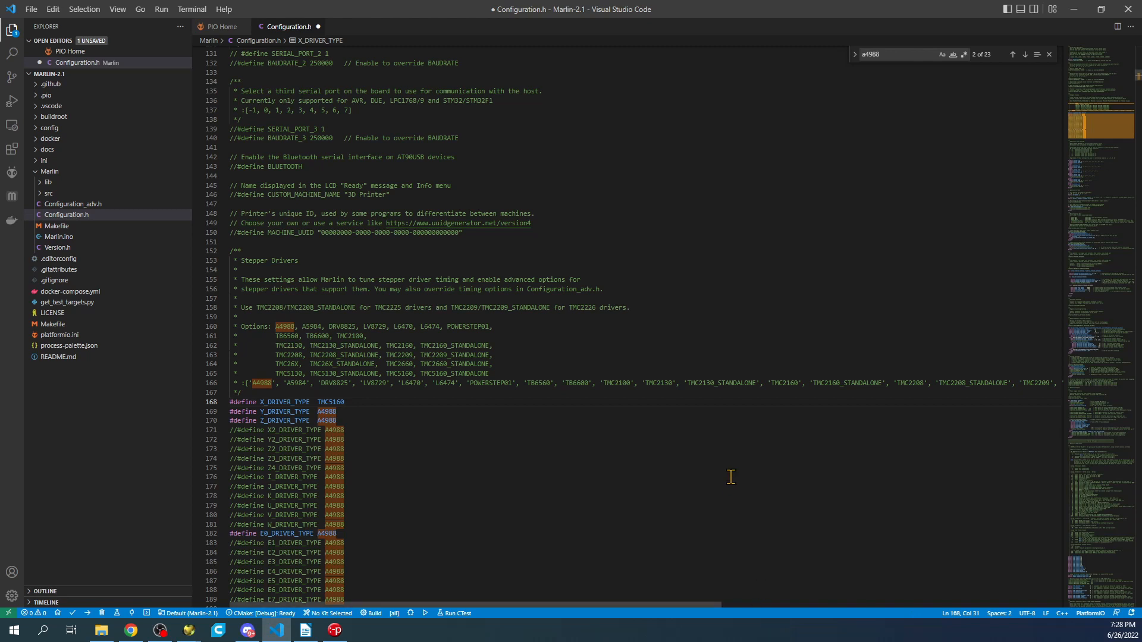
pyautogui.moveTo(469, 471)
pyautogui.write('s')
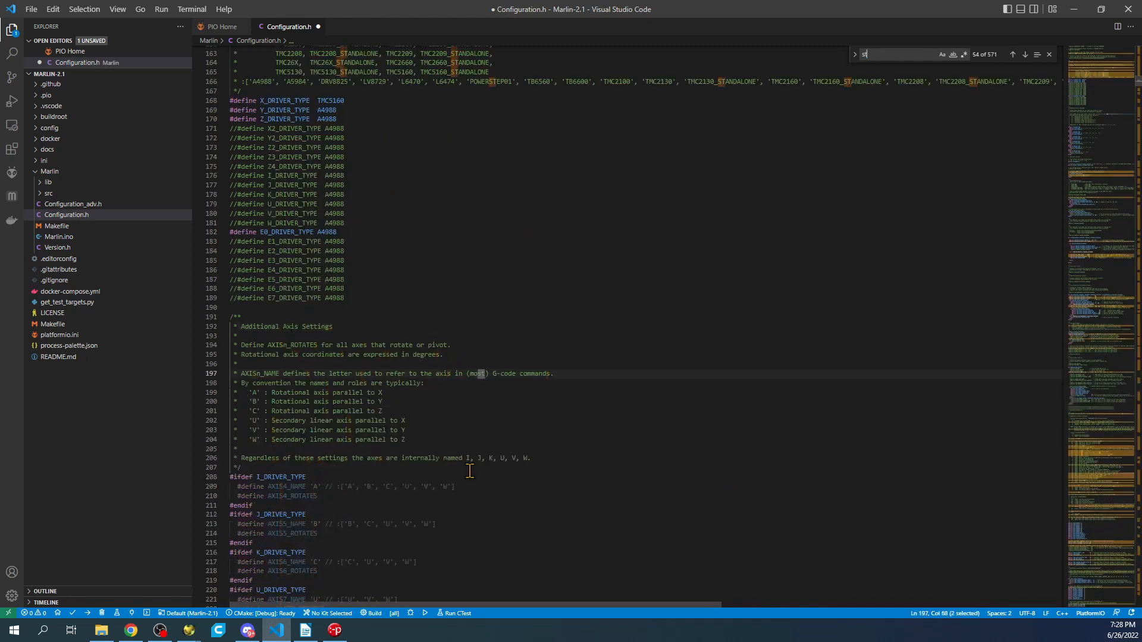
pyautogui.write('teps_per')
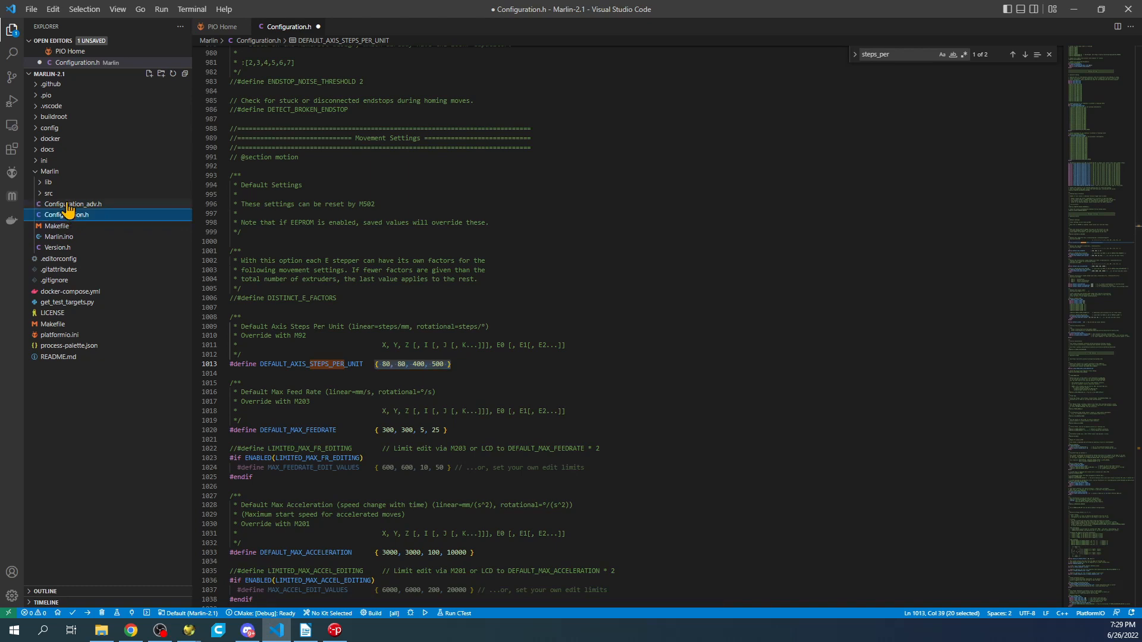
# Open Configuration_adv.h and set X_CURRENT to 800 and X_RSENSE to 0.075.
pyautogui.click(72, 204)
pyautogui.write('800')
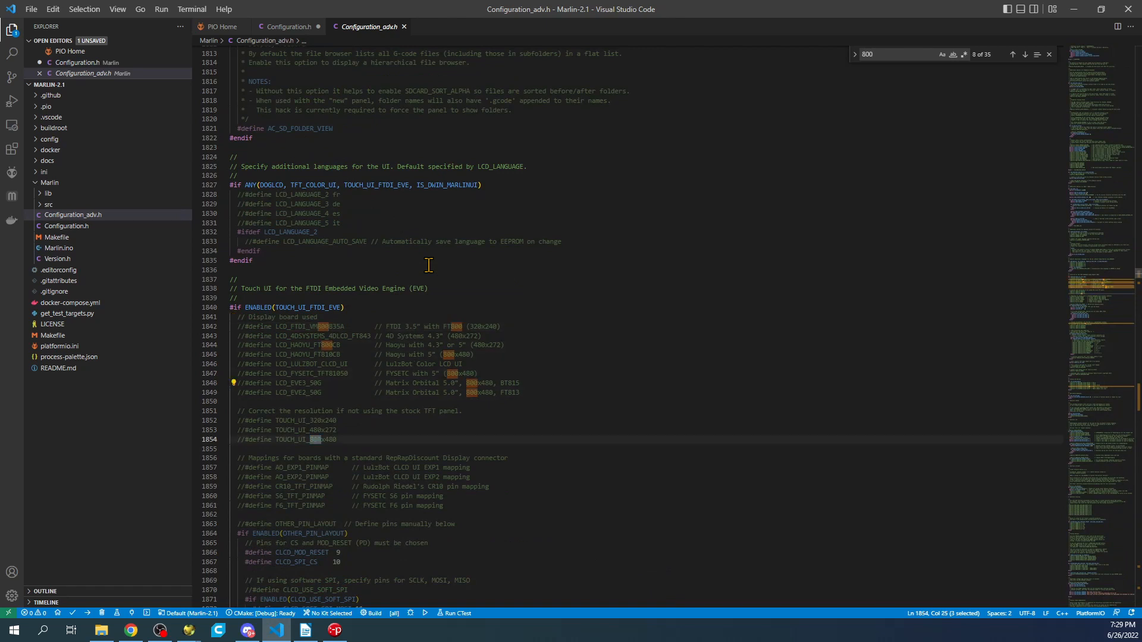
pyautogui.click(1012, 54)
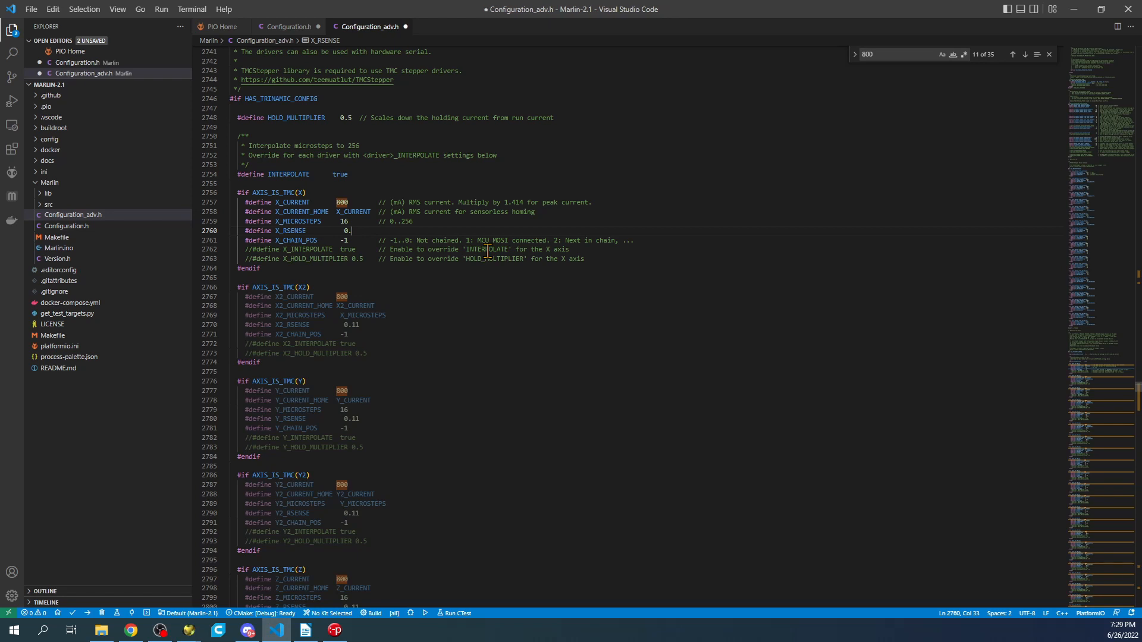
pyautogui.write('075')
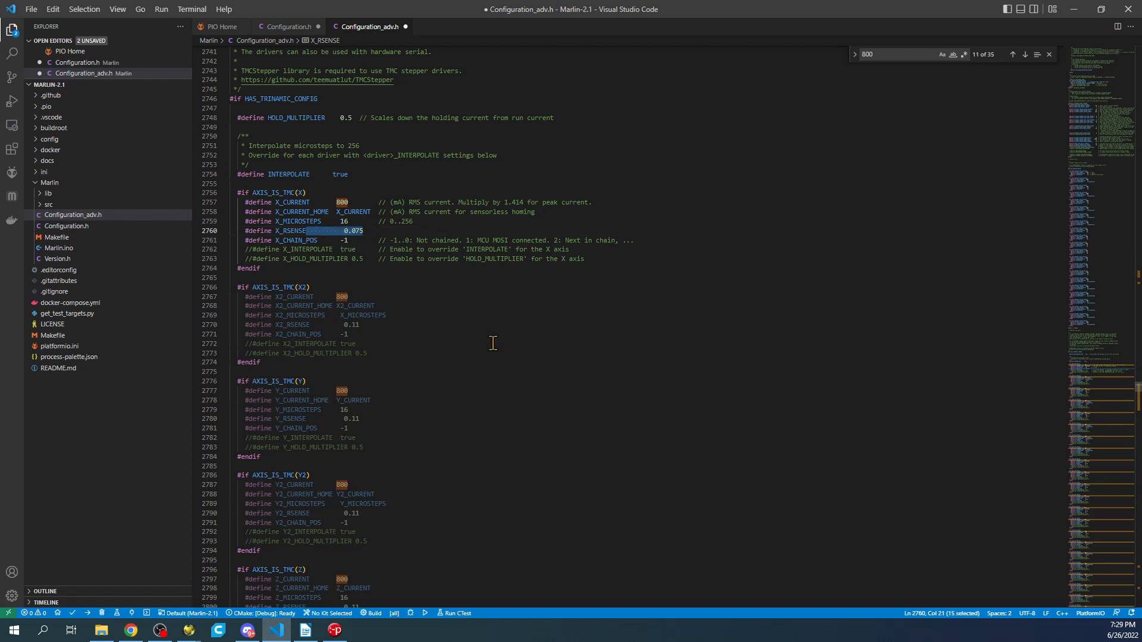
pyautogui.write('0.075')
pyautogui.click(898, 53)
pyautogui.write('TCM_debug')
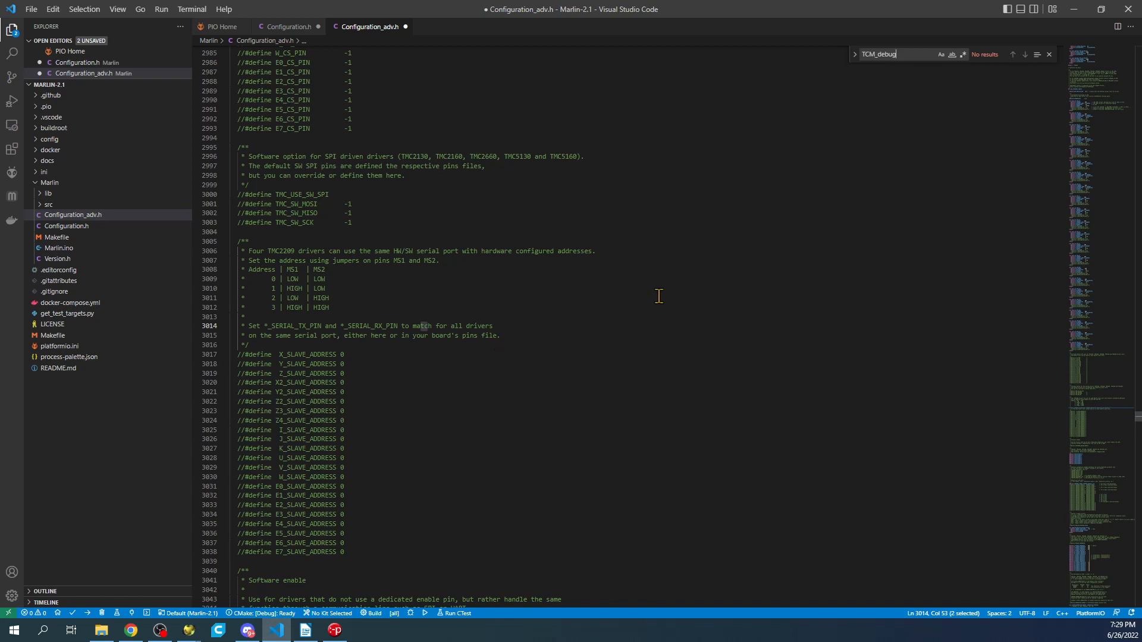
pyautogui.moveTo(910, 82)
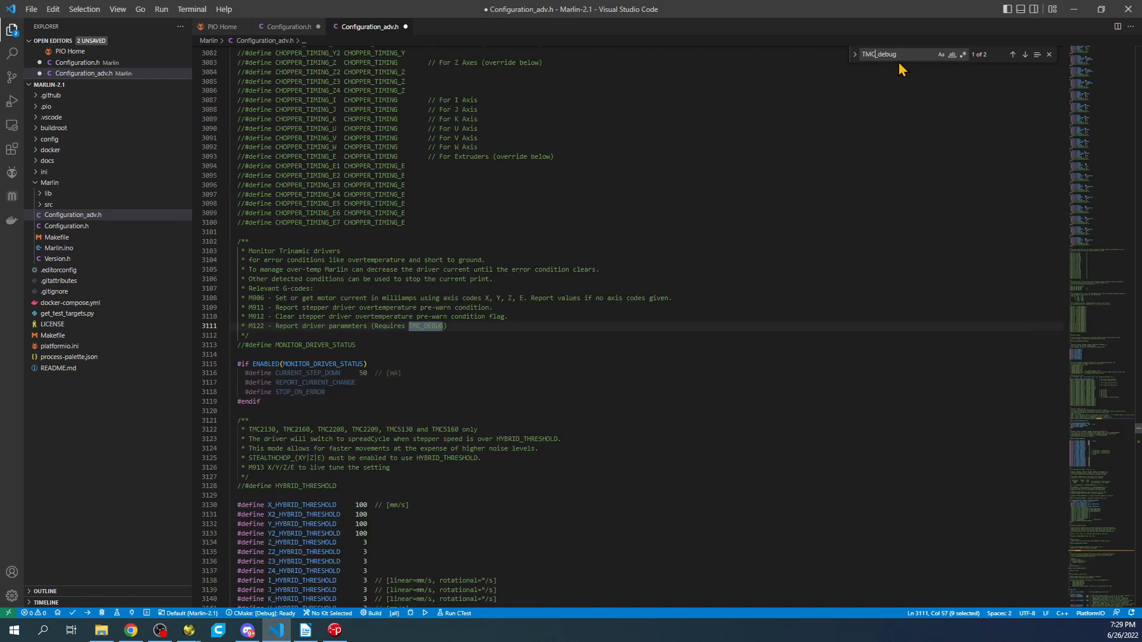
# Uncomment MONITOR_DRIVER_STATUS and step through the TMC_DEBUG search matches.
pyautogui.click(304, 344)
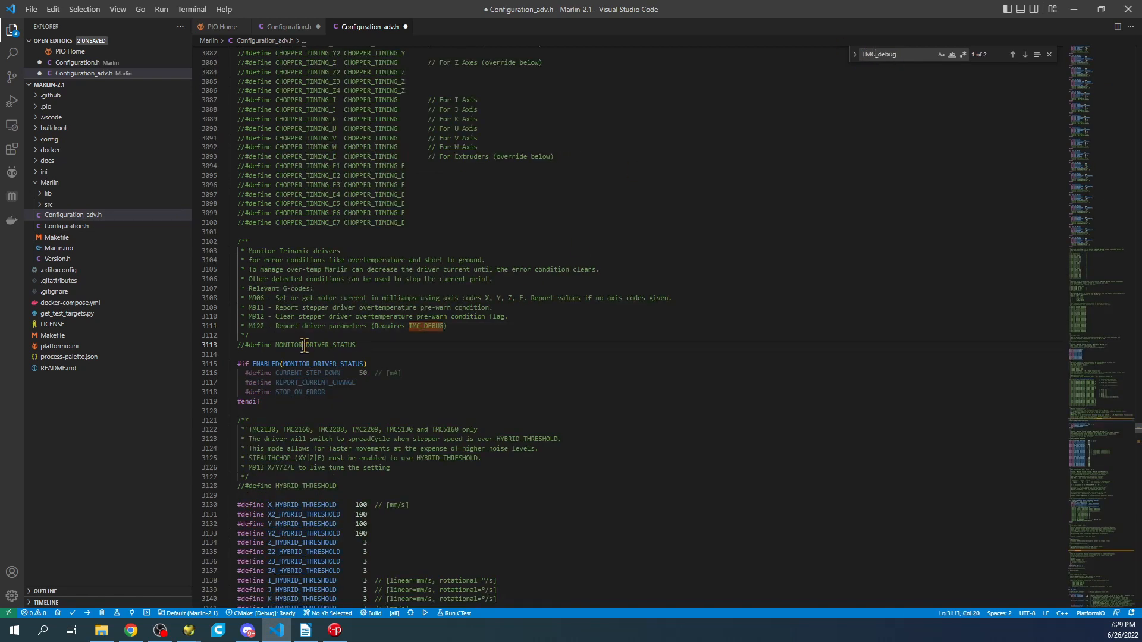
pyautogui.moveTo(617, 434)
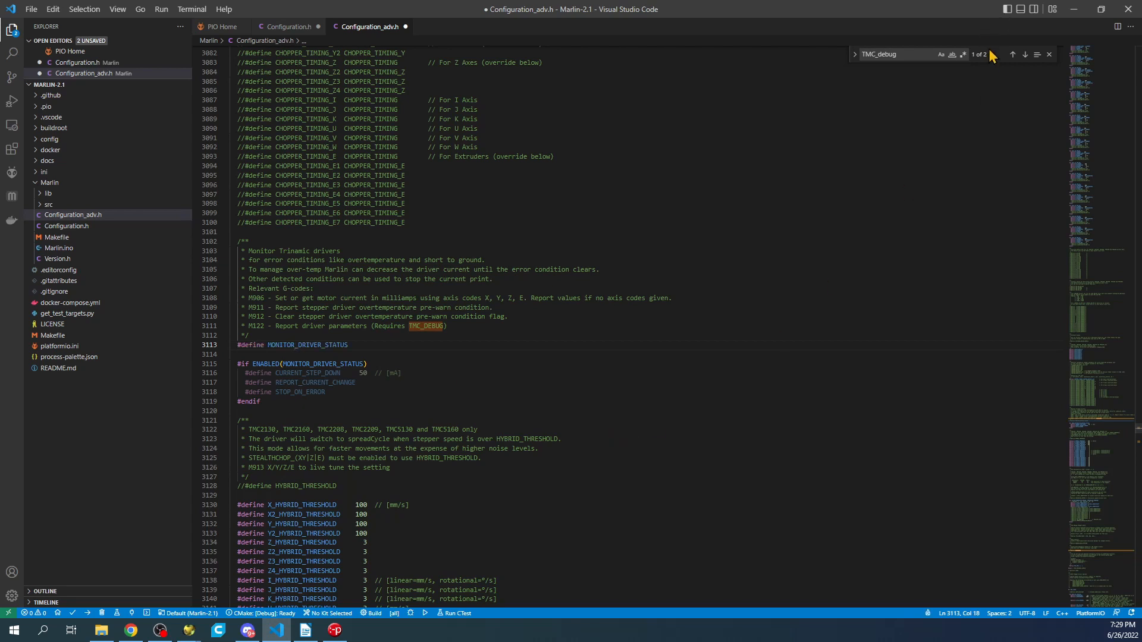
pyautogui.click(1025, 54)
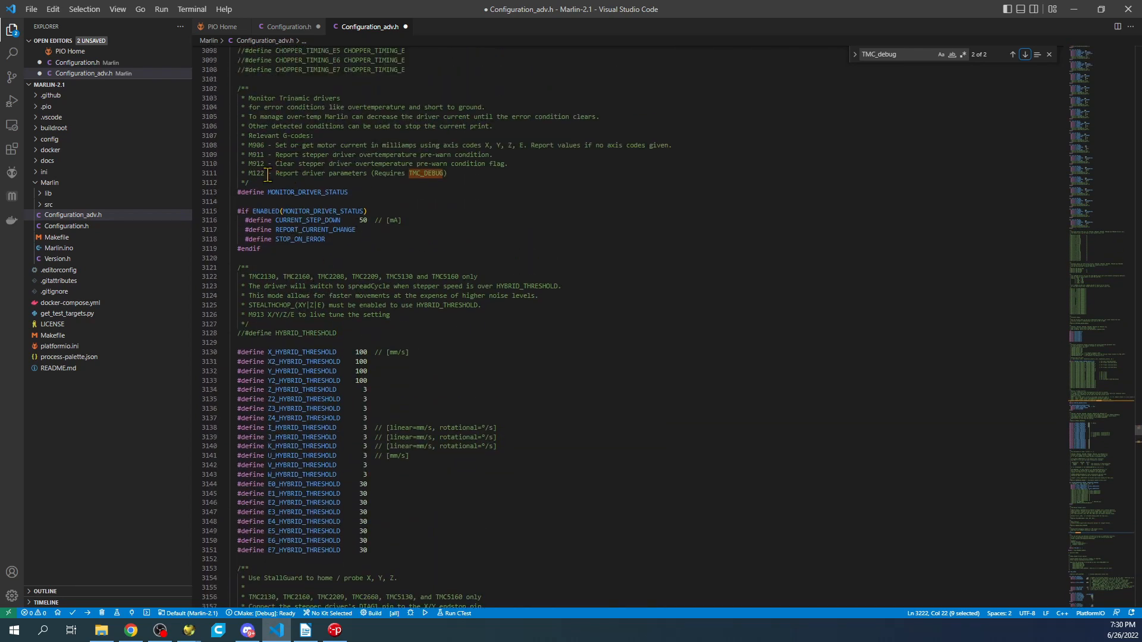
pyautogui.doubleClick(257, 173)
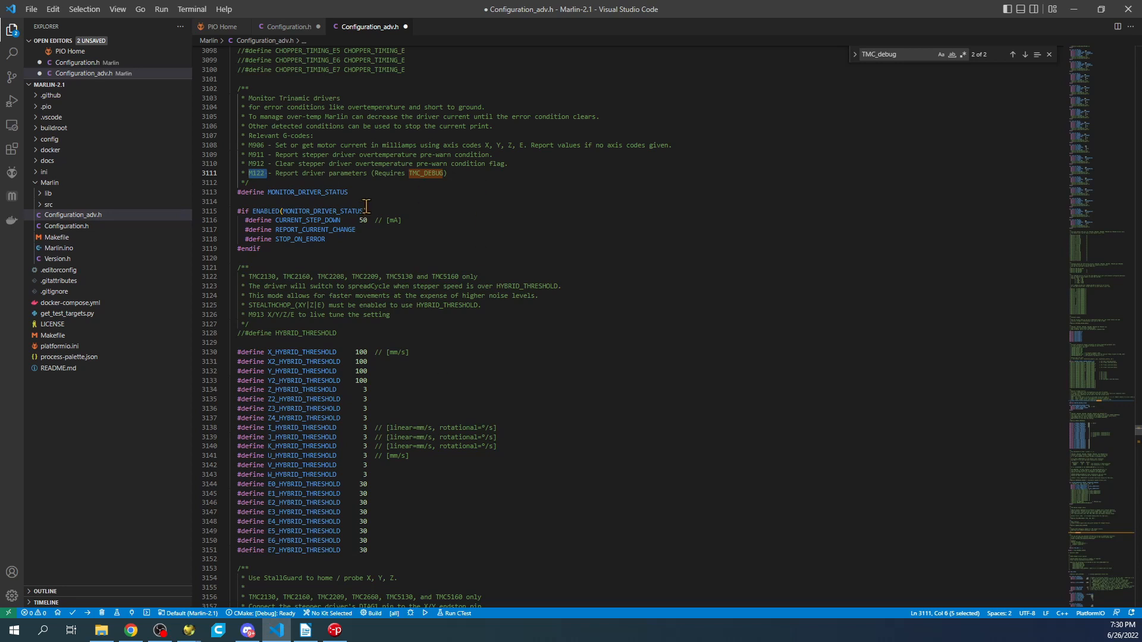
pyautogui.moveTo(373, 200)
pyautogui.write('SW_SPI')
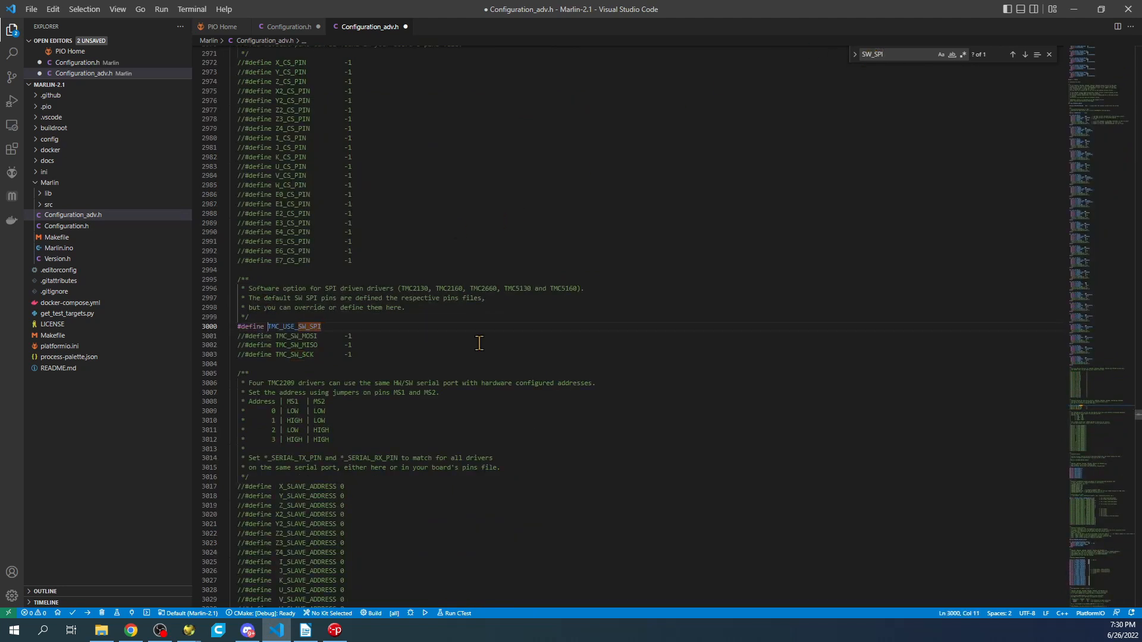
# Select the TMC_USE_SW_SPI define to enable software SPI.
pyautogui.moveTo(234, 335); pyautogui.dragTo(352, 356)
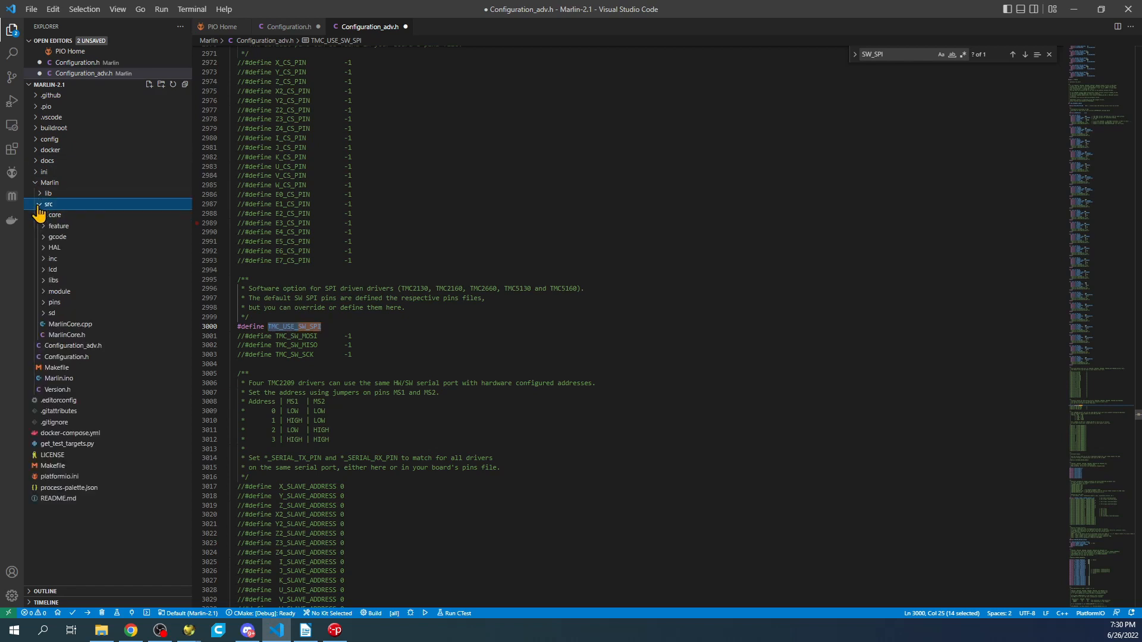
# Open the BTT SKR V3 EZ and shared SKR V3 common pin files under pins/stm32h7.
pyautogui.click(54, 301)
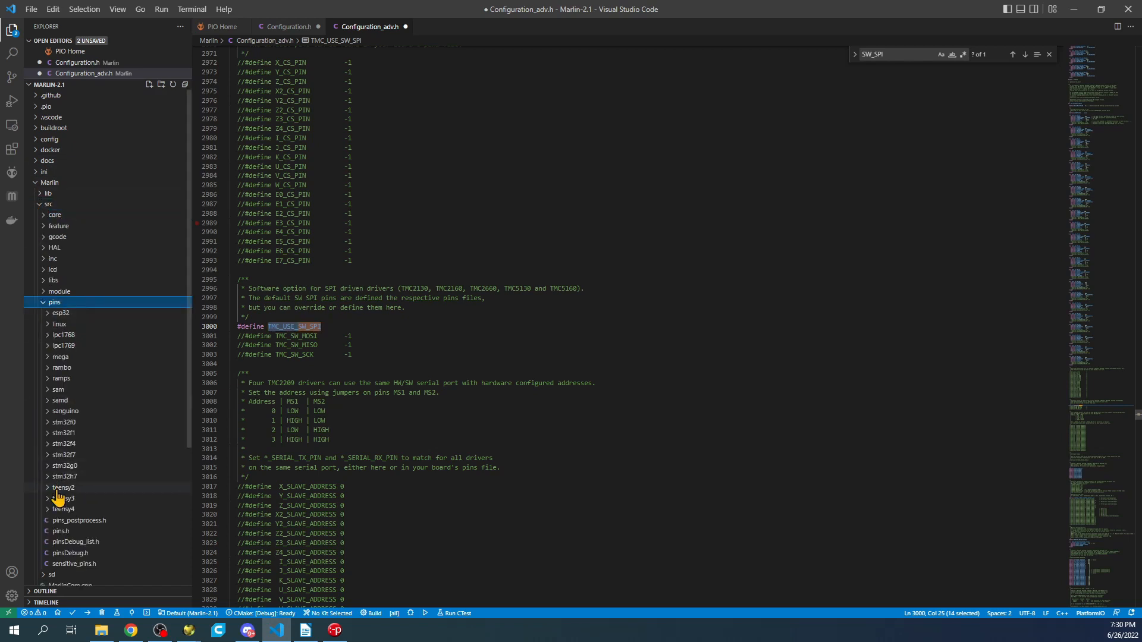
pyautogui.click(64, 476)
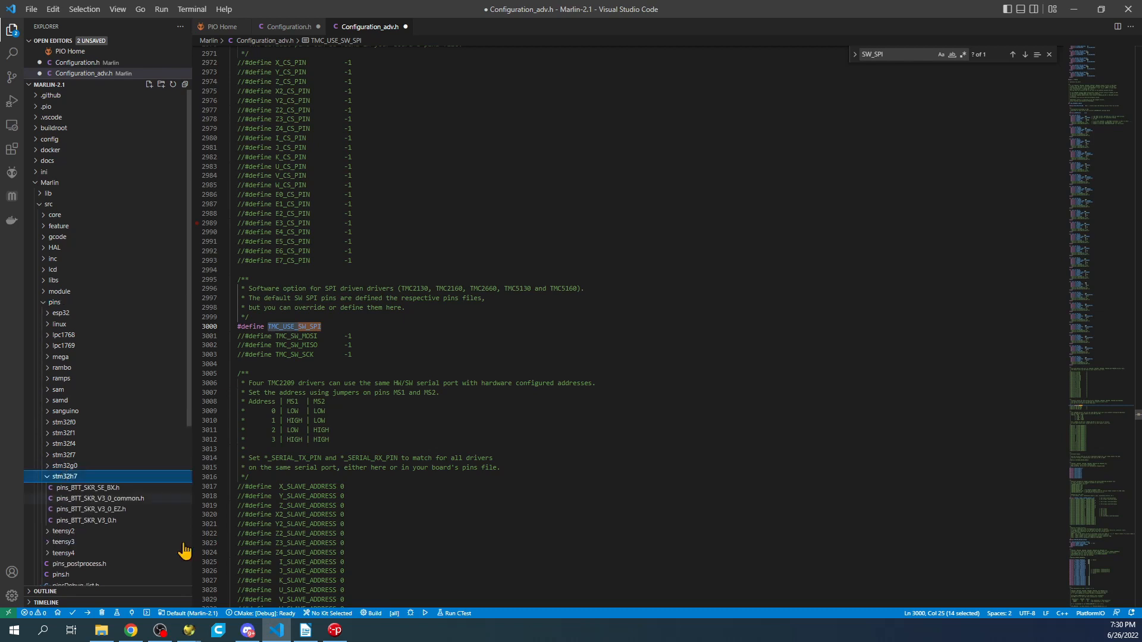
pyautogui.moveTo(82, 488)
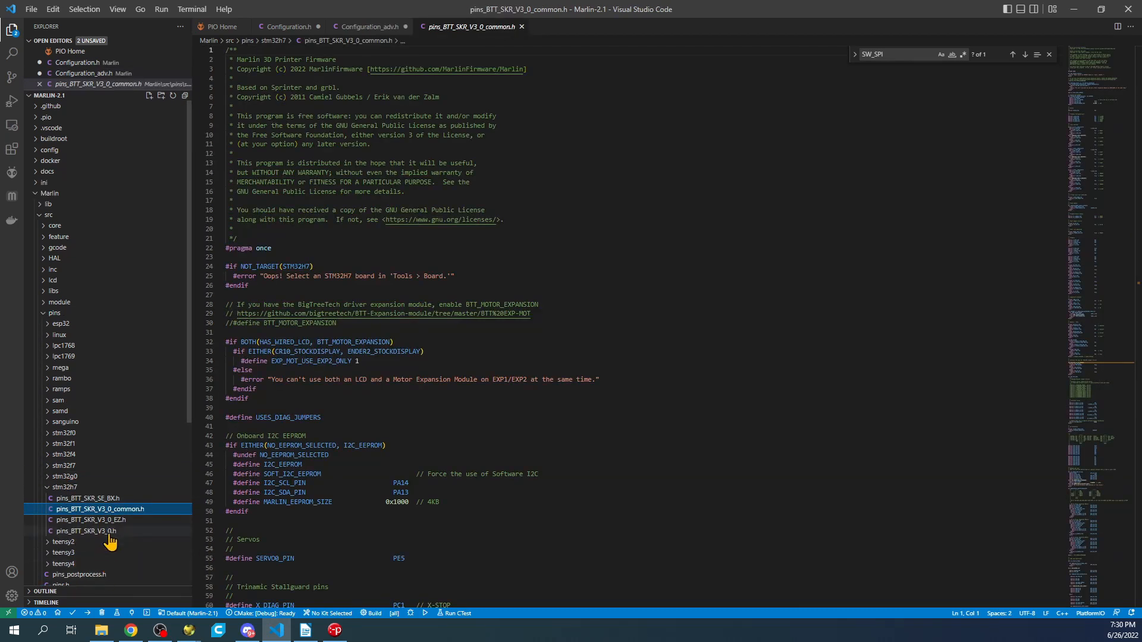
pyautogui.click(91, 519)
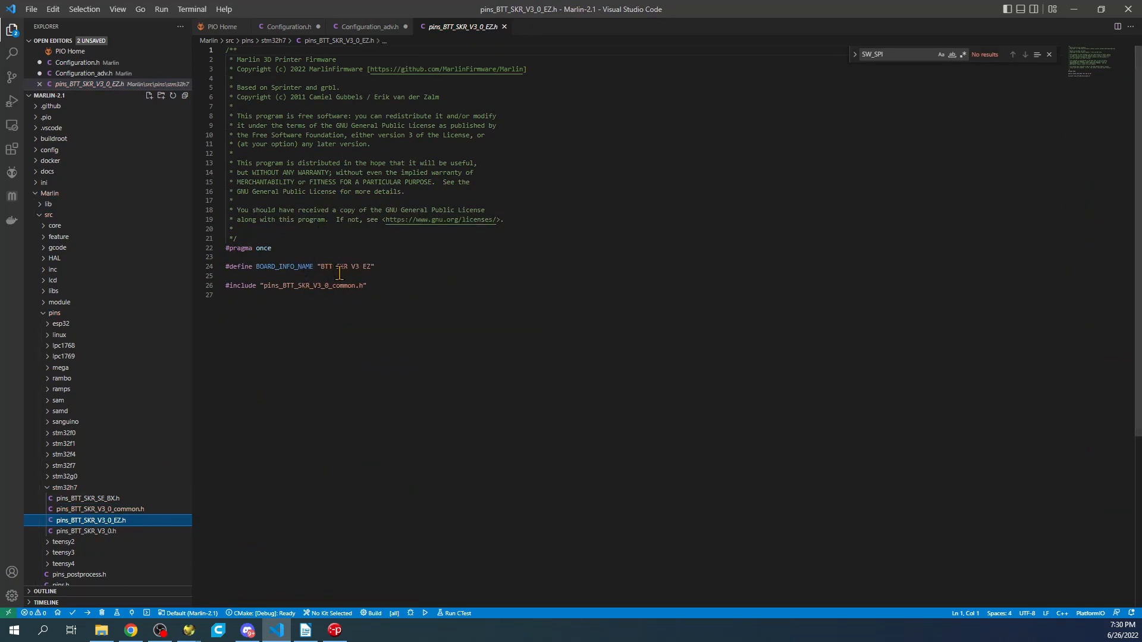
pyautogui.doubleClick(343, 266)
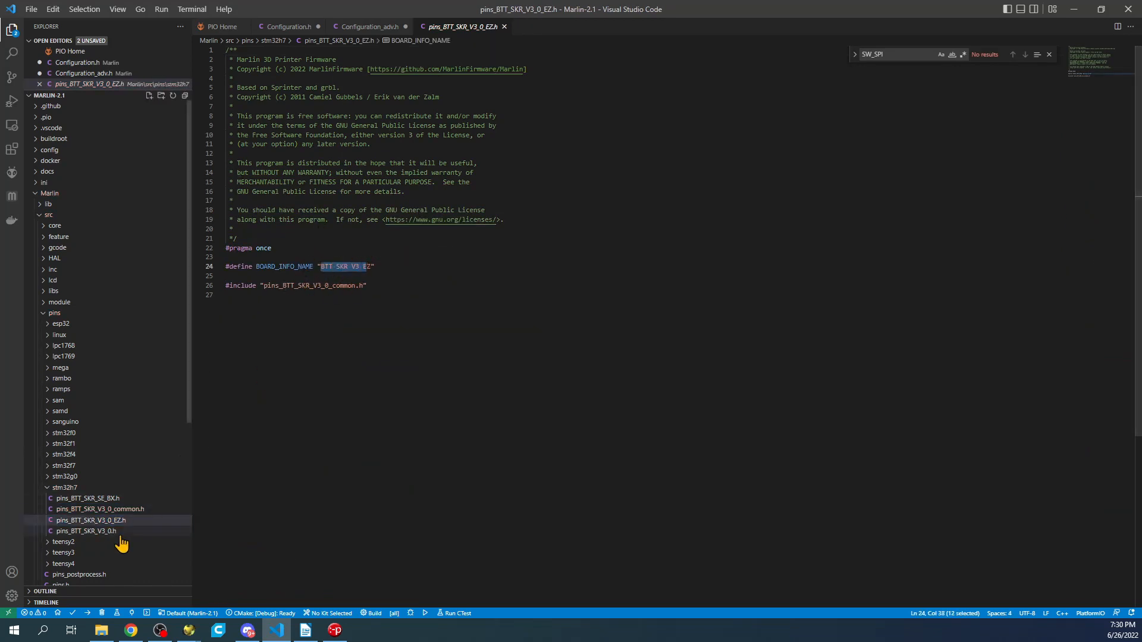
pyautogui.click(85, 531)
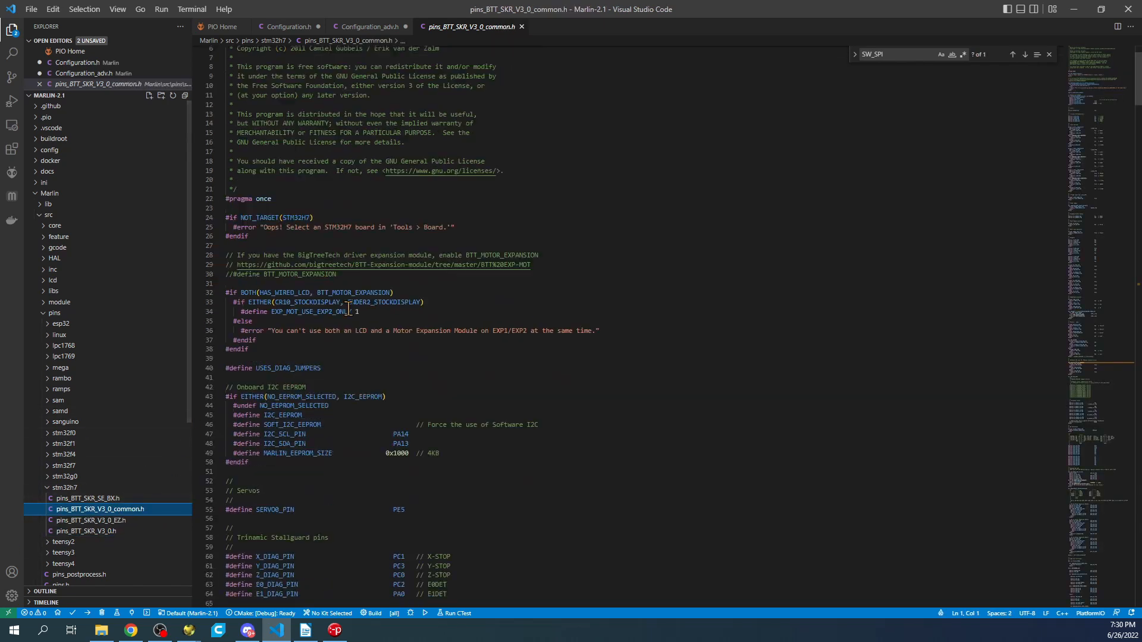
pyautogui.scroll(-3)
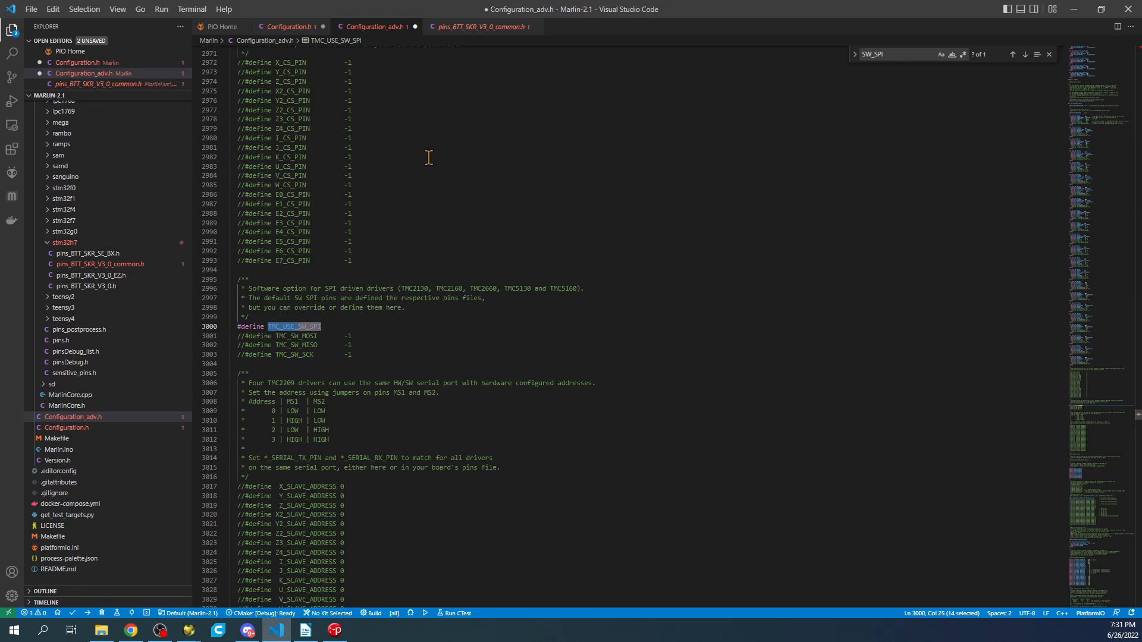
pyautogui.moveTo(572, 131)
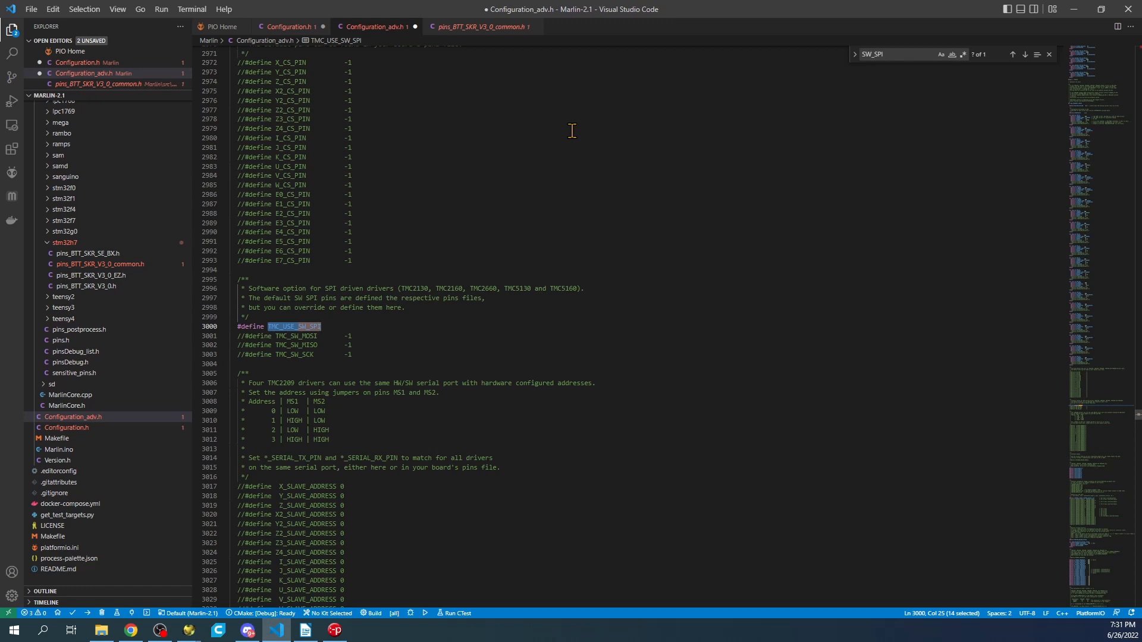
# In Configuration.h, search for endstop, set X_MIN_ENDSTOP_INVERTING to true, then search invert.
pyautogui.click(288, 26)
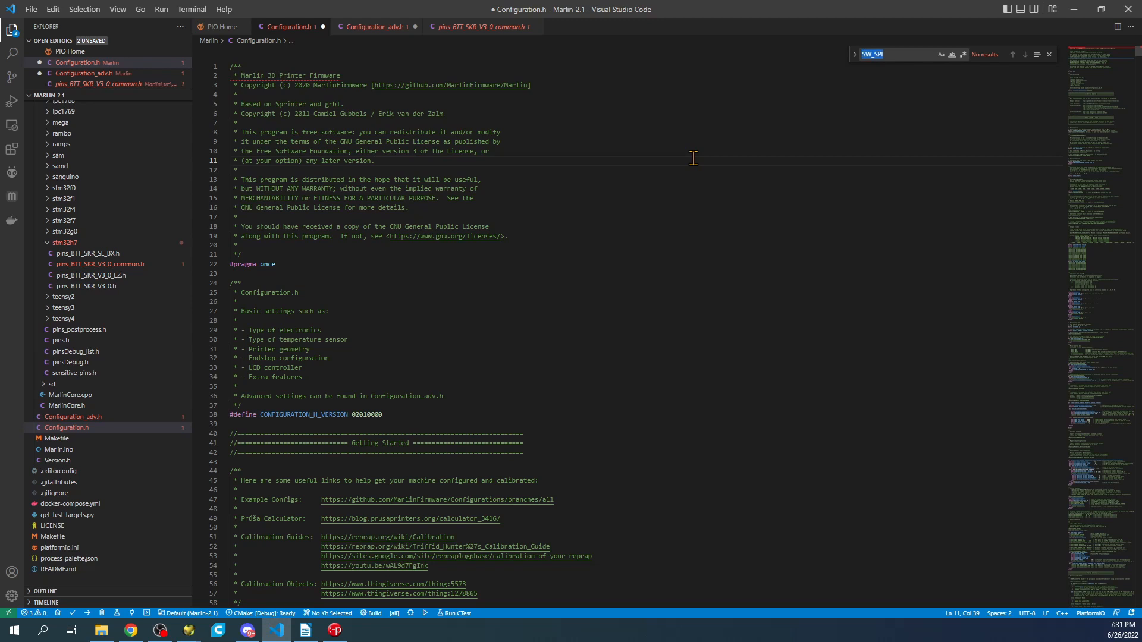
pyautogui.write('endst')
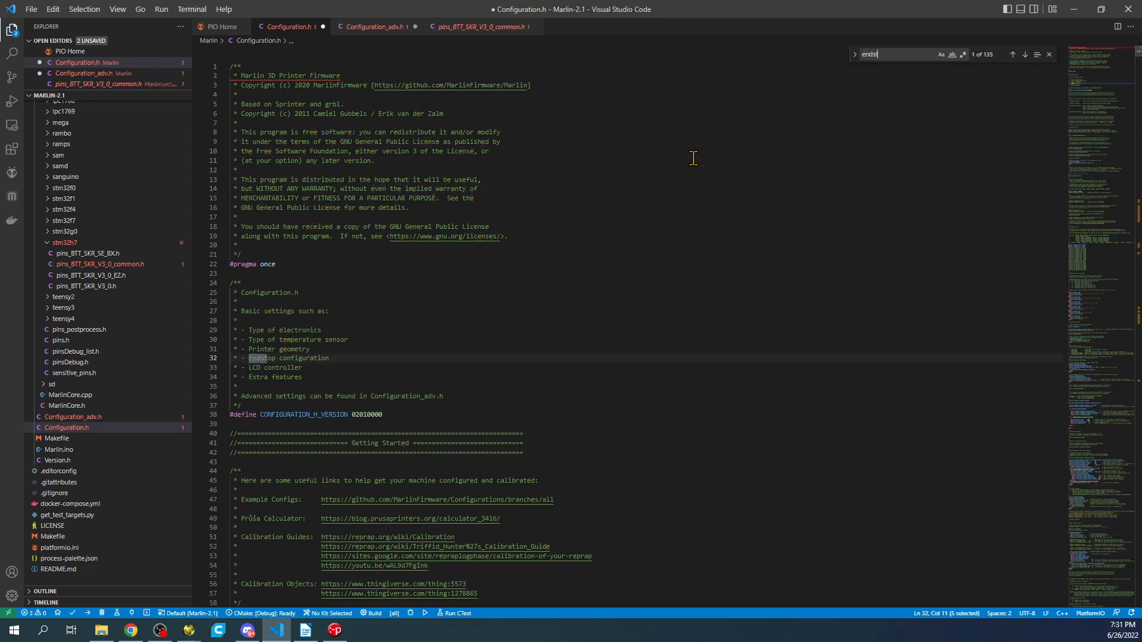
pyautogui.write('op')
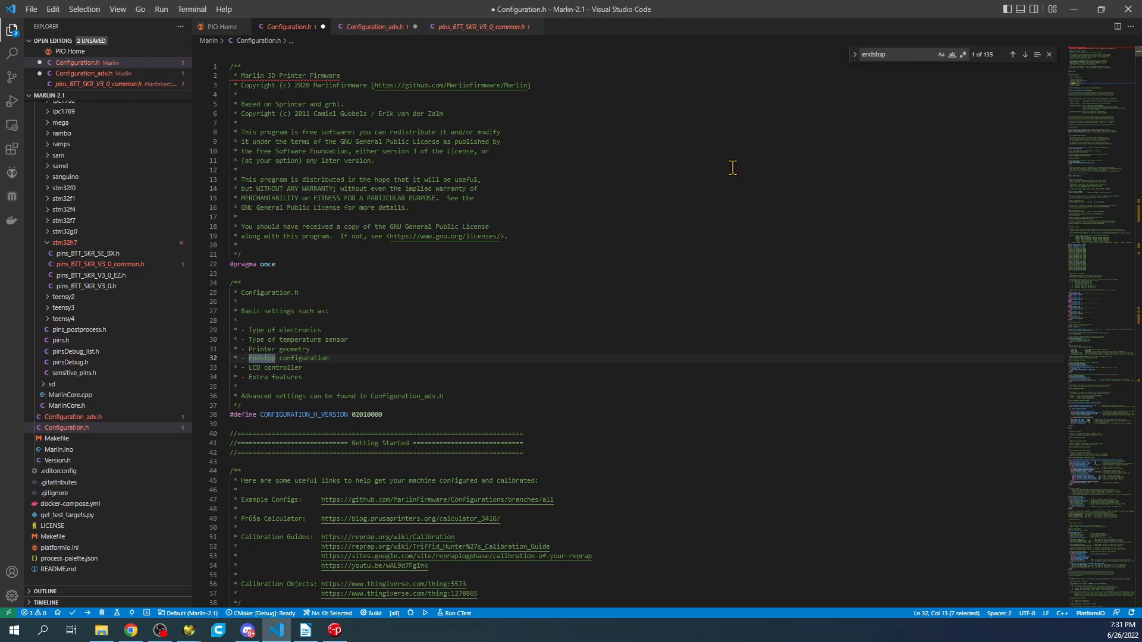
pyautogui.click(1025, 54)
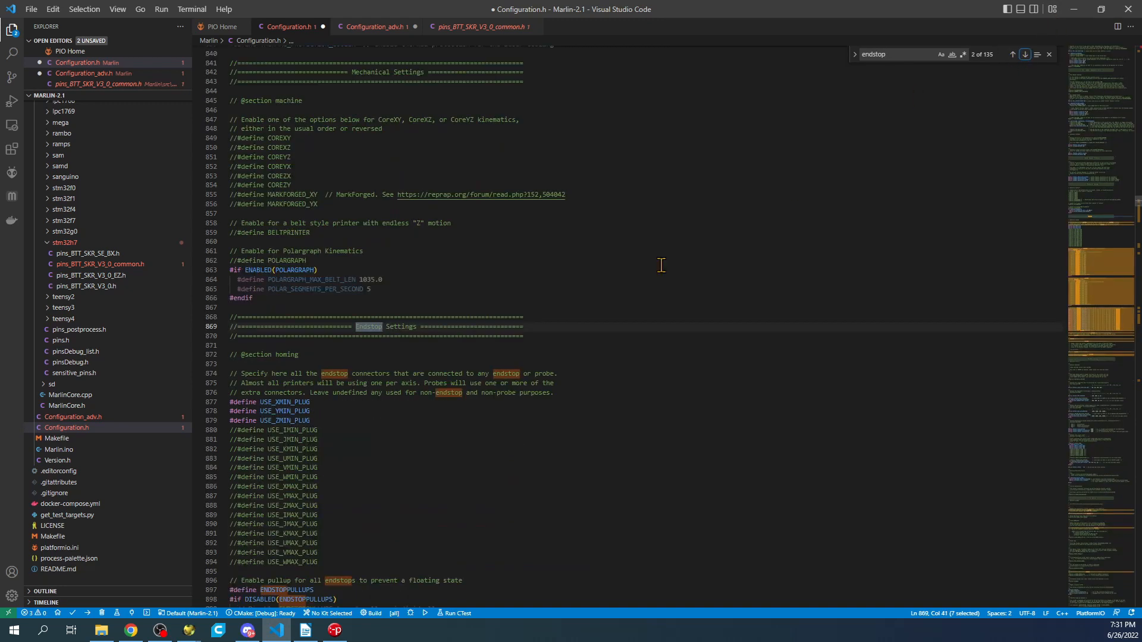
pyautogui.scroll(-3)
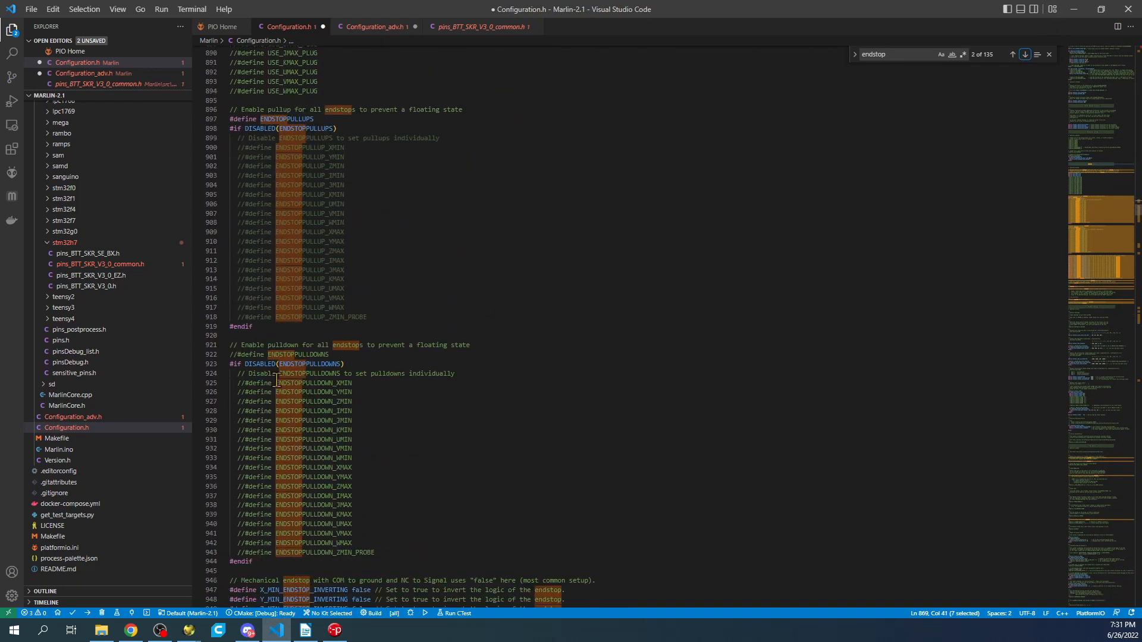
pyautogui.scroll(-3)
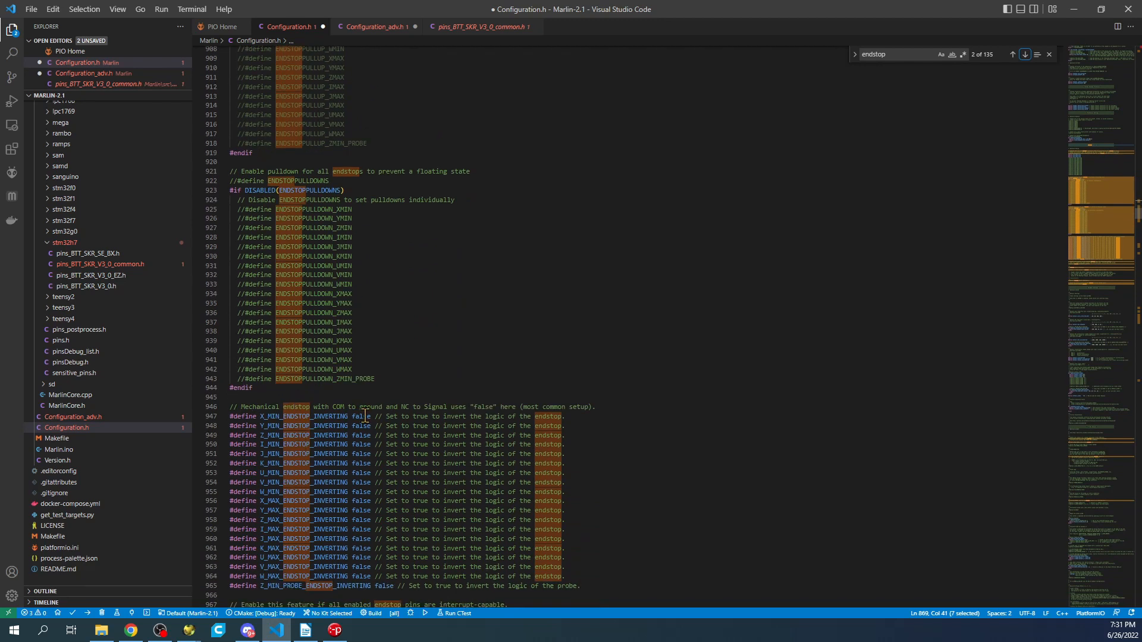
pyautogui.doubleClick(361, 416)
pyautogui.write('tru')
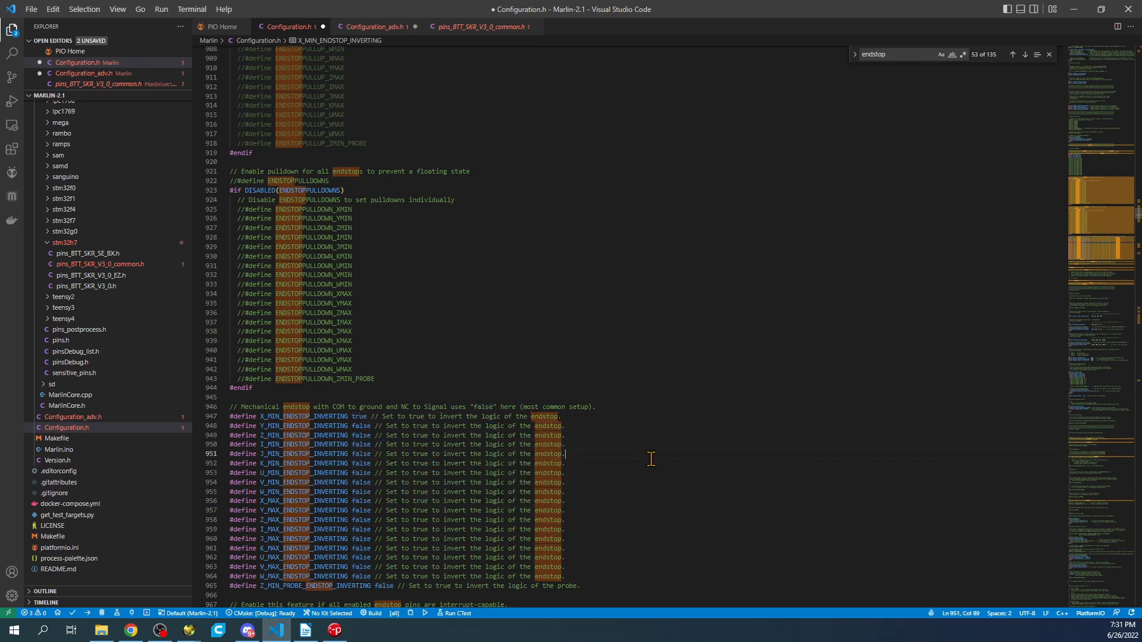
pyautogui.click(356, 351)
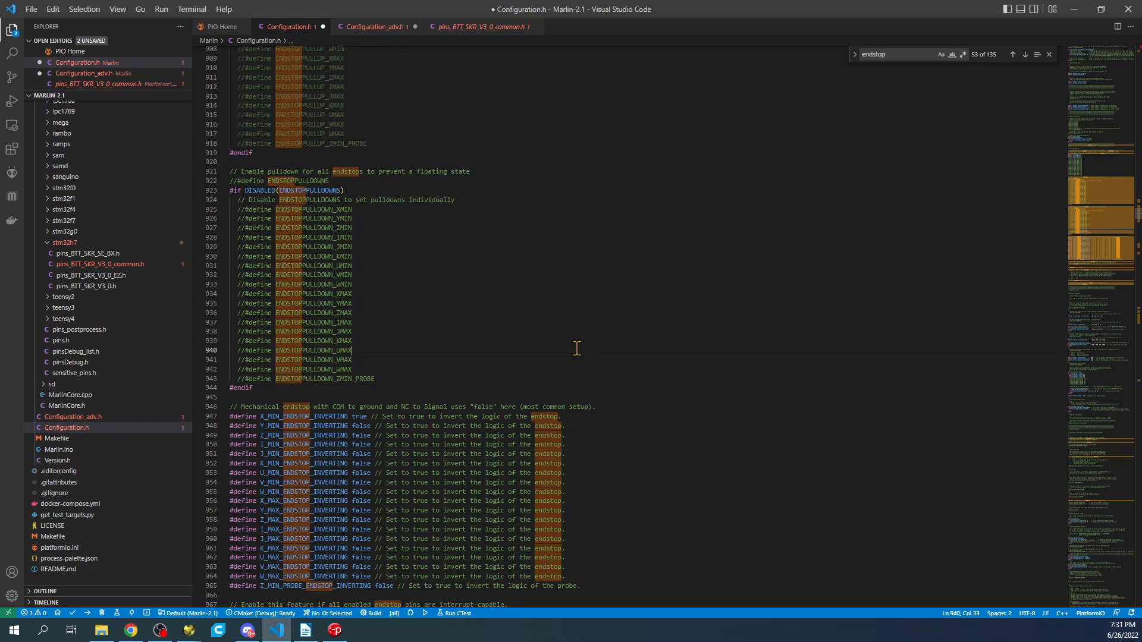
pyautogui.write('invert')
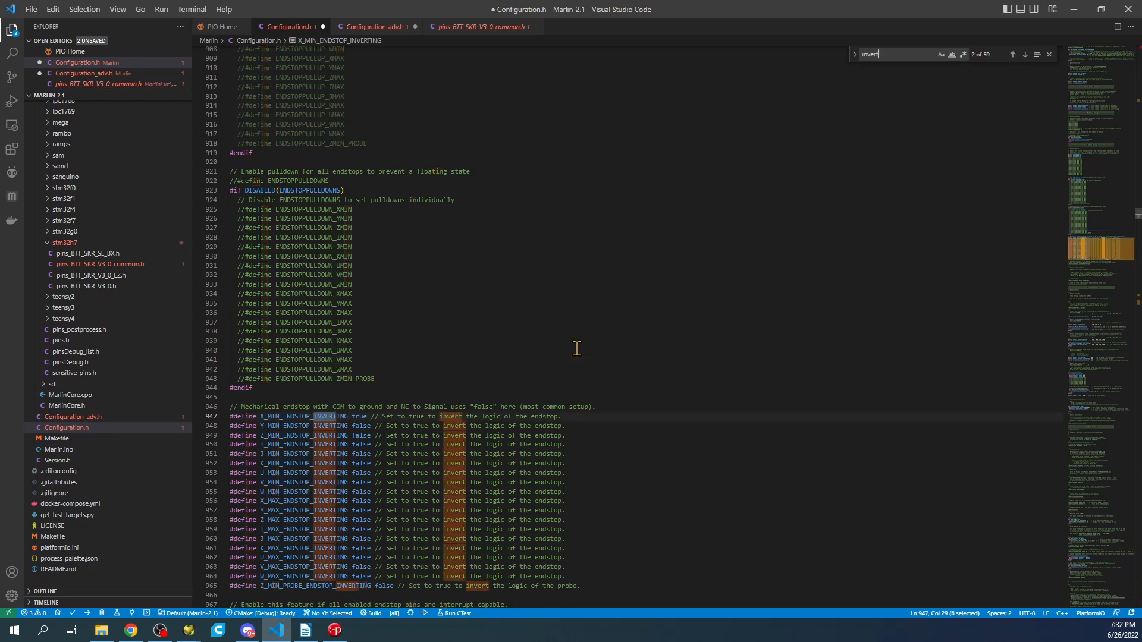
pyautogui.click(1024, 54)
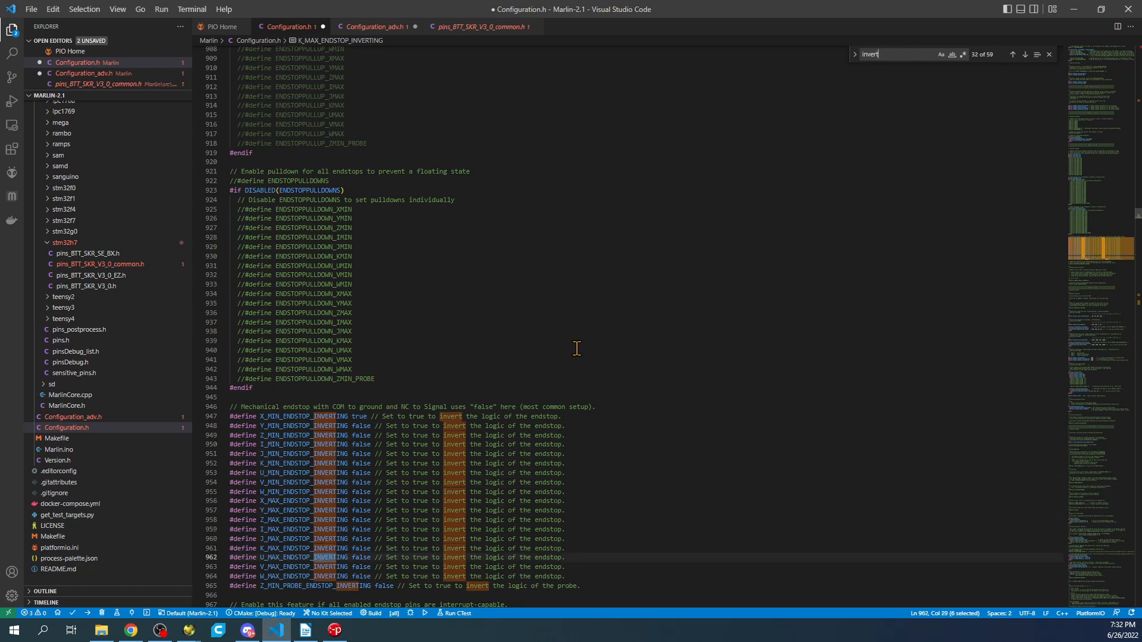
pyautogui.click(1024, 54)
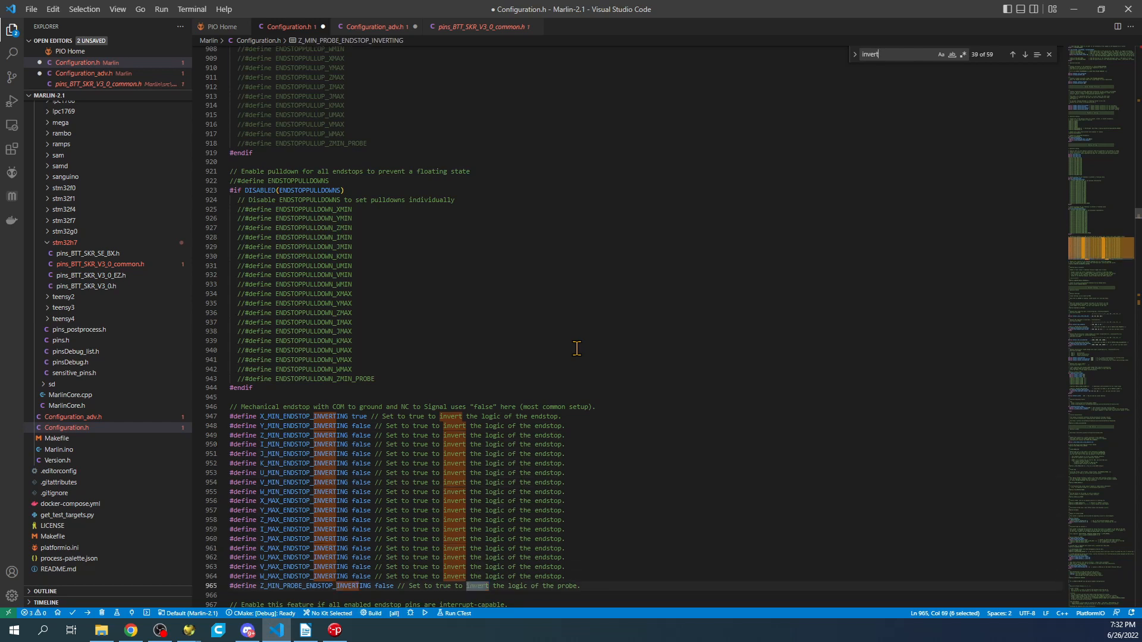
pyautogui.click(1024, 54)
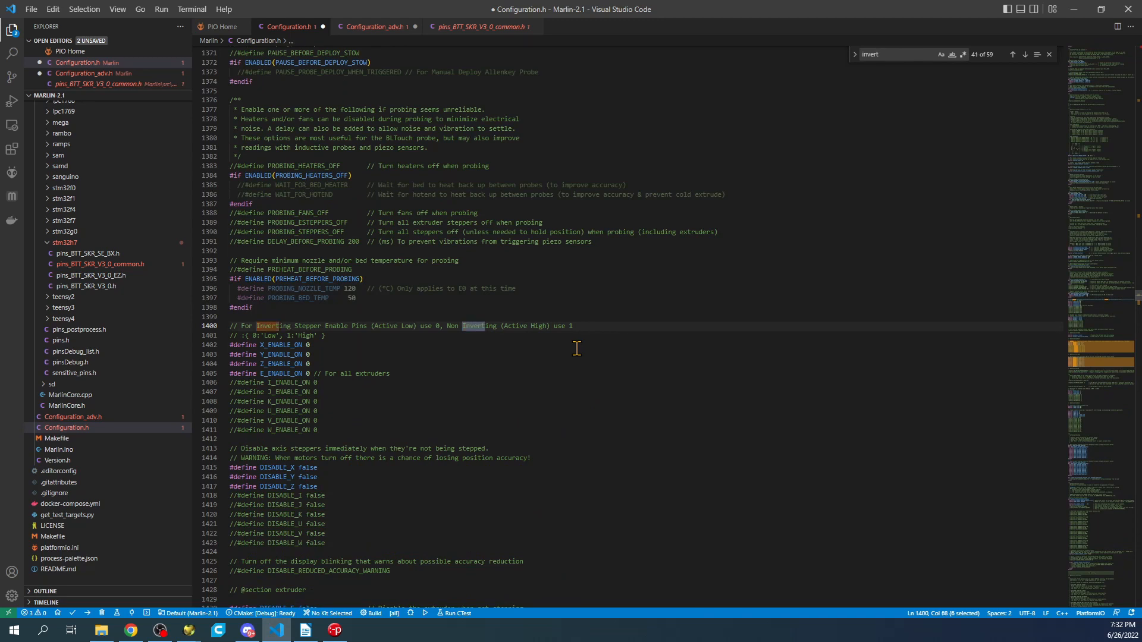
pyautogui.scroll(-3)
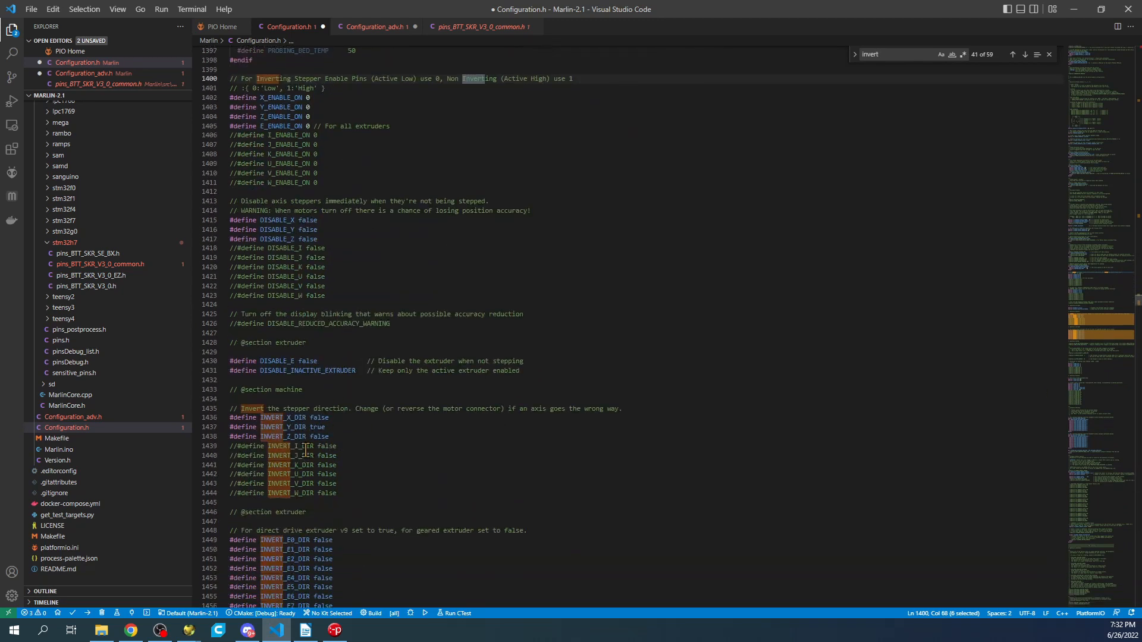
pyautogui.doubleClick(319, 417)
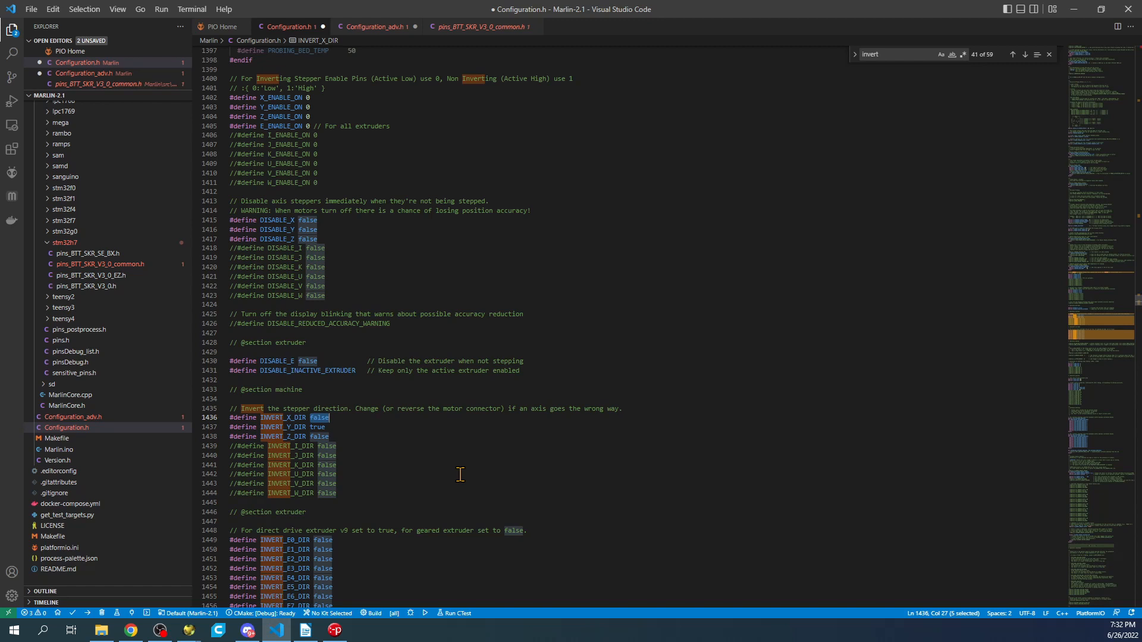
pyautogui.scroll(-3)
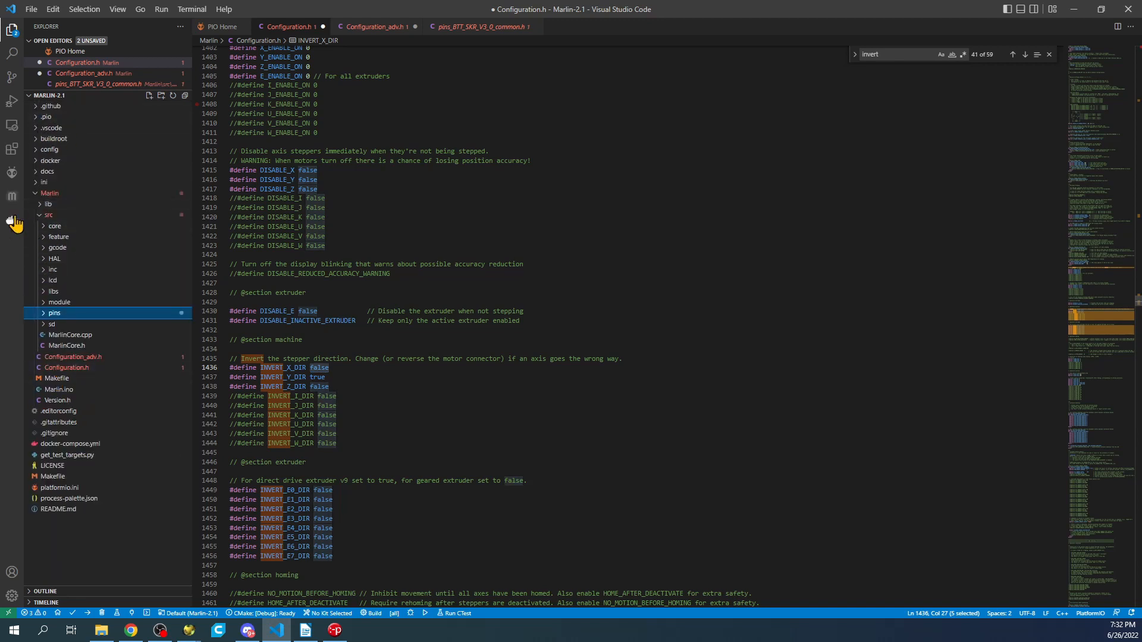
# Reopen platformio.ini to show the Marlin default_envs settings.
pyautogui.click(48, 215)
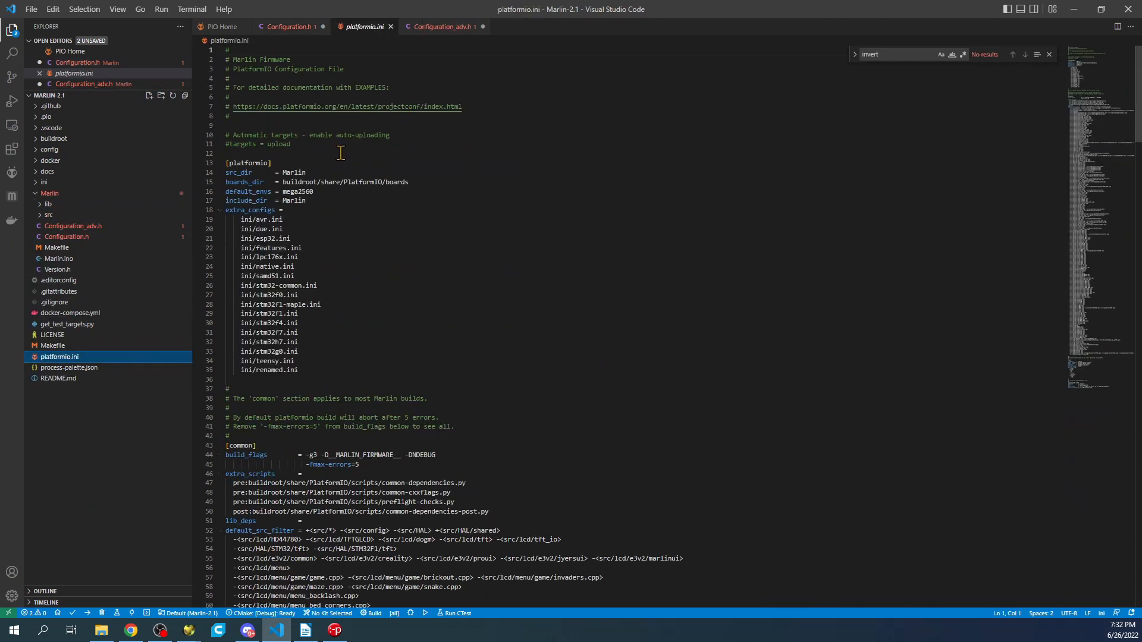
# Replace mega2560 in default_envs with STM32H743Vx_btt, taken from ini/stm32h7.ini.
pyautogui.doubleClick(296, 192)
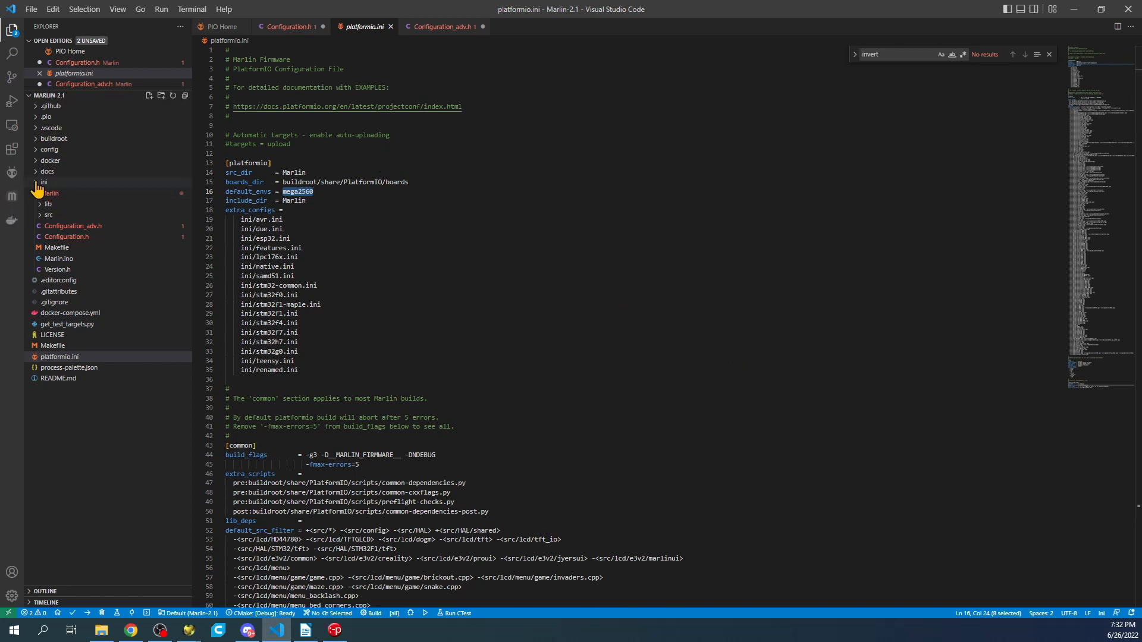
pyautogui.click(44, 182)
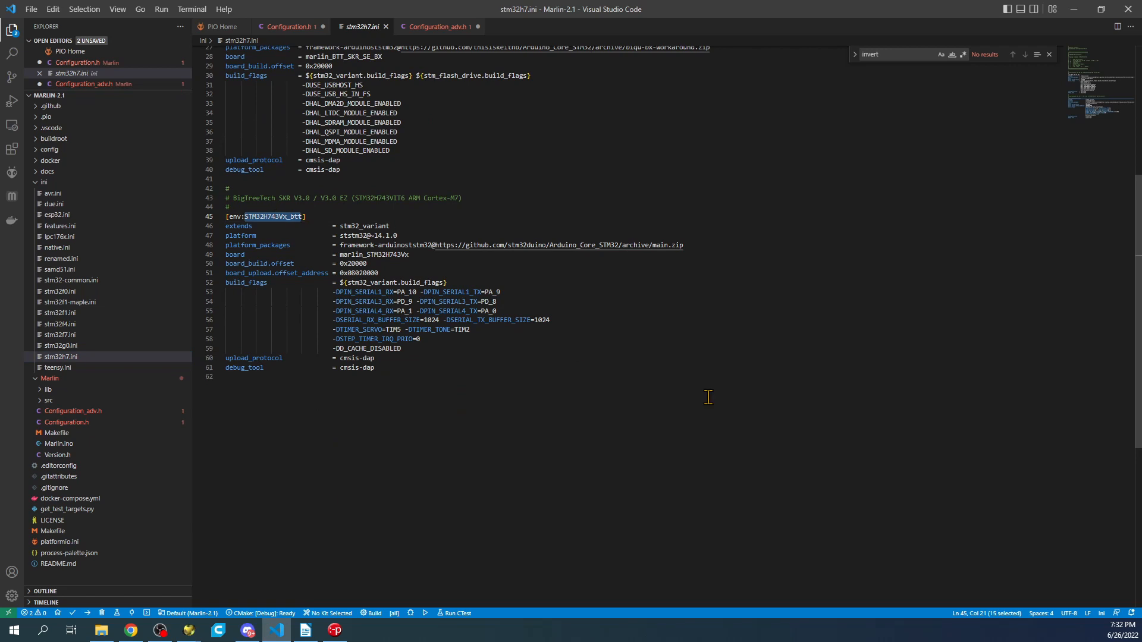
pyautogui.moveTo(472, 198)
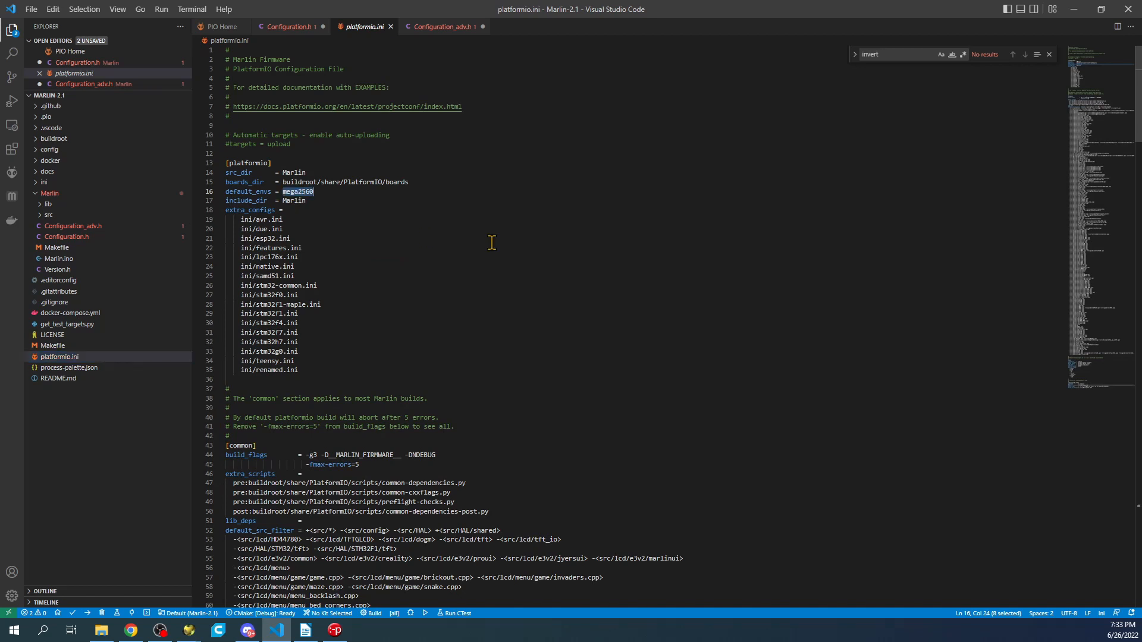
pyautogui.write('STM32H743Vx_btt')
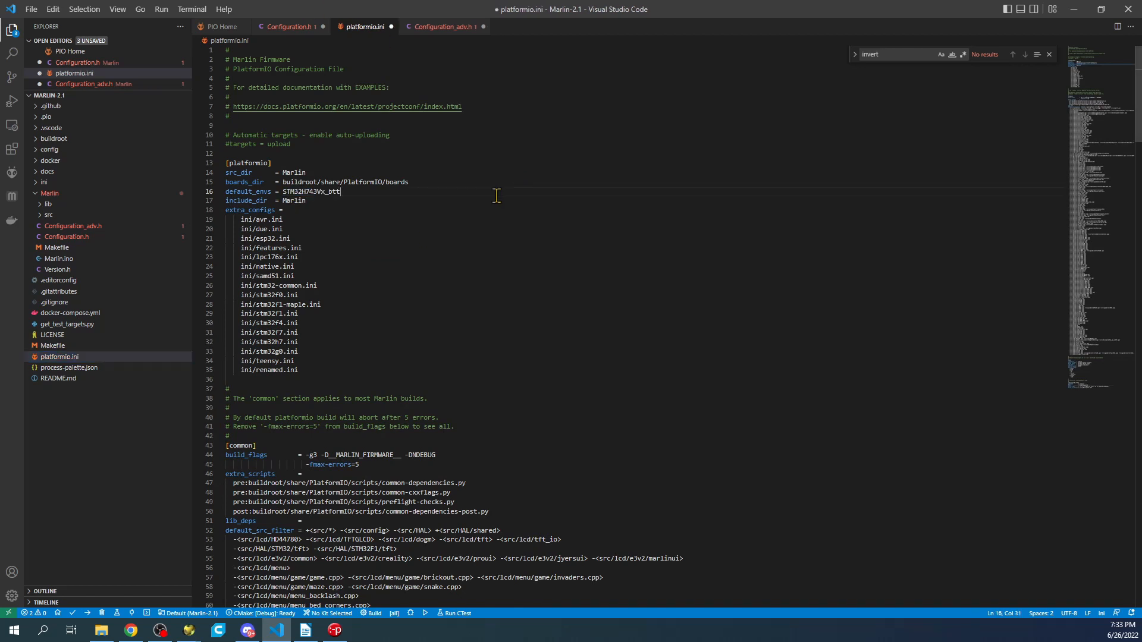
pyautogui.moveTo(115, 613)
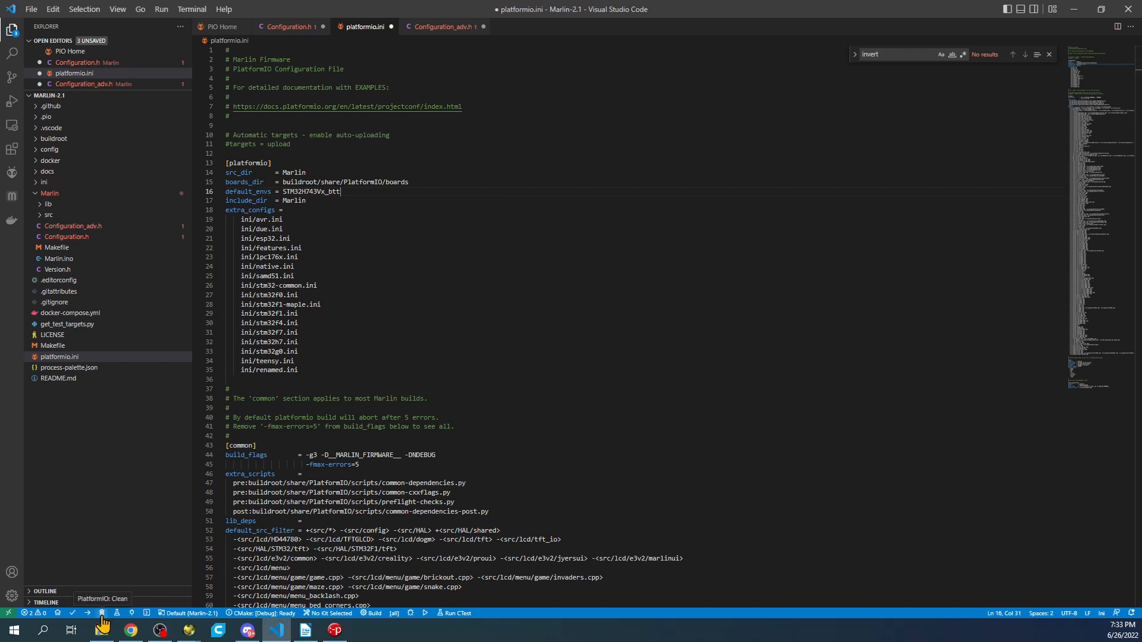
# Clean and build the STM32H743Vx_btt firmware, then expand the .pio build folder showing firmware.bin.
pyautogui.click(102, 612)
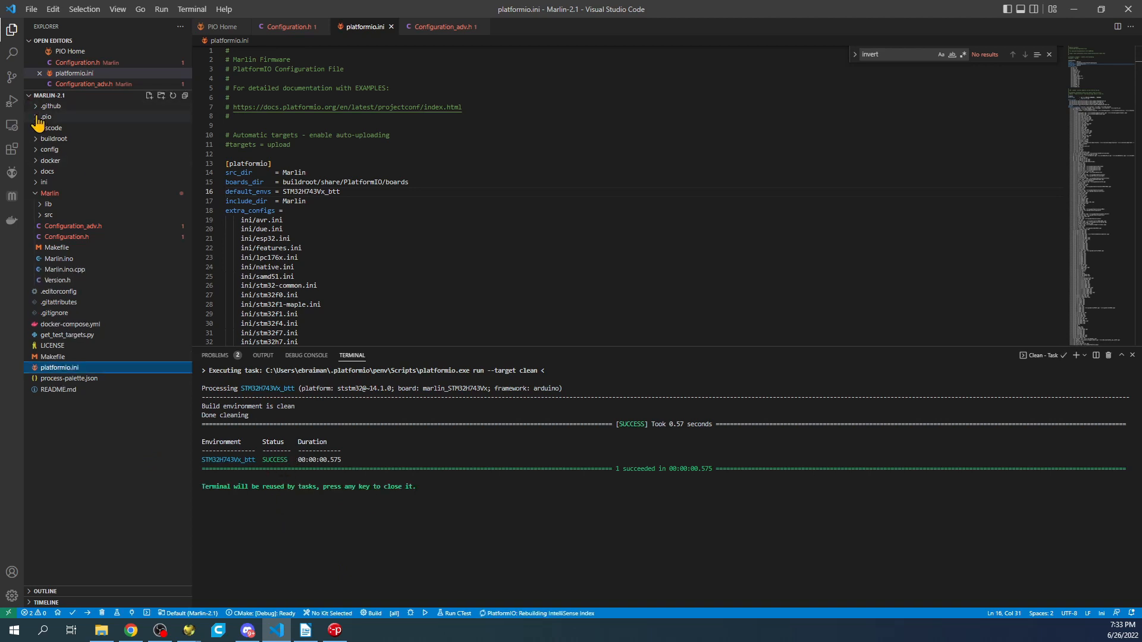
pyautogui.click(46, 116)
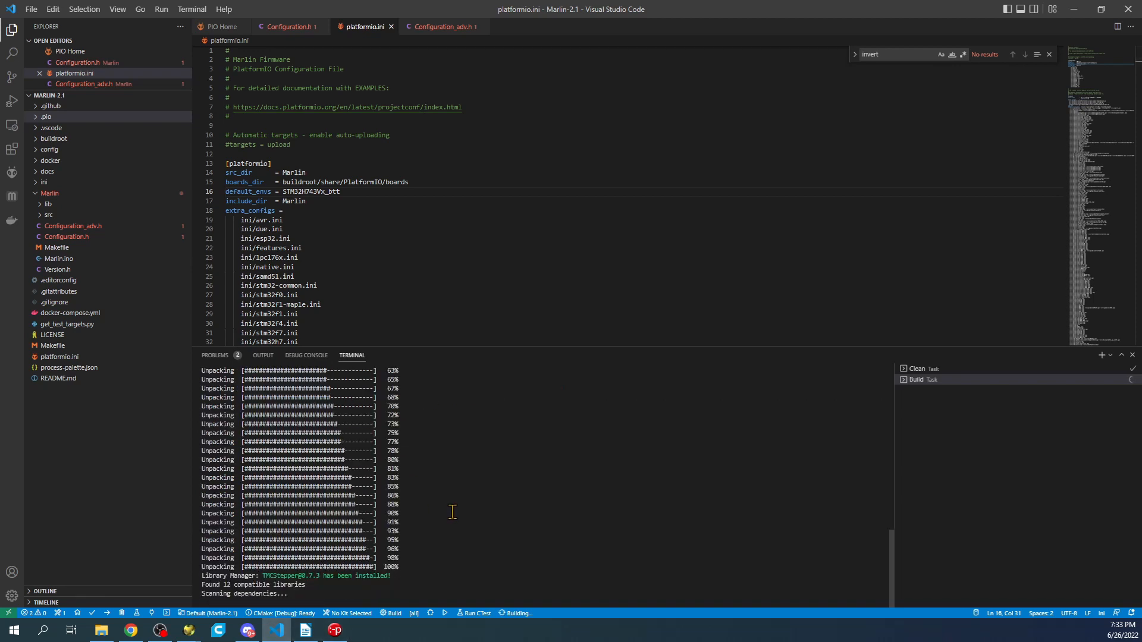
pyautogui.moveTo(428, 550)
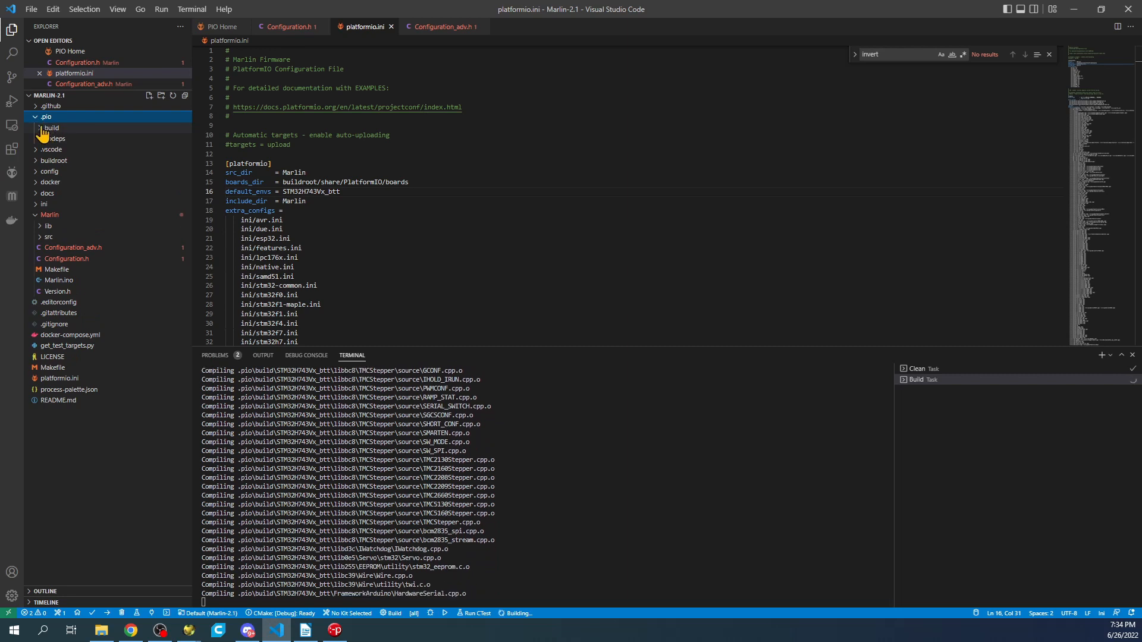
pyautogui.click(51, 129)
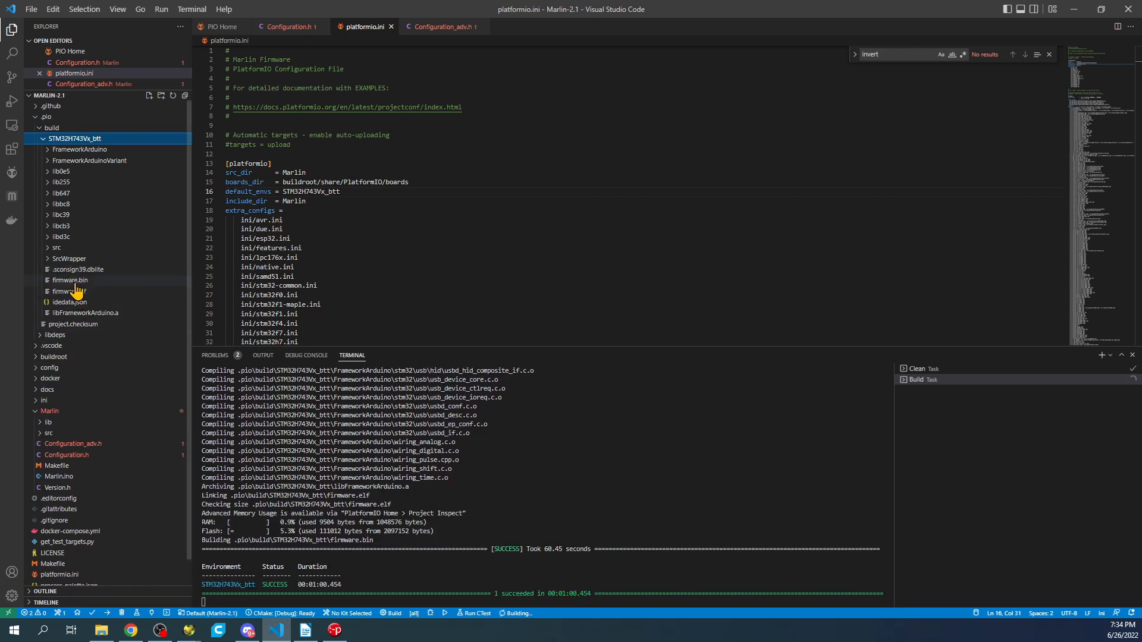
# Reveal the built firmware.bin in File Explorer and view the USB drive's contents.
pyautogui.rightClick(70, 291)
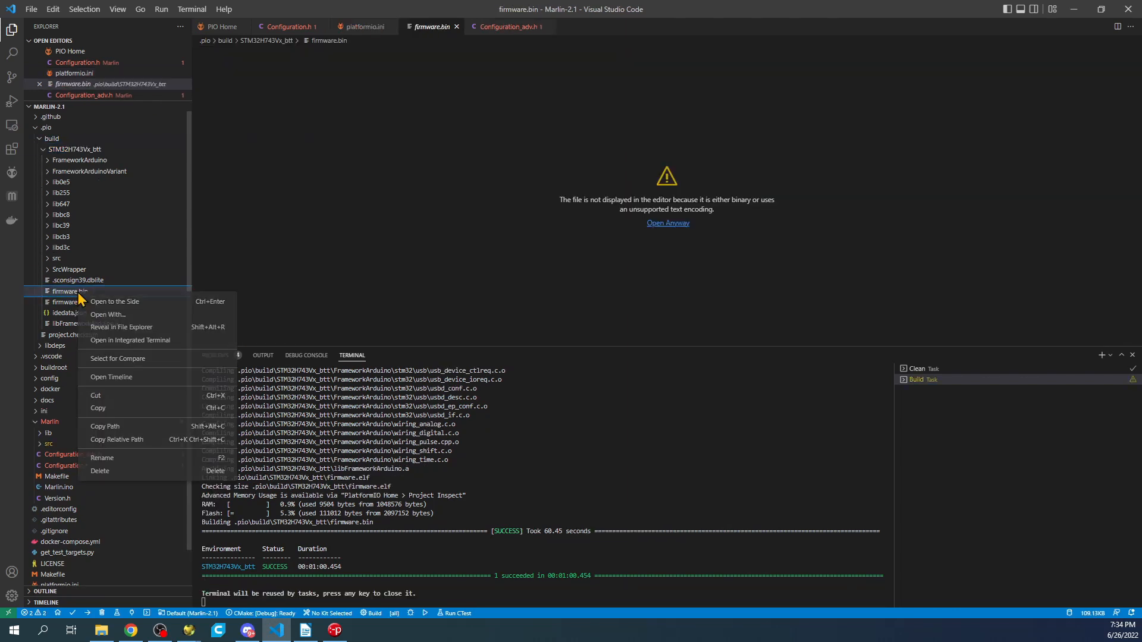
pyautogui.click(122, 326)
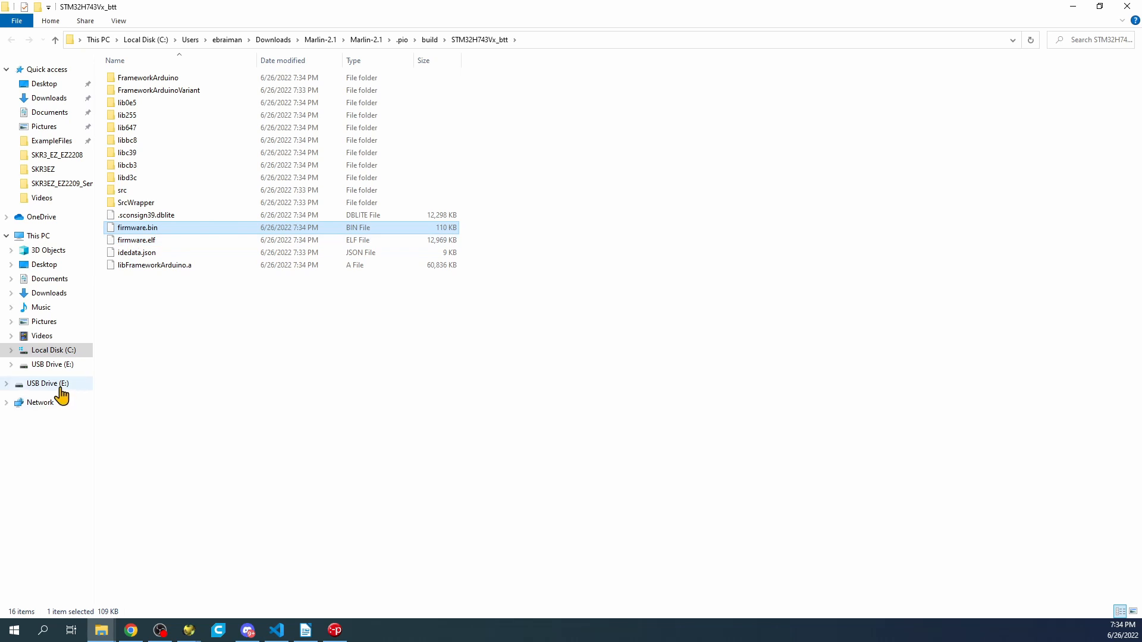
pyautogui.click(46, 383)
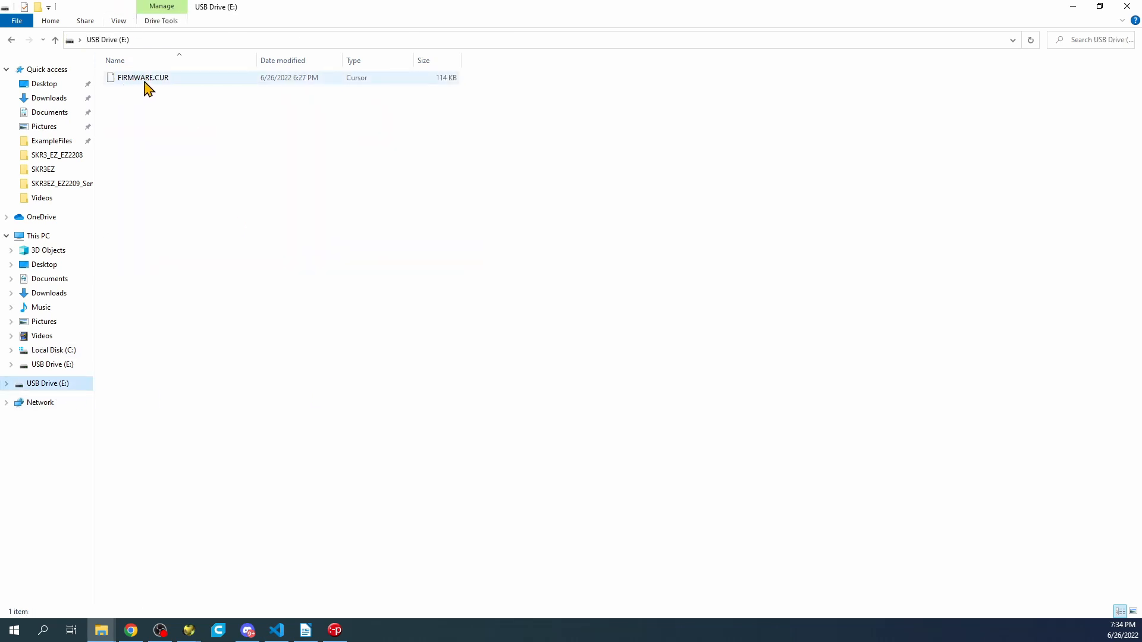
pyautogui.moveTo(150, 86)
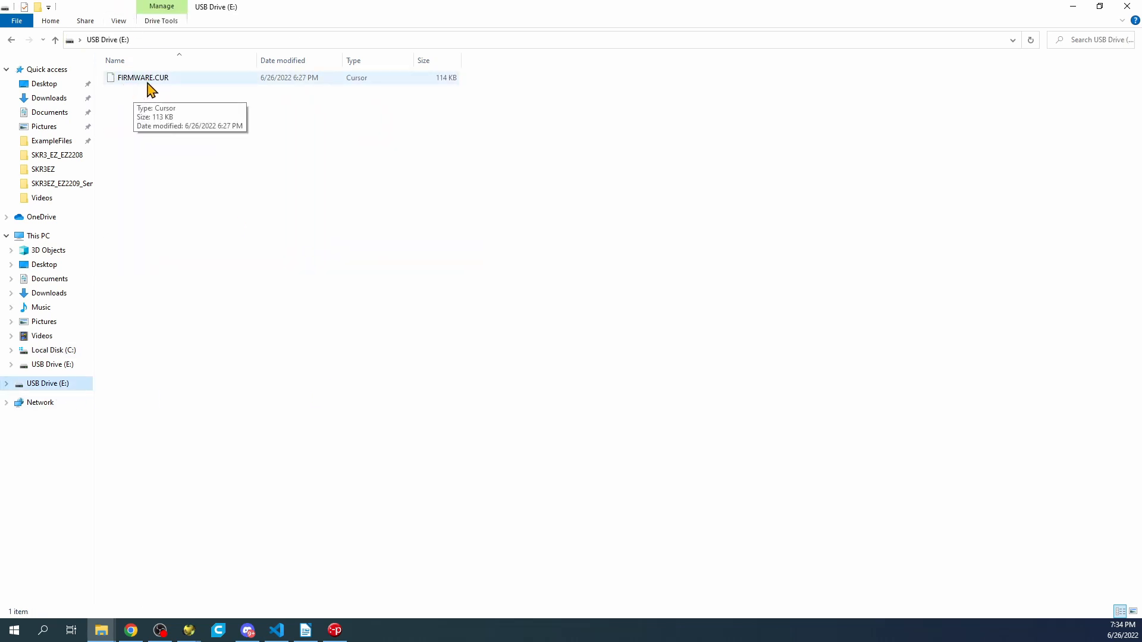
pyautogui.moveTo(161, 83)
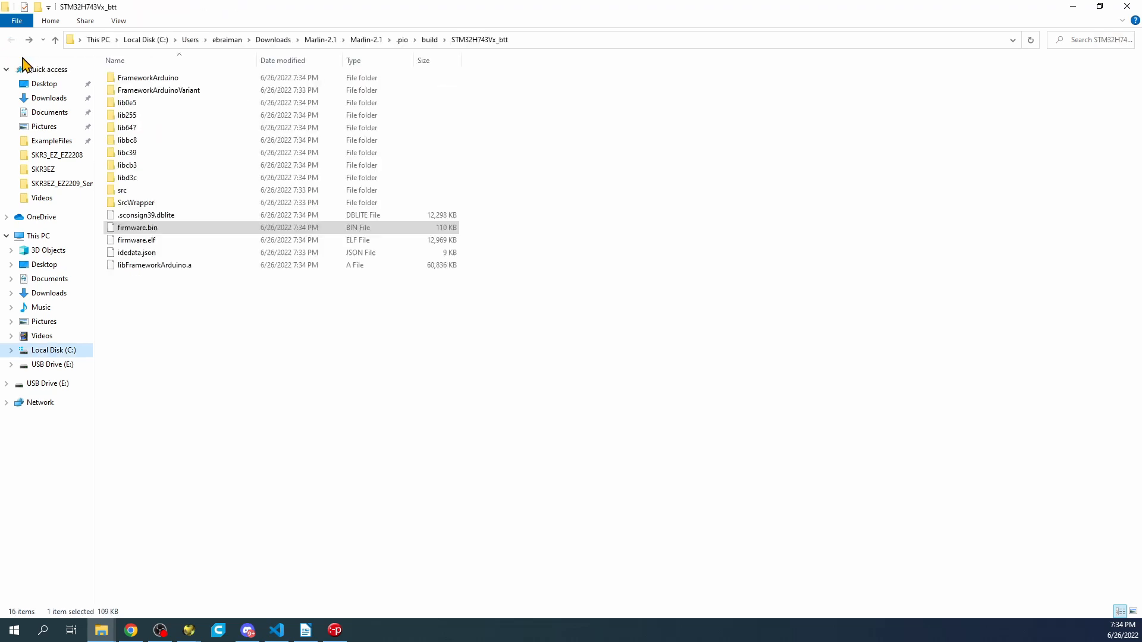
# Copy firmware.bin onto the USB drive beside FIRMWARE.CUR and verify it.
pyautogui.rightClick(137, 227)
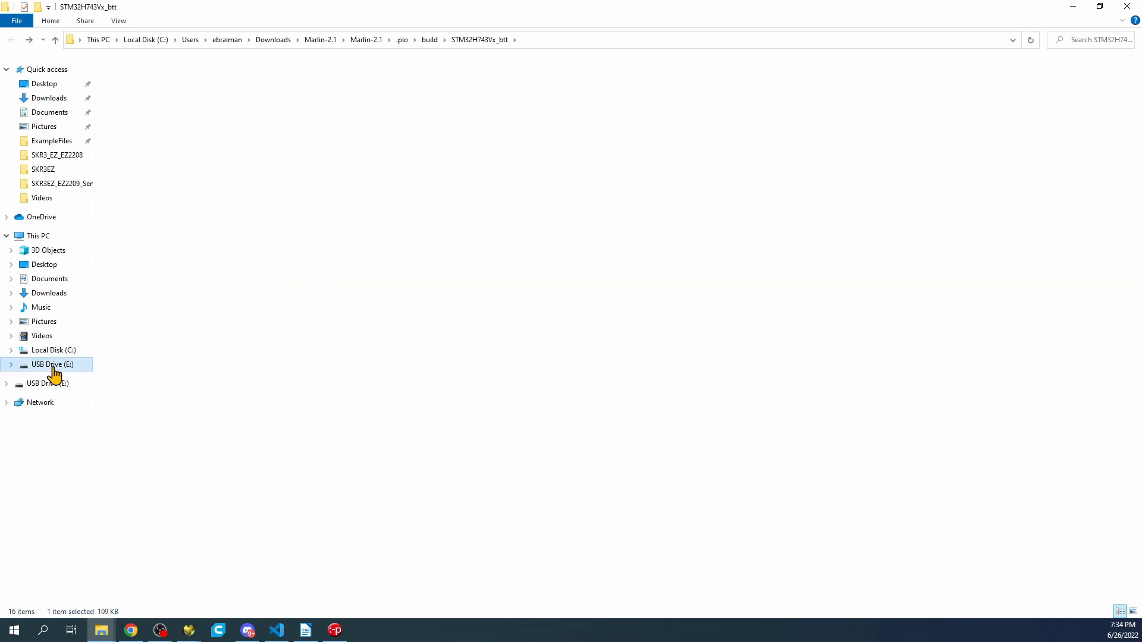
pyautogui.click(52, 364)
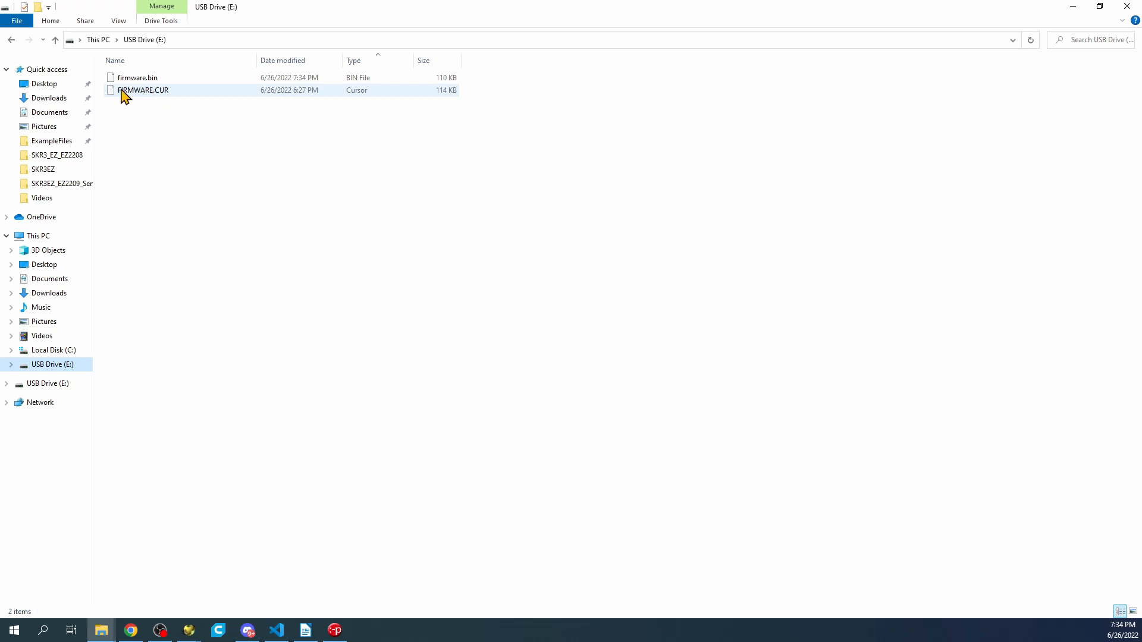
pyautogui.moveTo(158, 90)
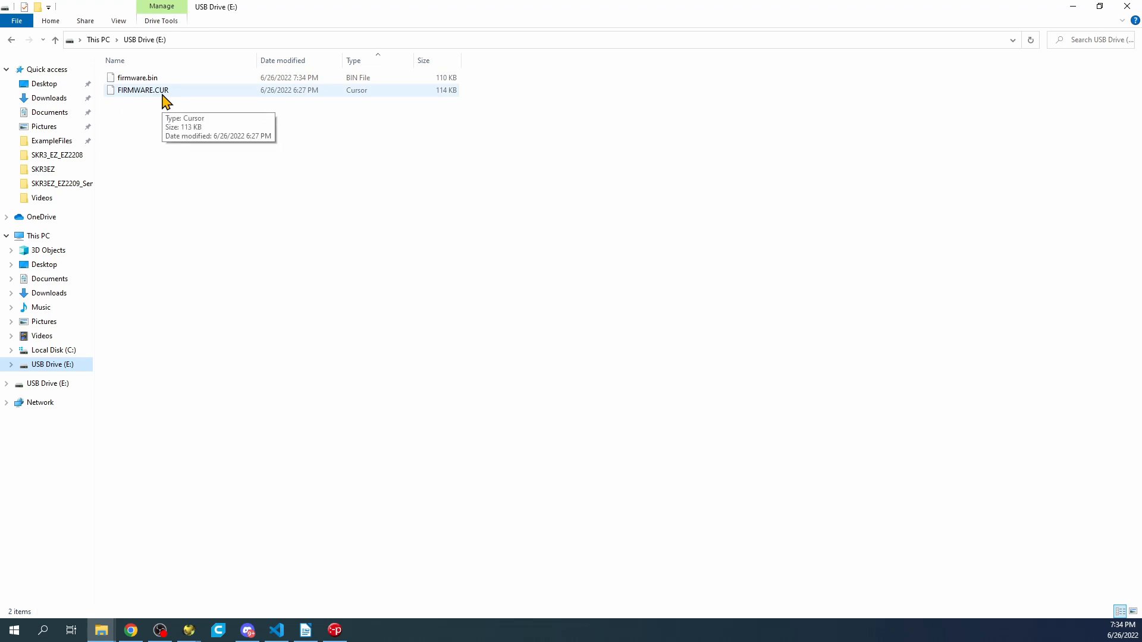
pyautogui.moveTo(129, 102)
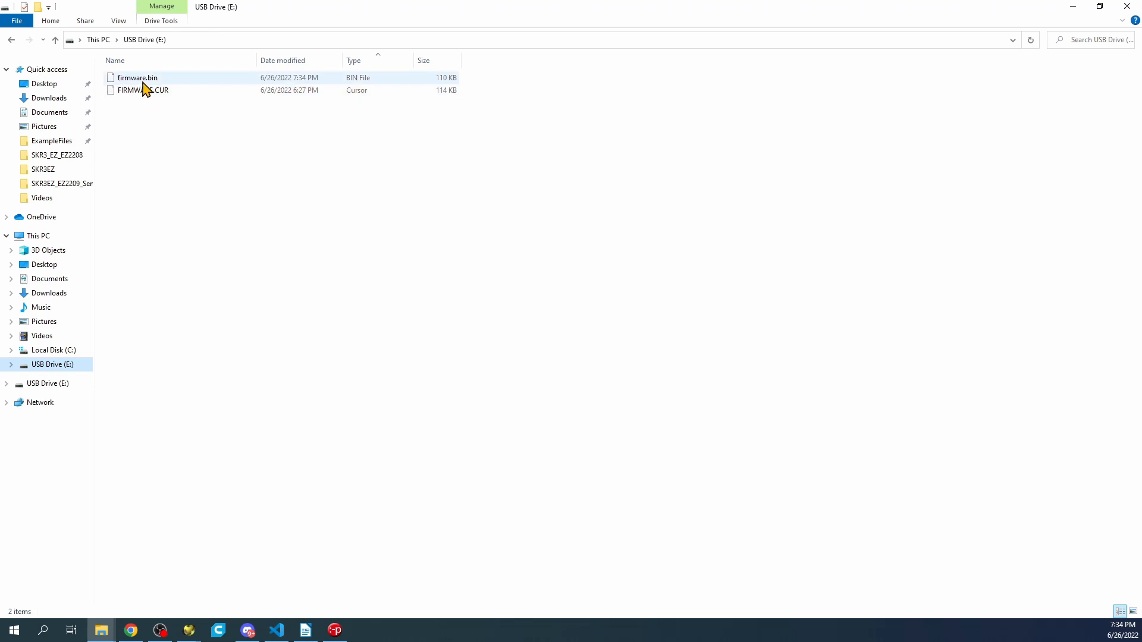
pyautogui.moveTo(153, 86)
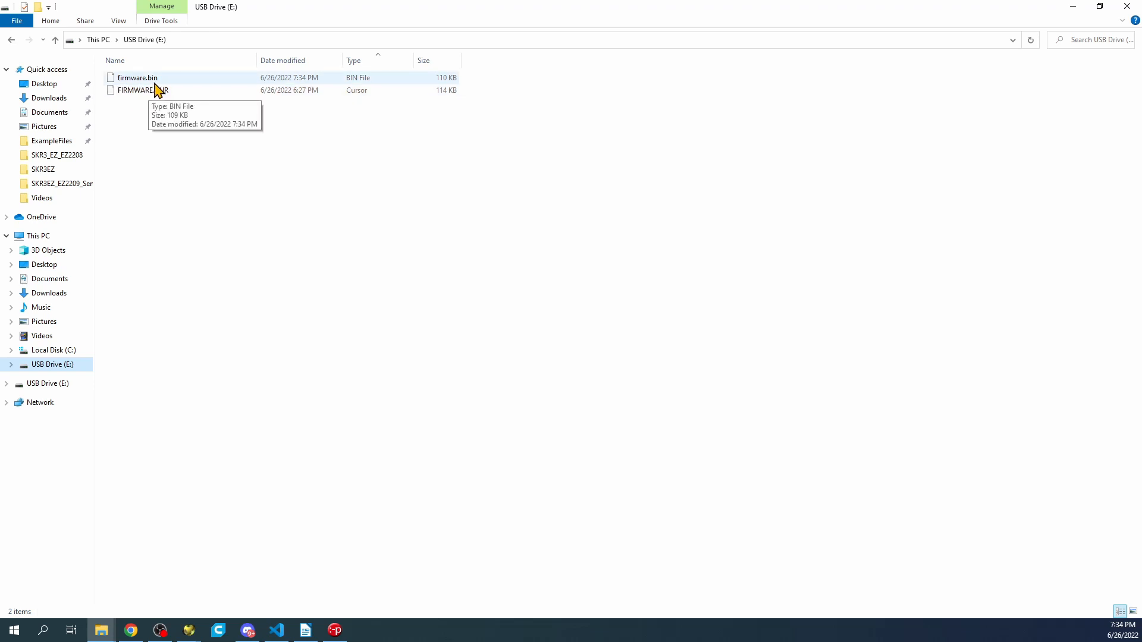
pyautogui.click(143, 90)
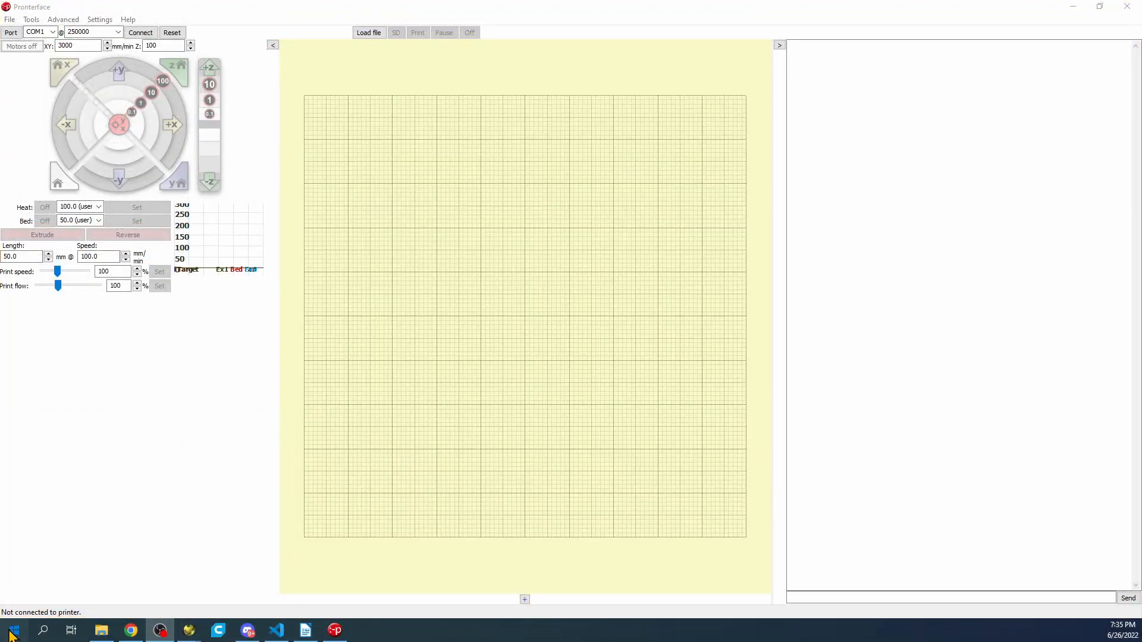
# Check Device Manager for the board's port, then connect Pronterface on COM7.
pyautogui.click(10, 629)
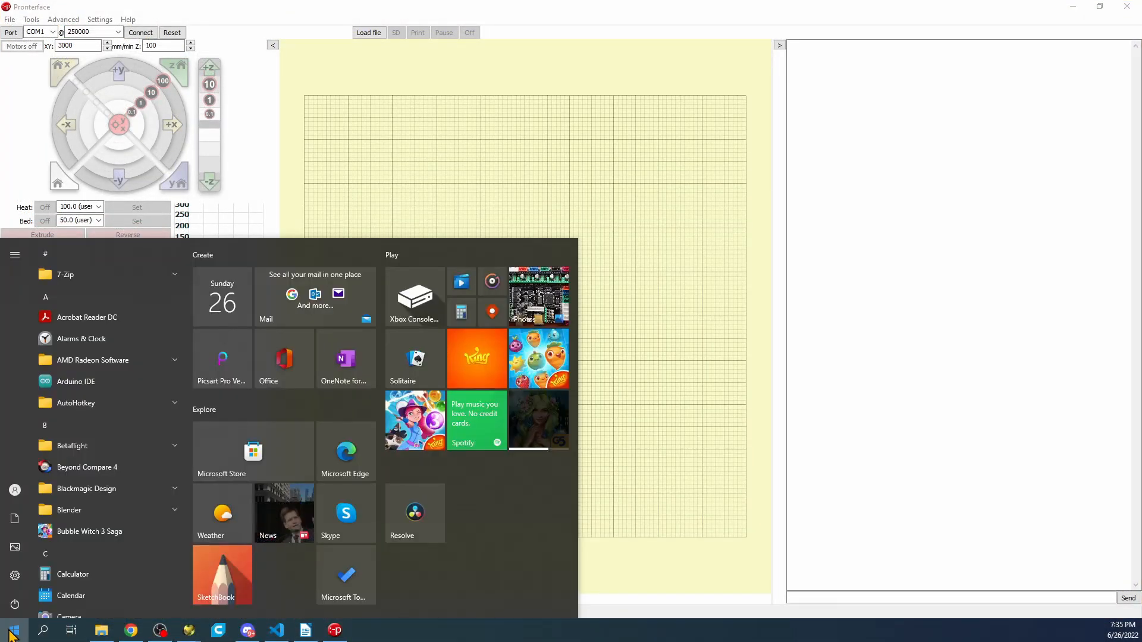
pyautogui.write('device')
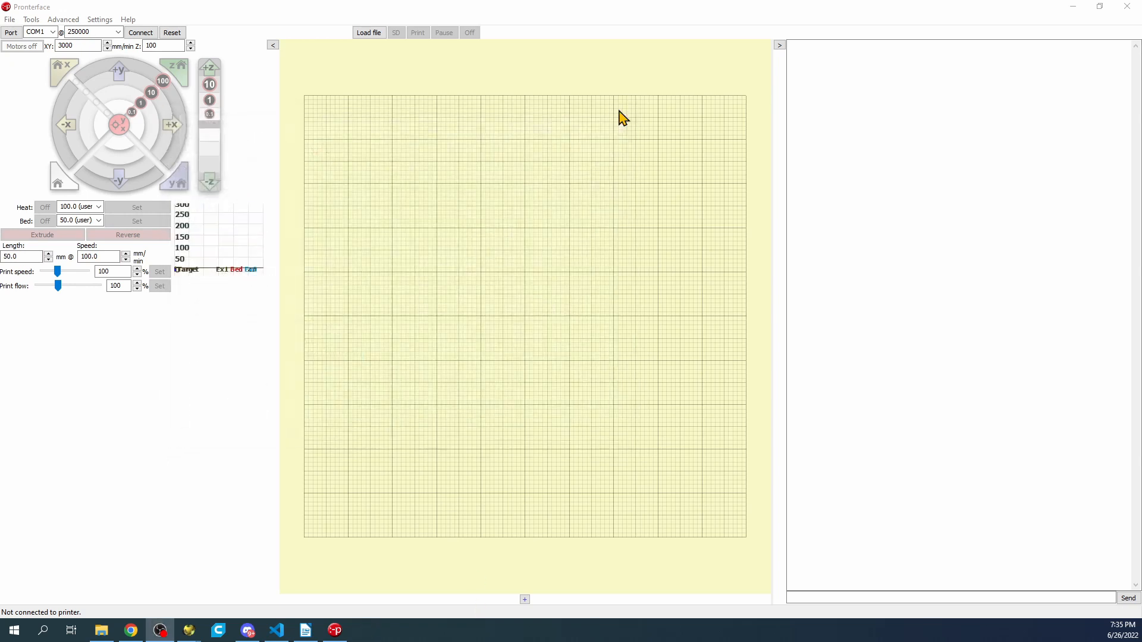
pyautogui.click(52, 32)
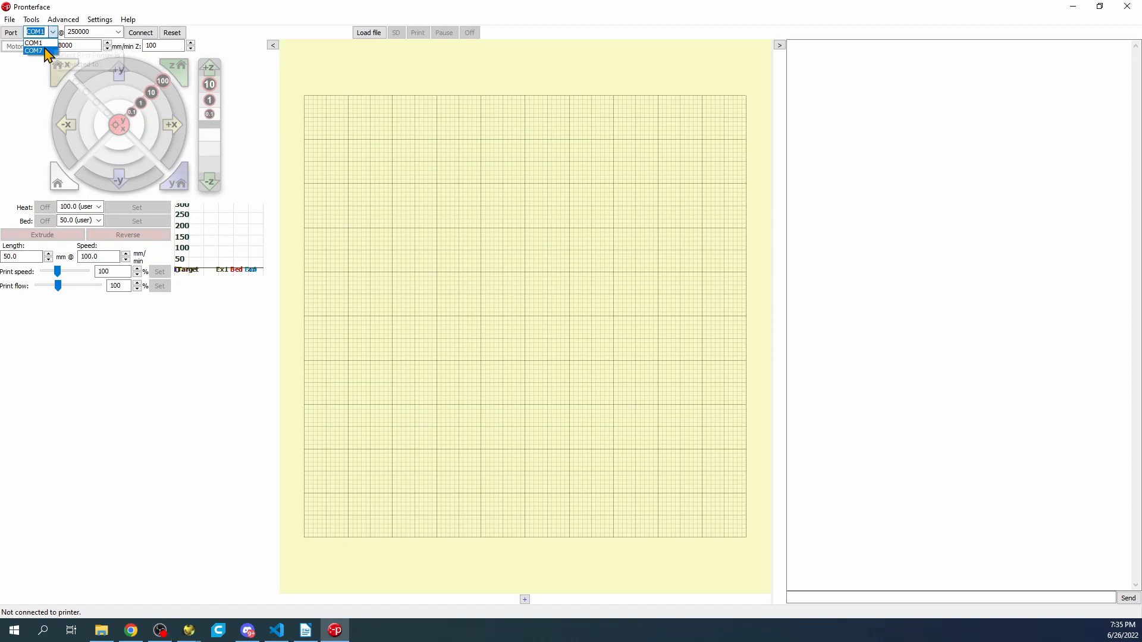
pyautogui.click(34, 51)
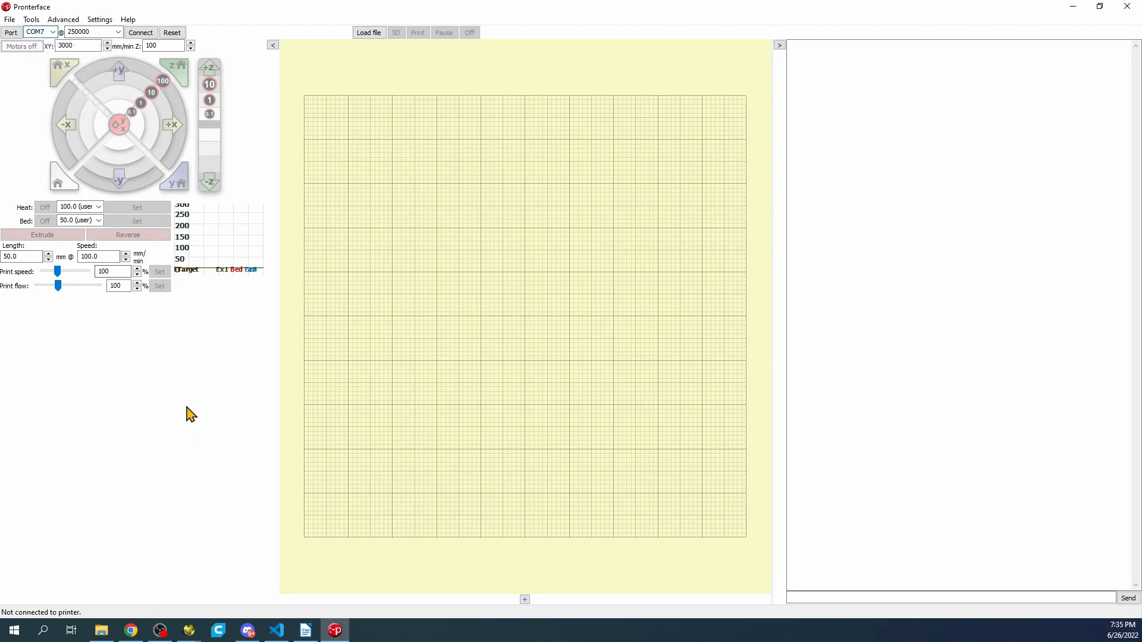
pyautogui.moveTo(140, 32)
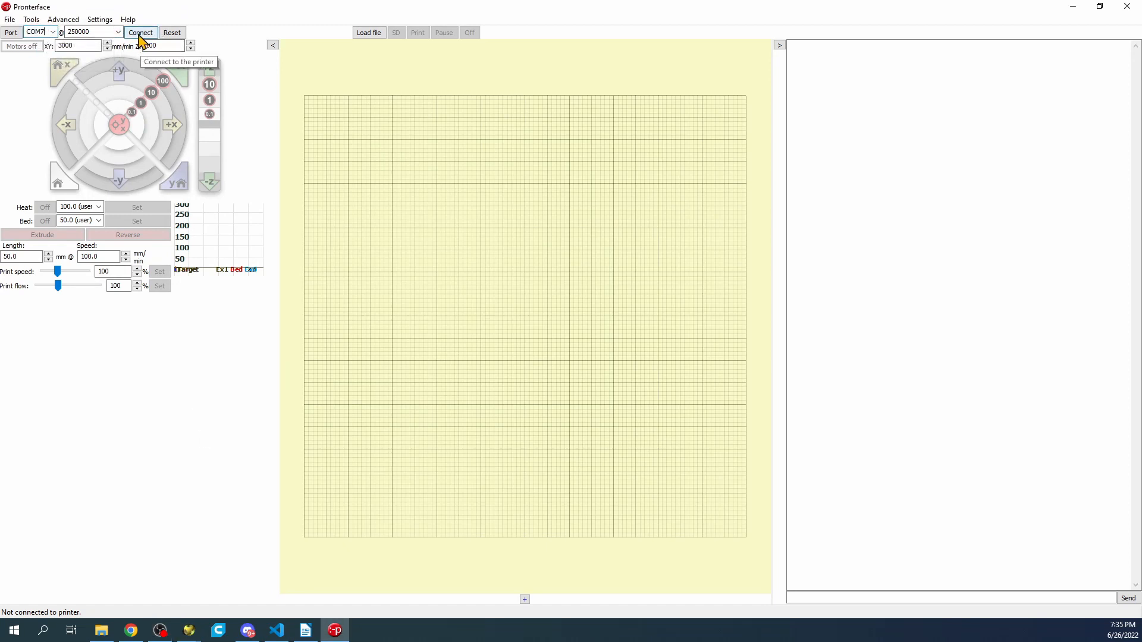
pyautogui.click(139, 32)
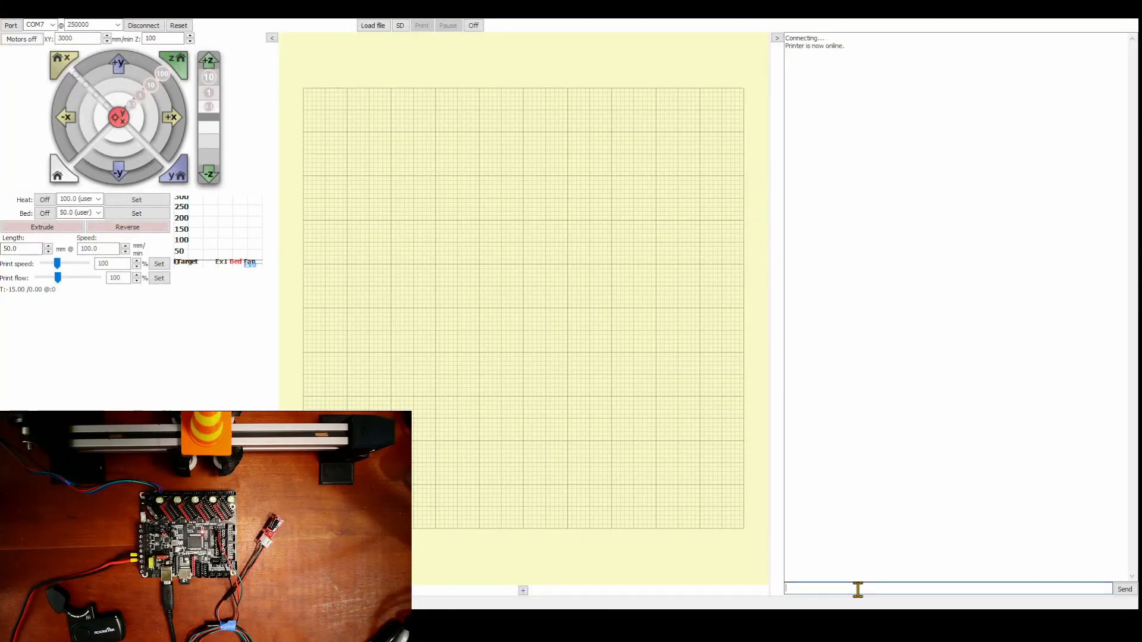
# Send M119 repeatedly to watch x_min toggle between open and TRIGGERED.
pyautogui.write('M119')
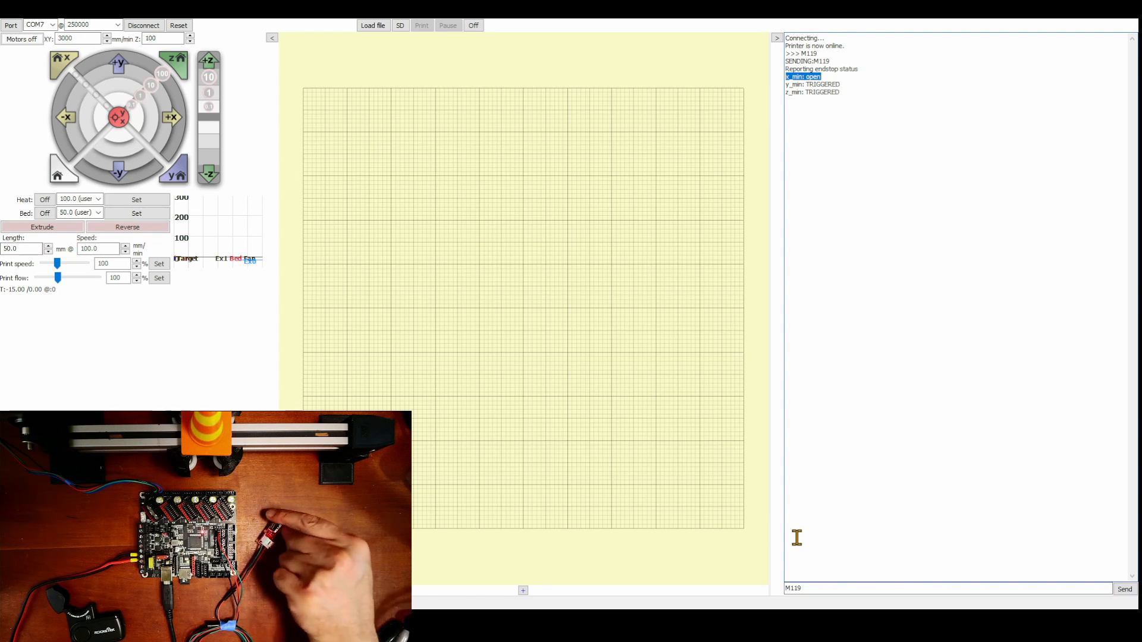
pyautogui.click(1126, 588)
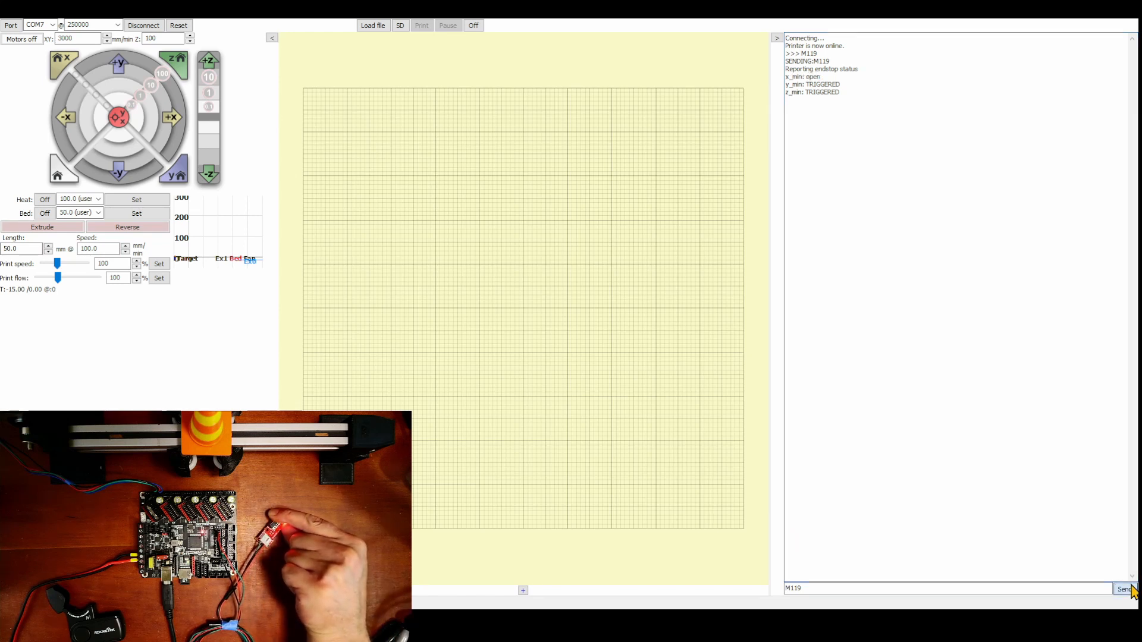
pyautogui.click(1124, 588)
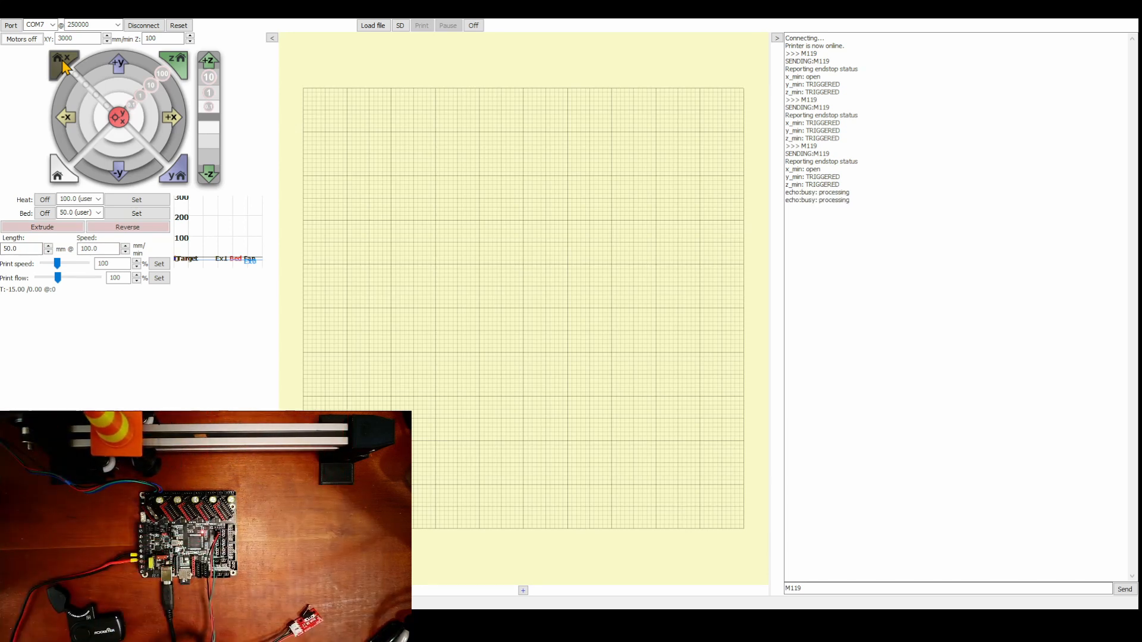
# Home X, then disconnect and reconnect Pronterface after the printer-halted errors.
pyautogui.click(62, 62)
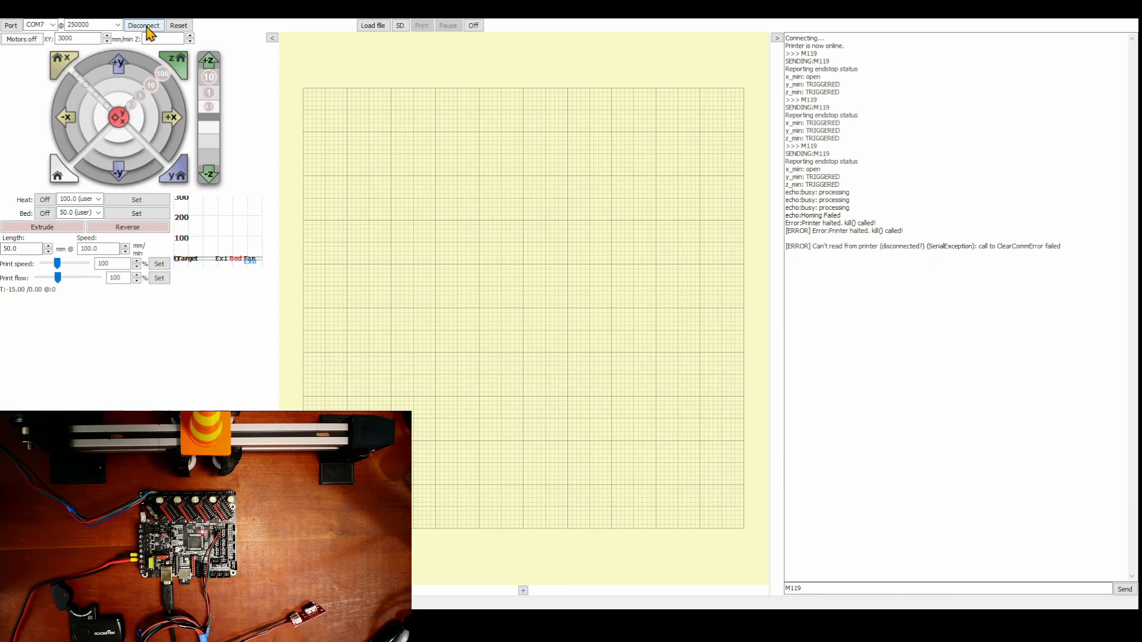
pyautogui.click(143, 25)
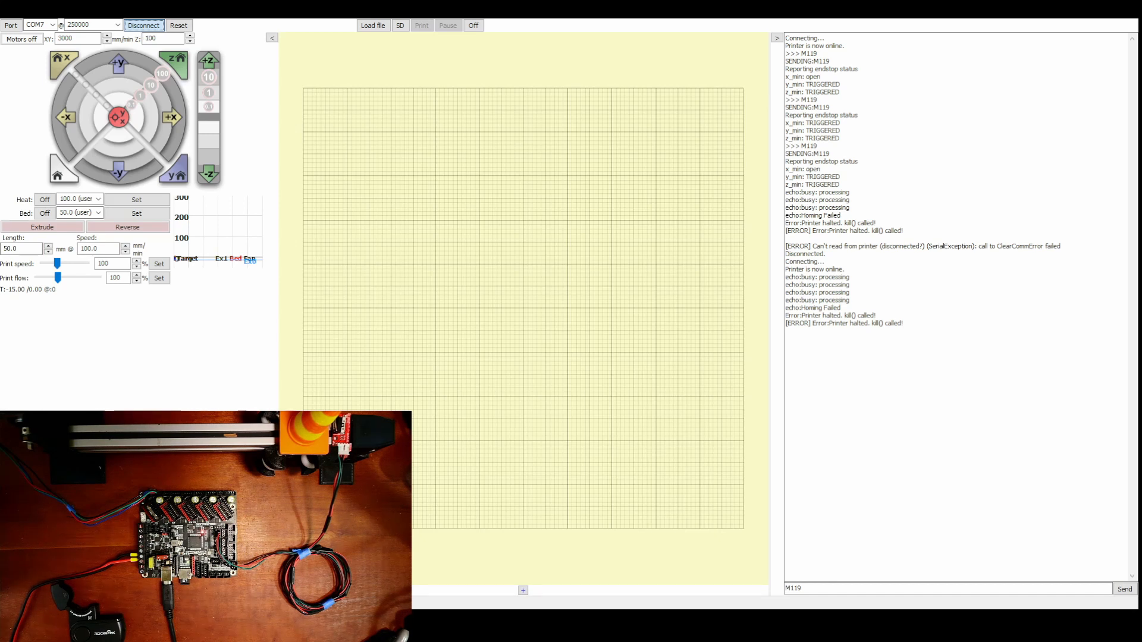
pyautogui.click(143, 25)
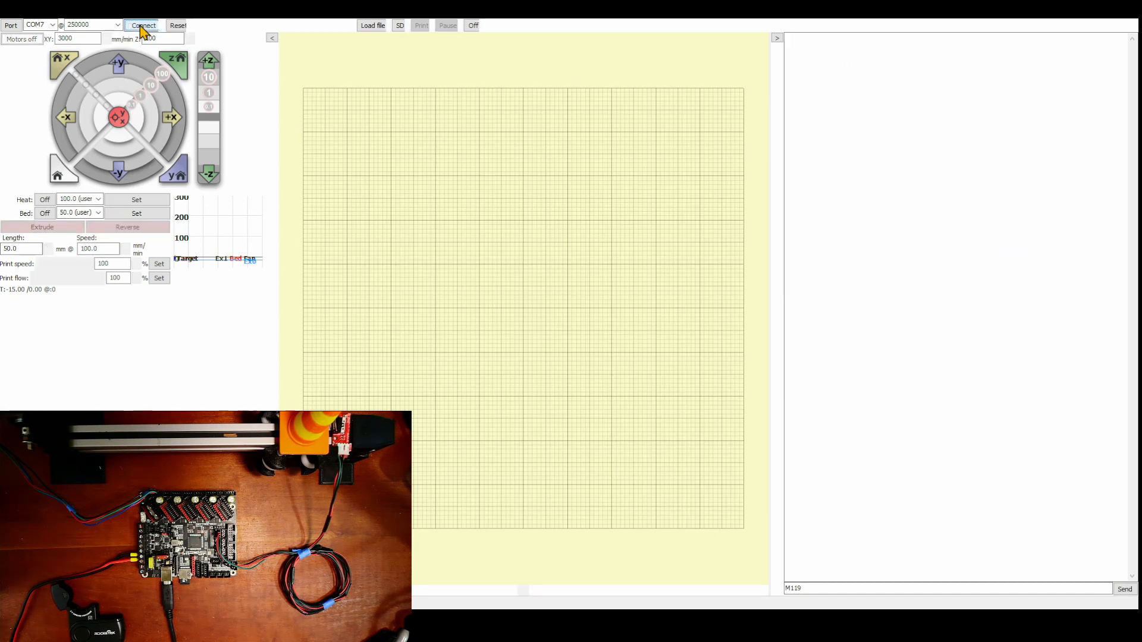
pyautogui.click(139, 25)
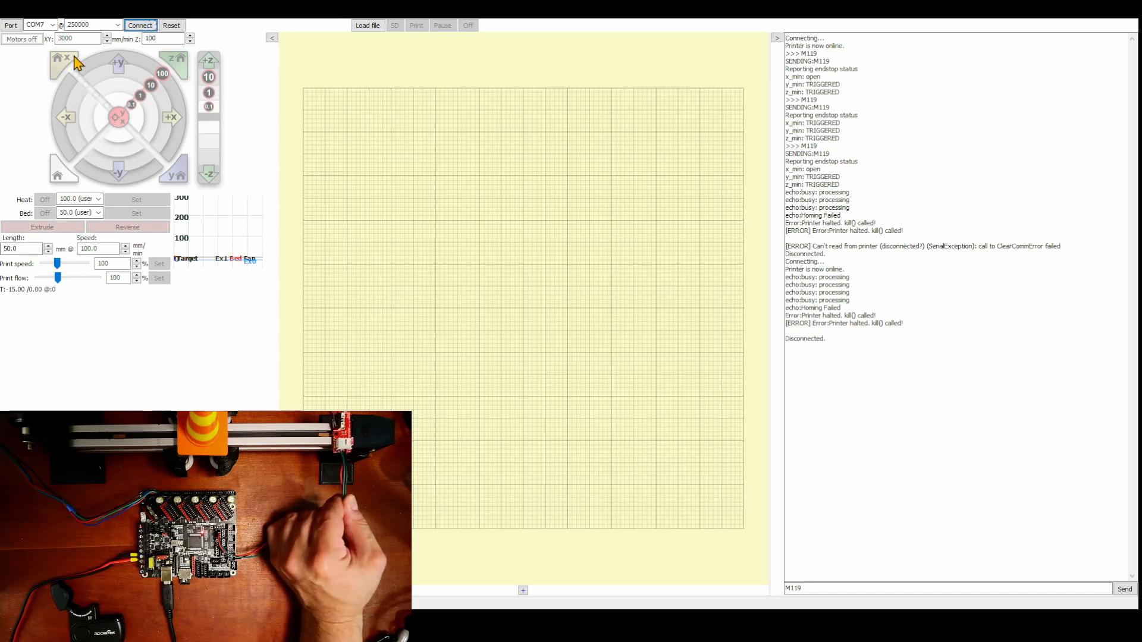
pyautogui.click(139, 25)
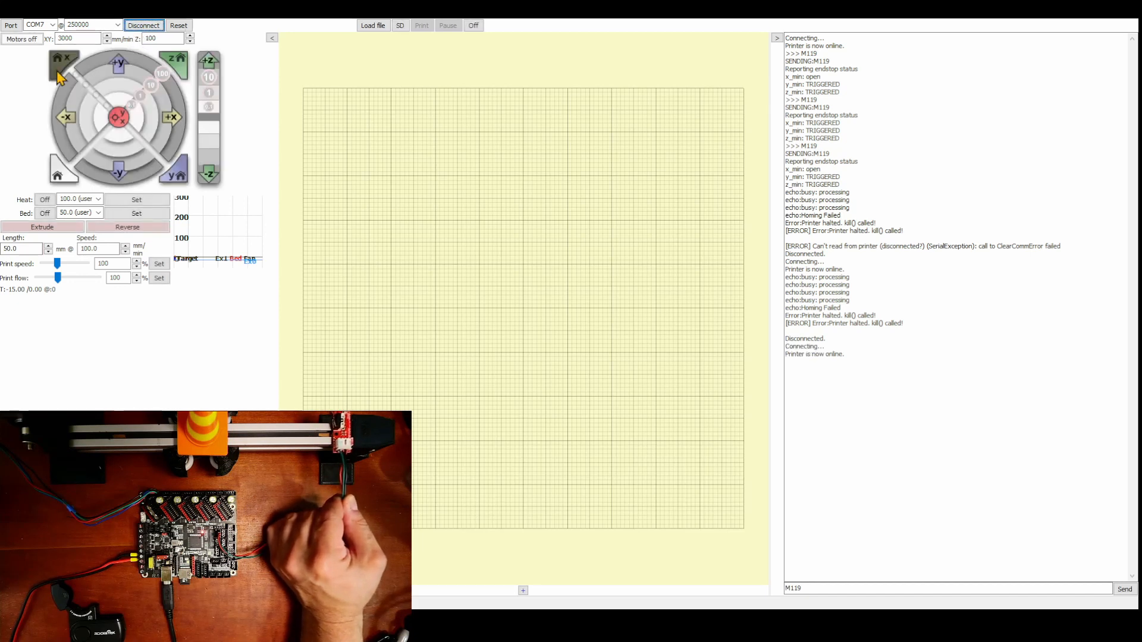